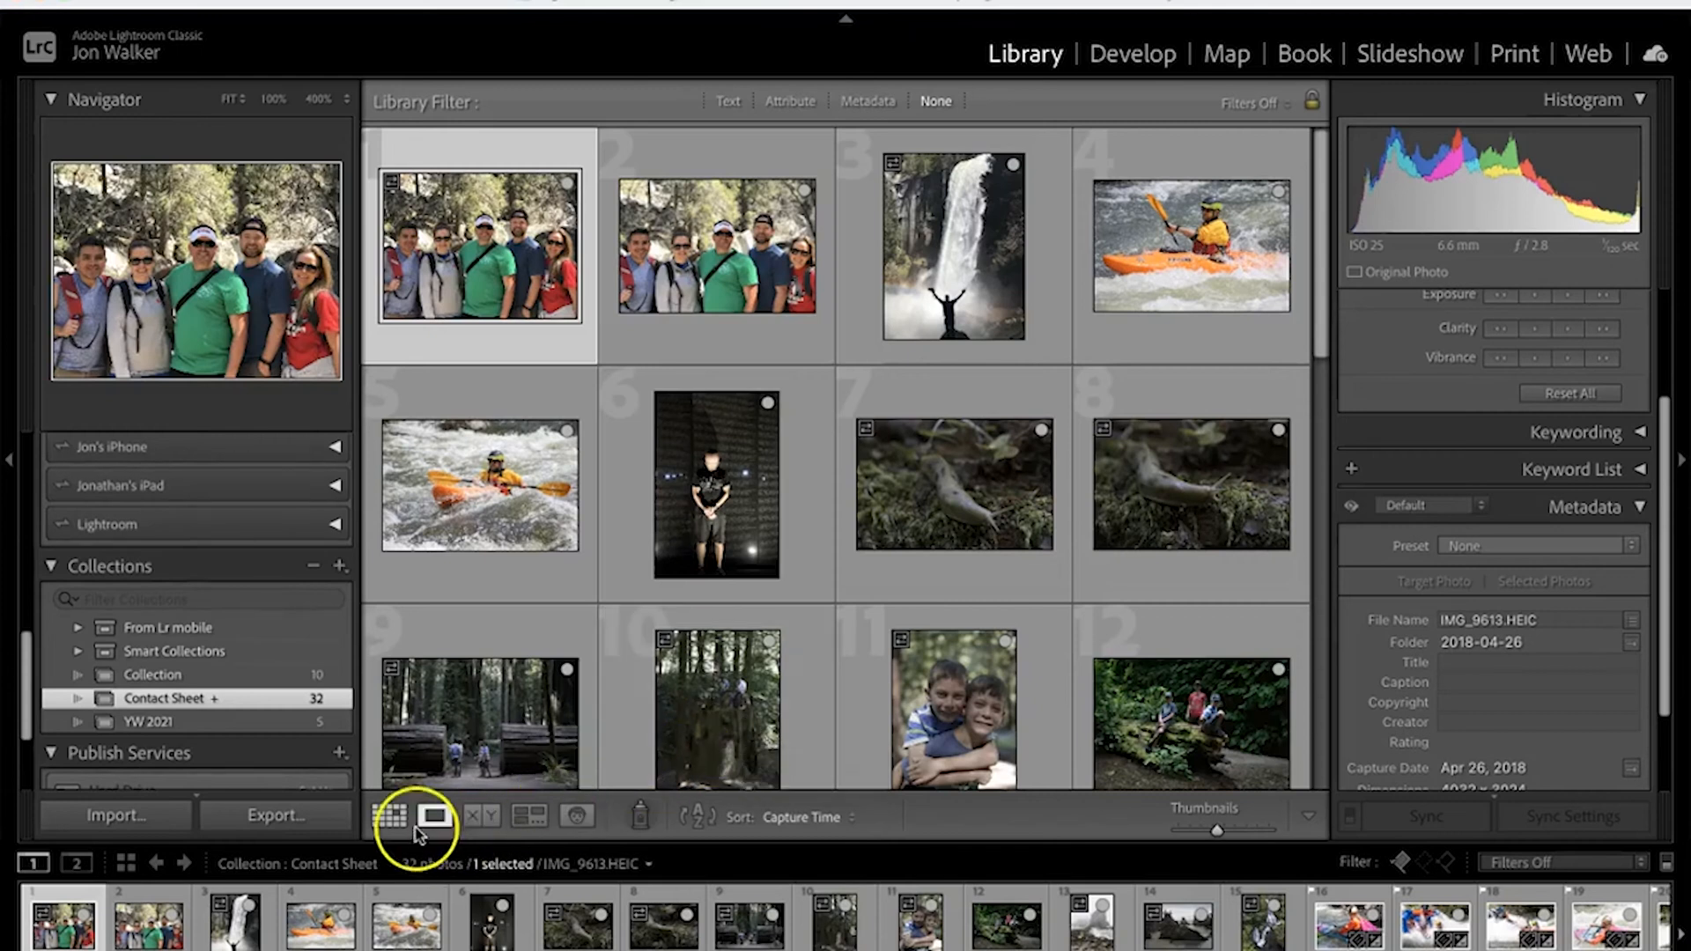
mouse_move(863, 409)
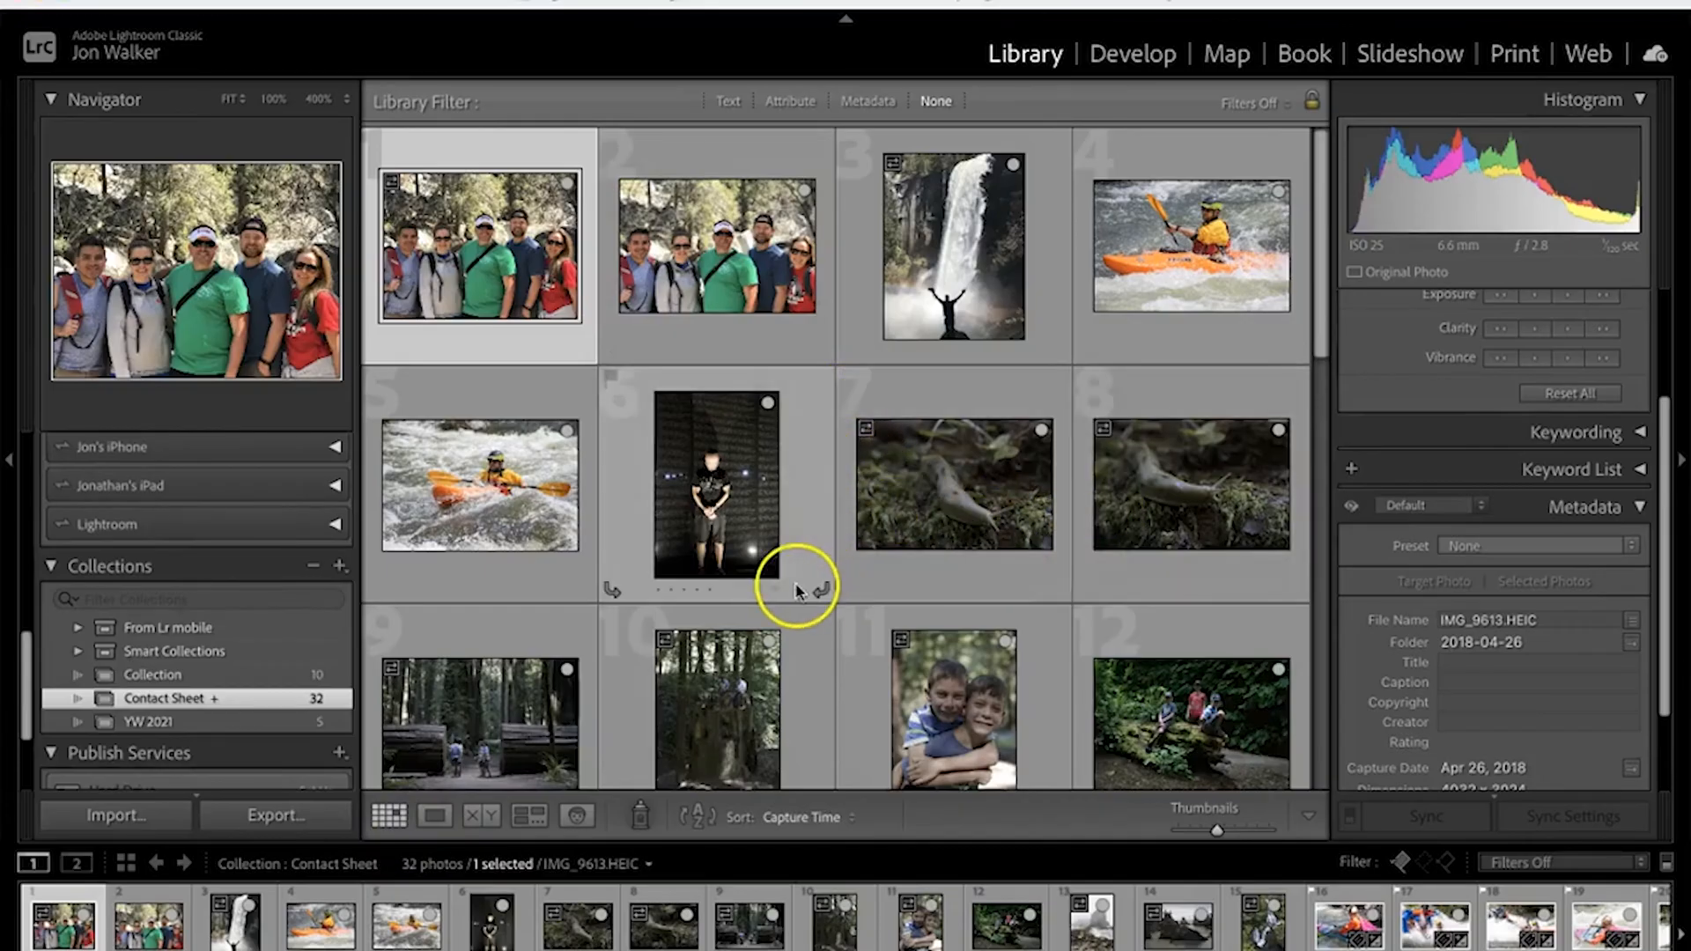
mouse_move(895, 383)
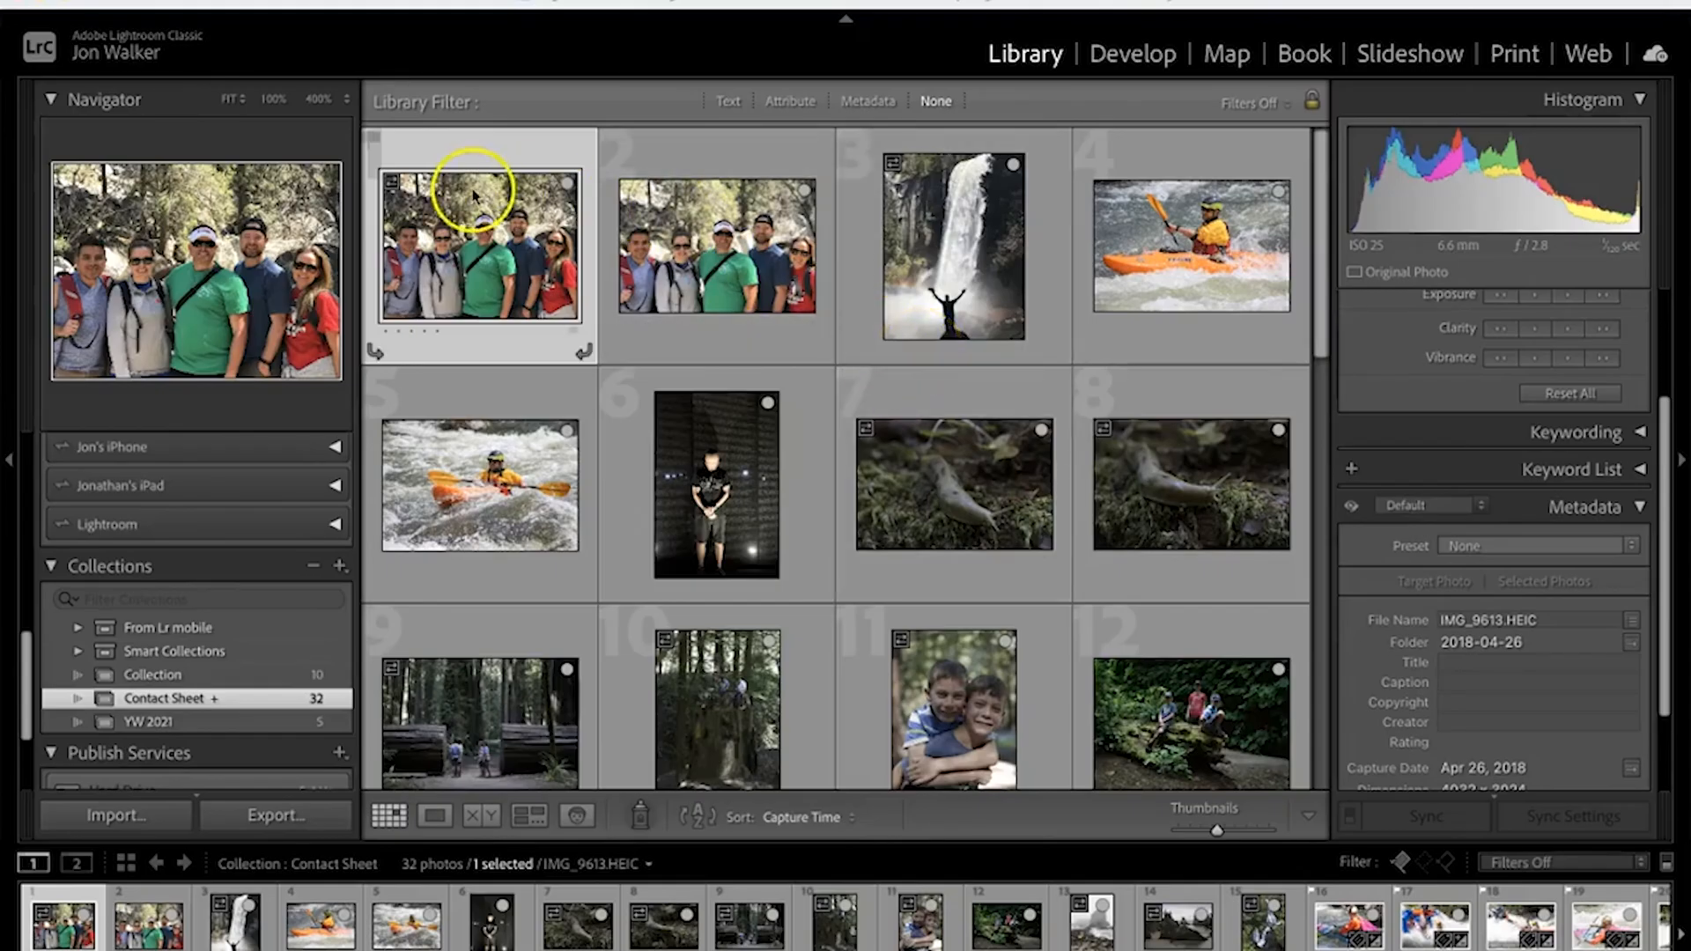
mouse_move(473, 164)
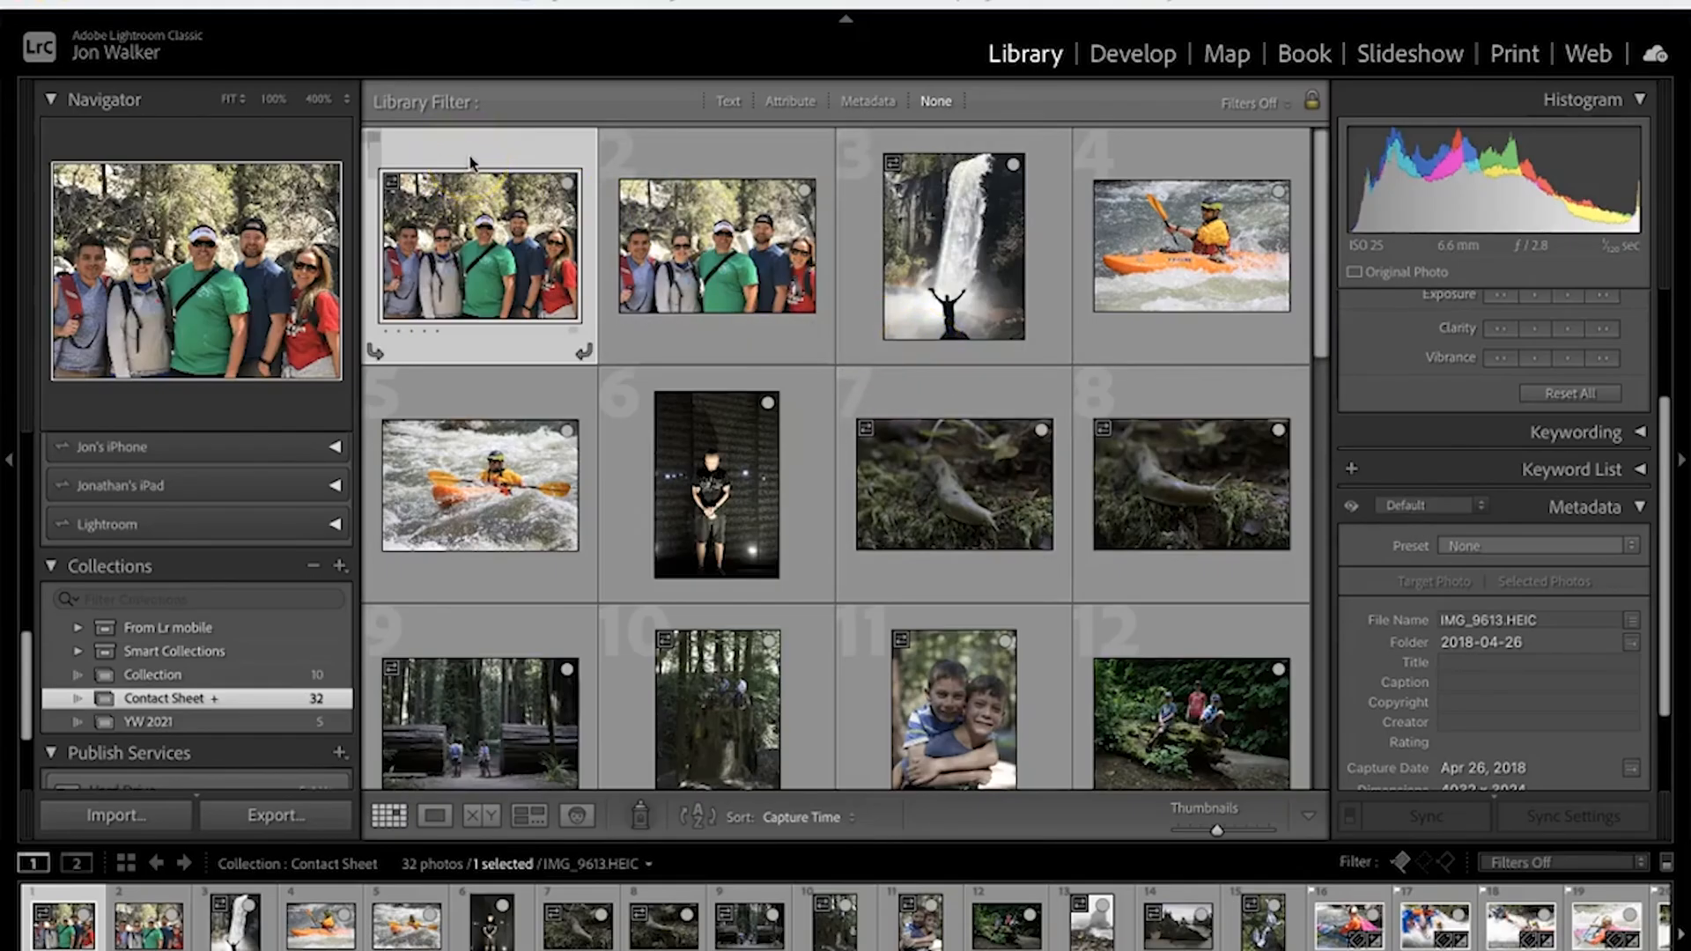
mouse_move(497, 203)
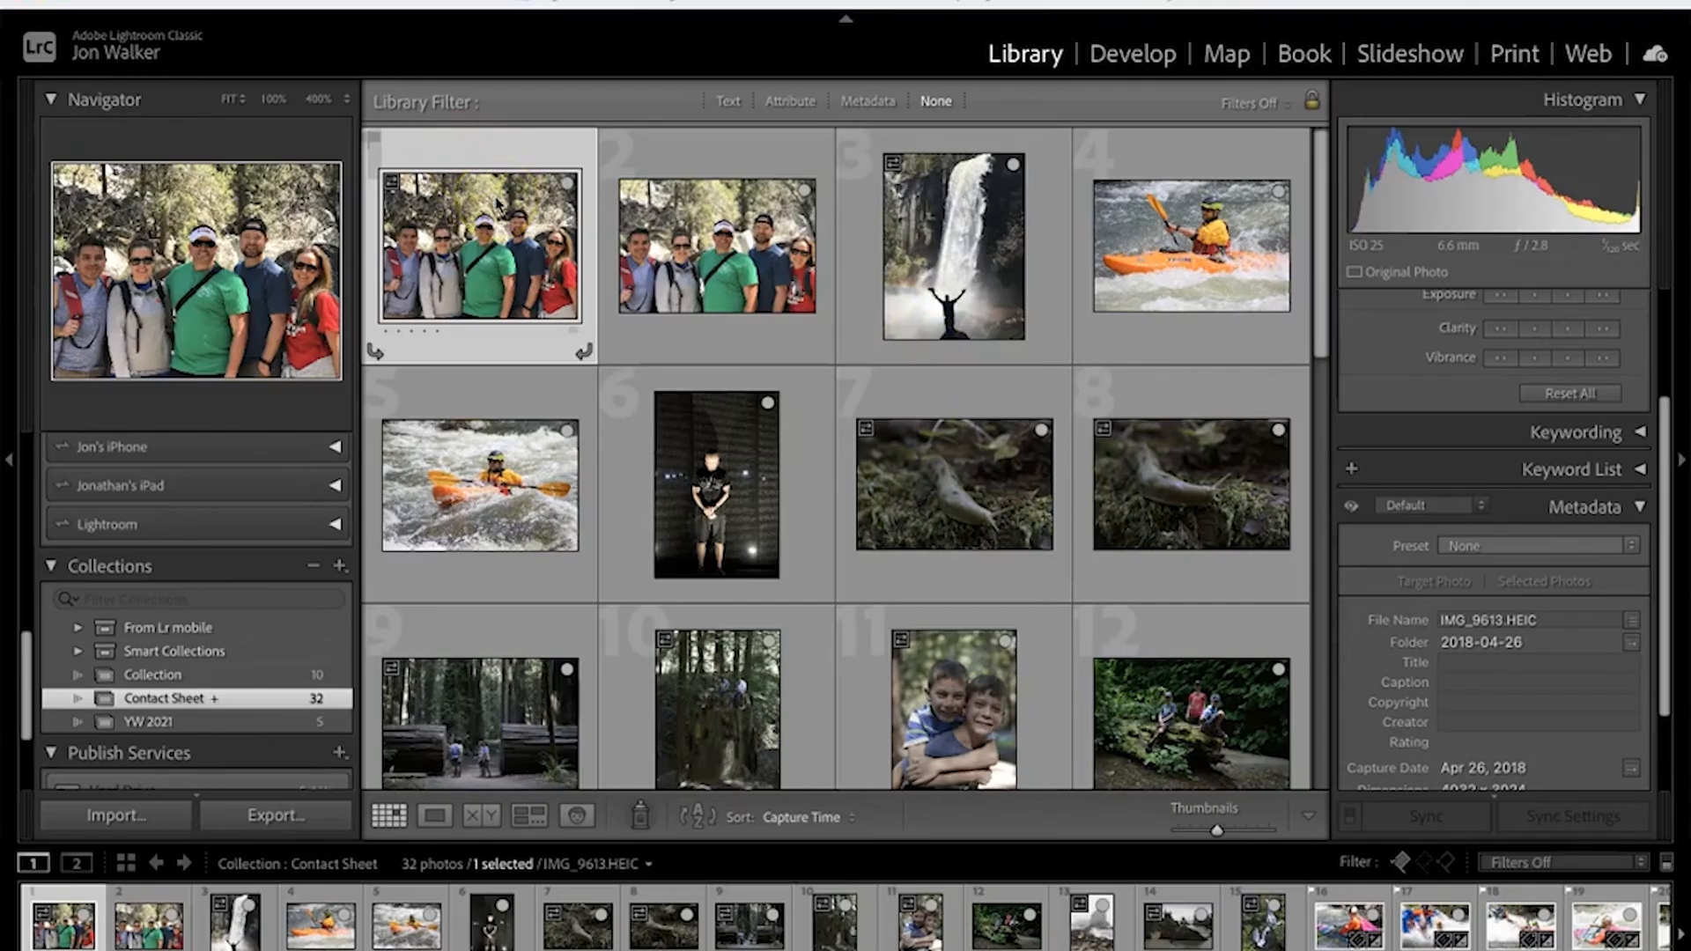
Select all 32 photos in the Contact Sheet collection
key("ctrl+a")
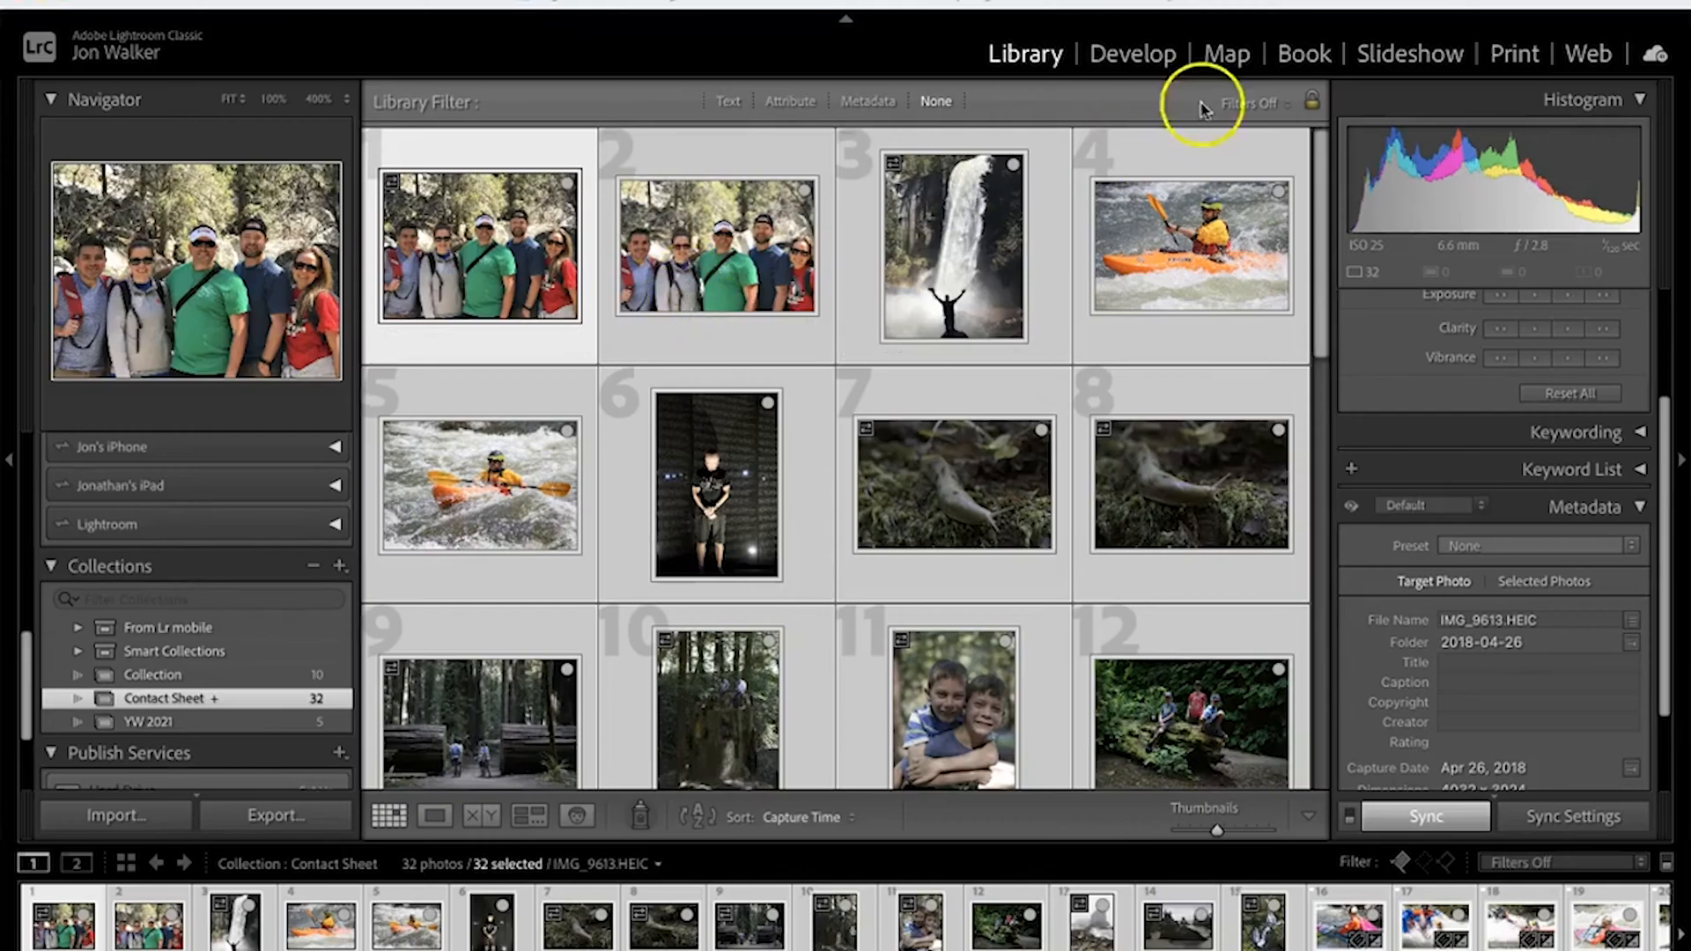
Switch to the Print module and apply the 4x5 Contact Sheet template to the selection
left_click(1512, 53)
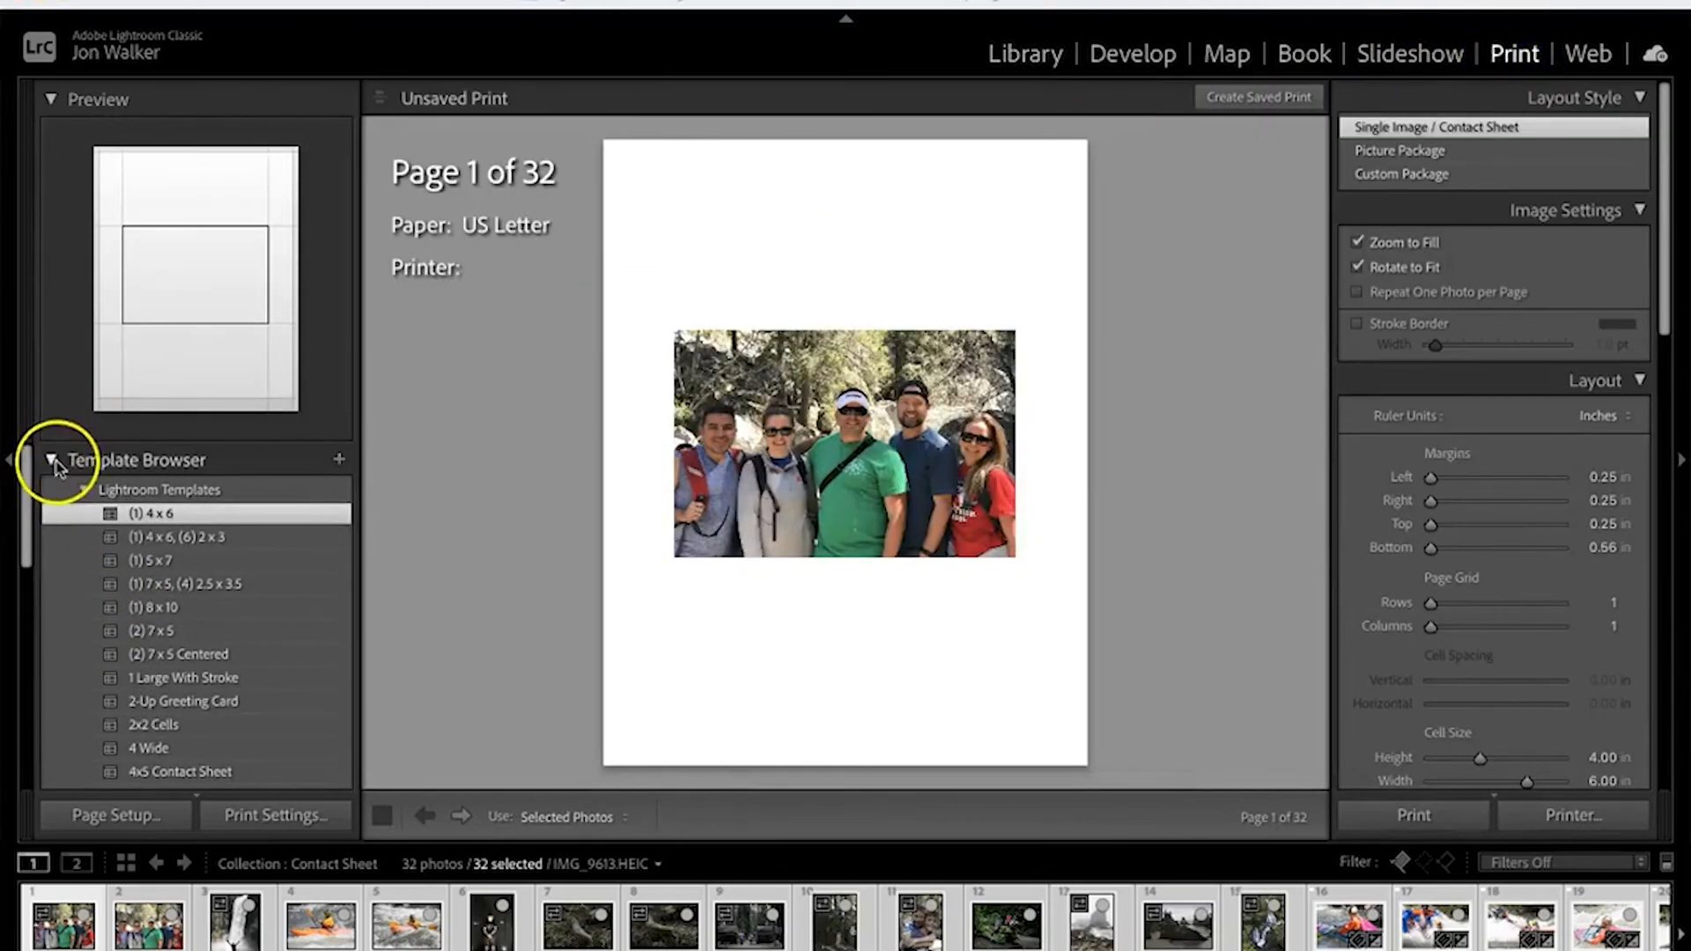
left_click(52, 459)
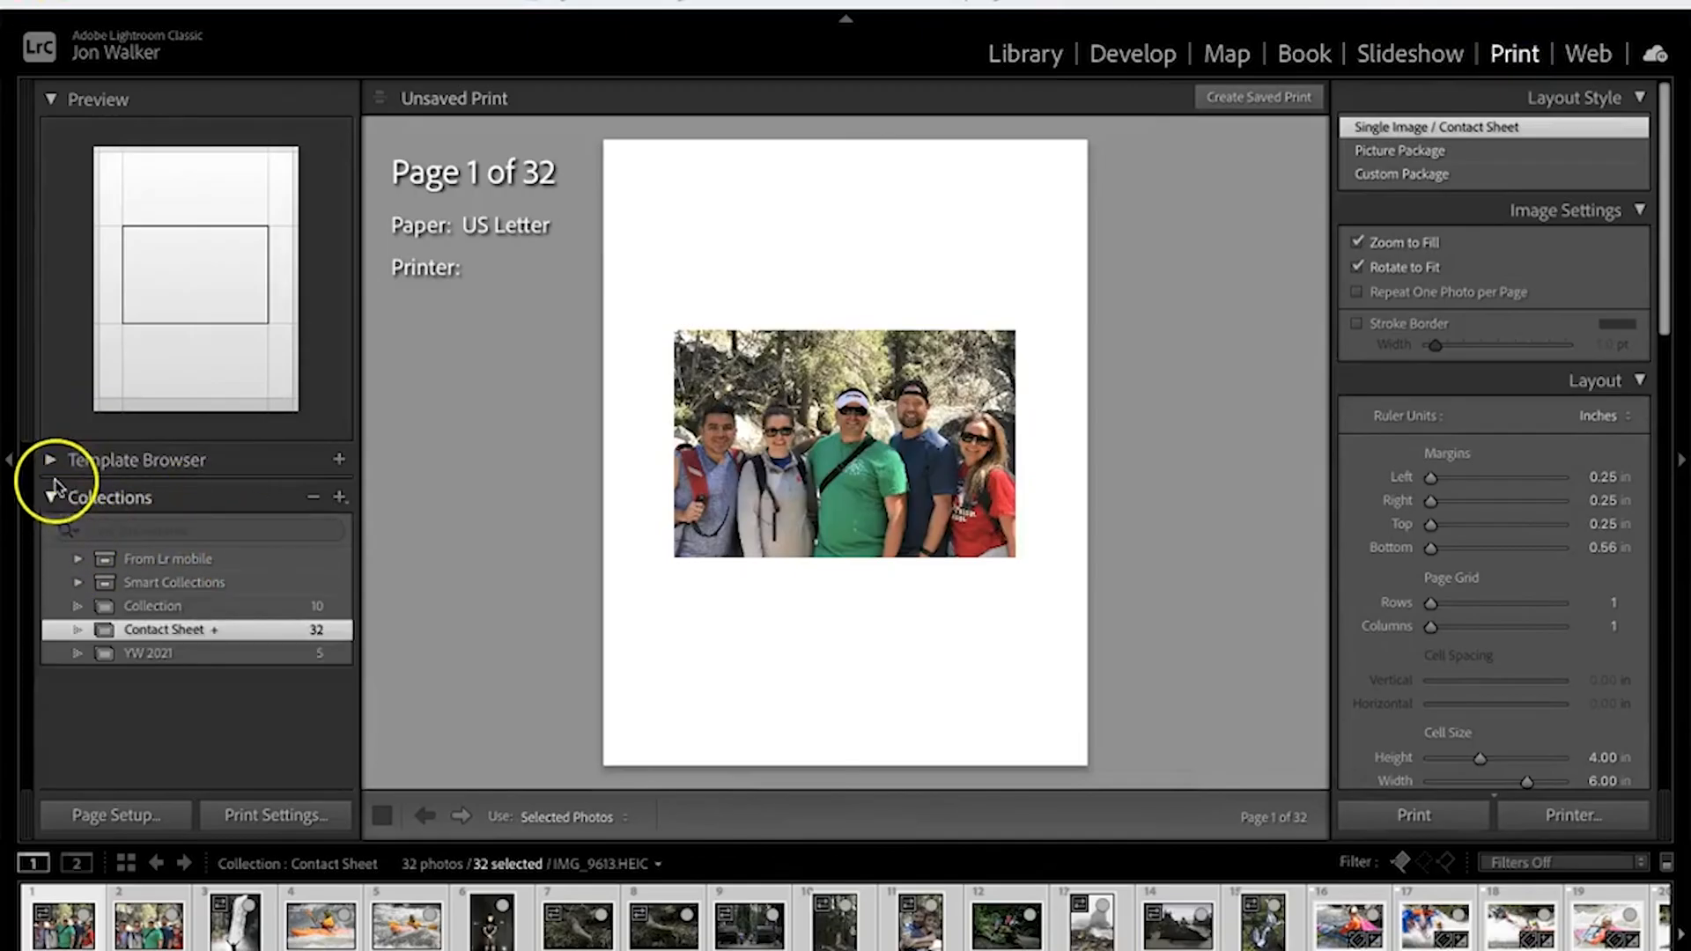
left_click(48, 496)
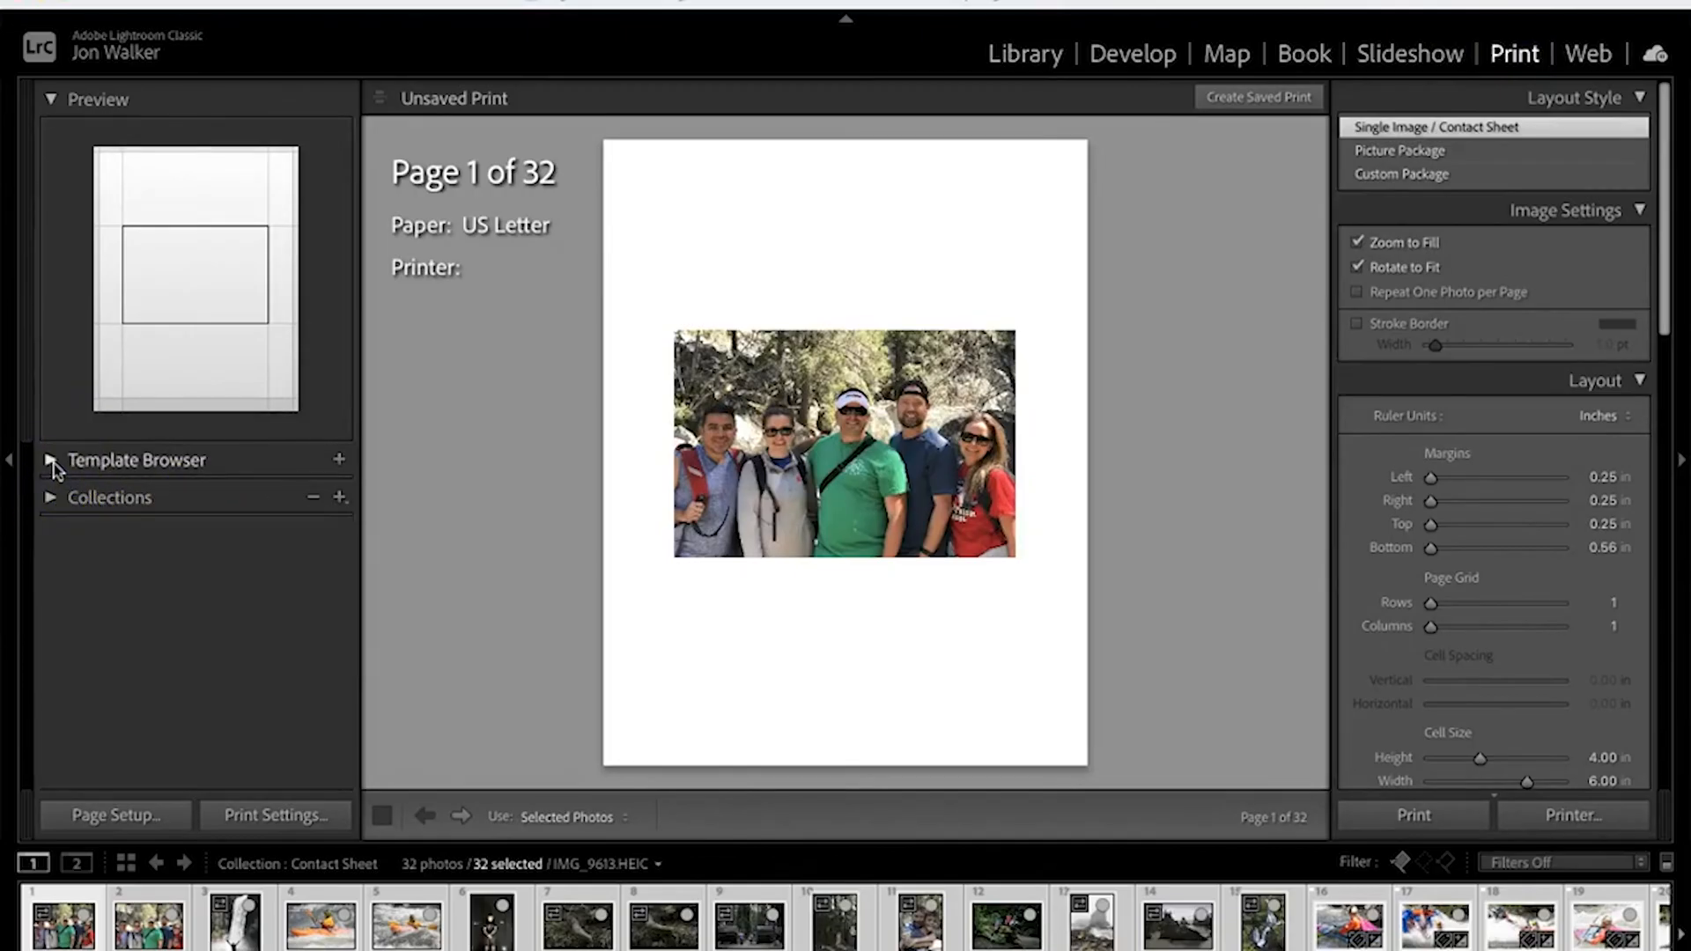
left_click(48, 458)
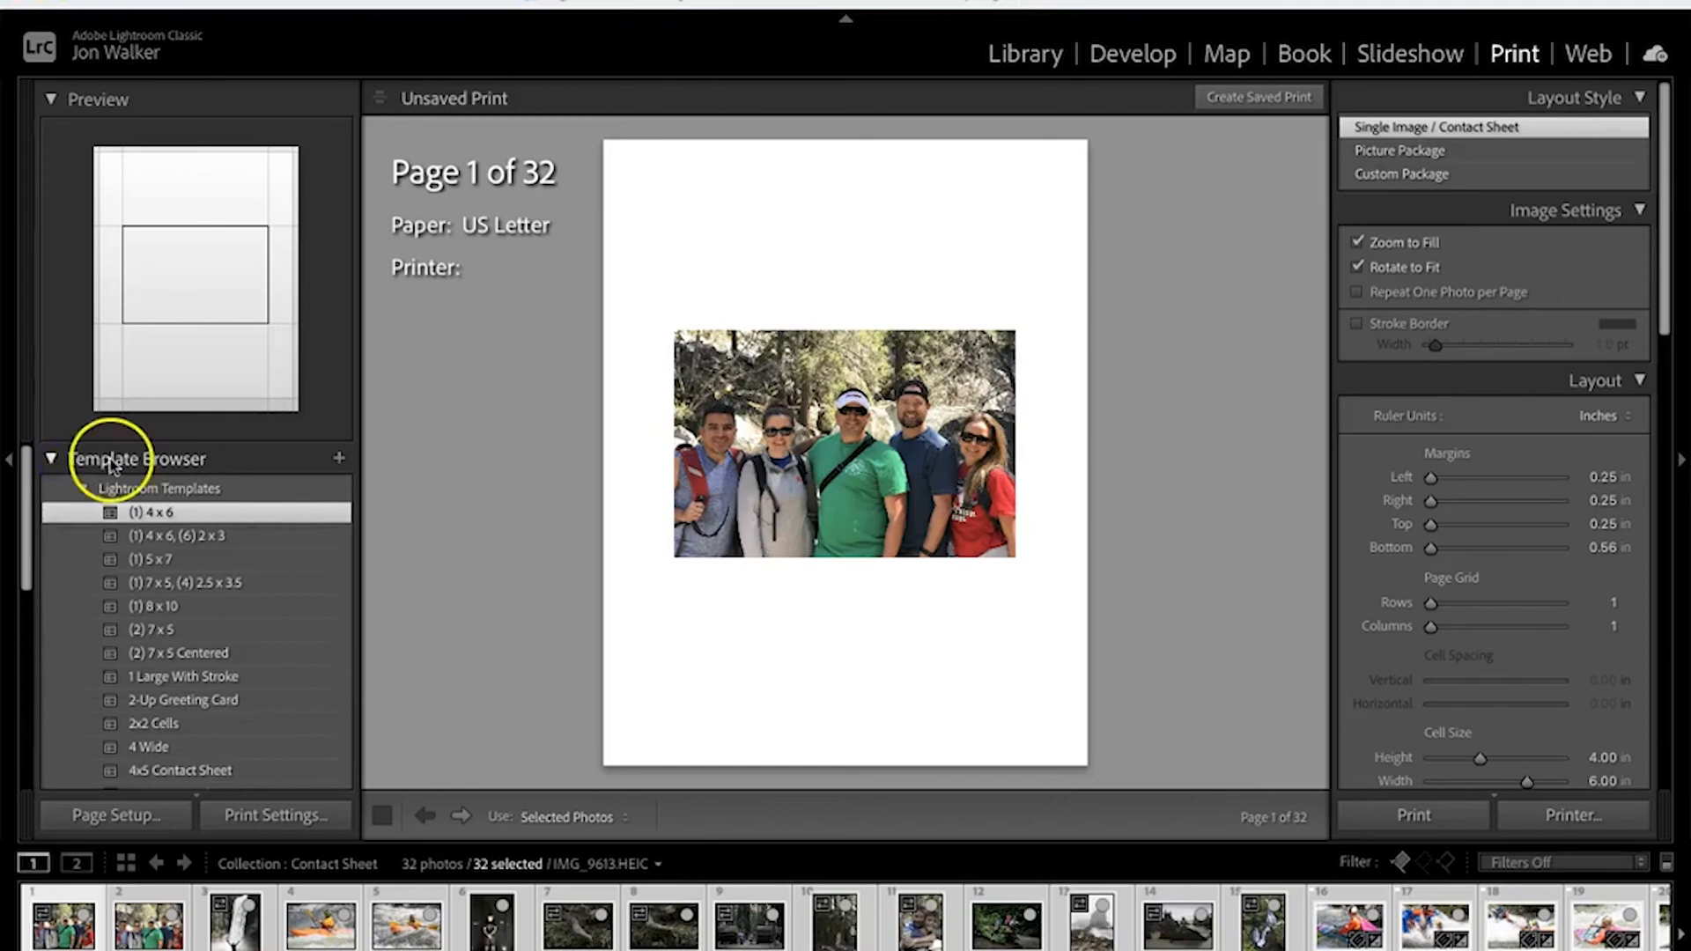
mouse_move(180, 568)
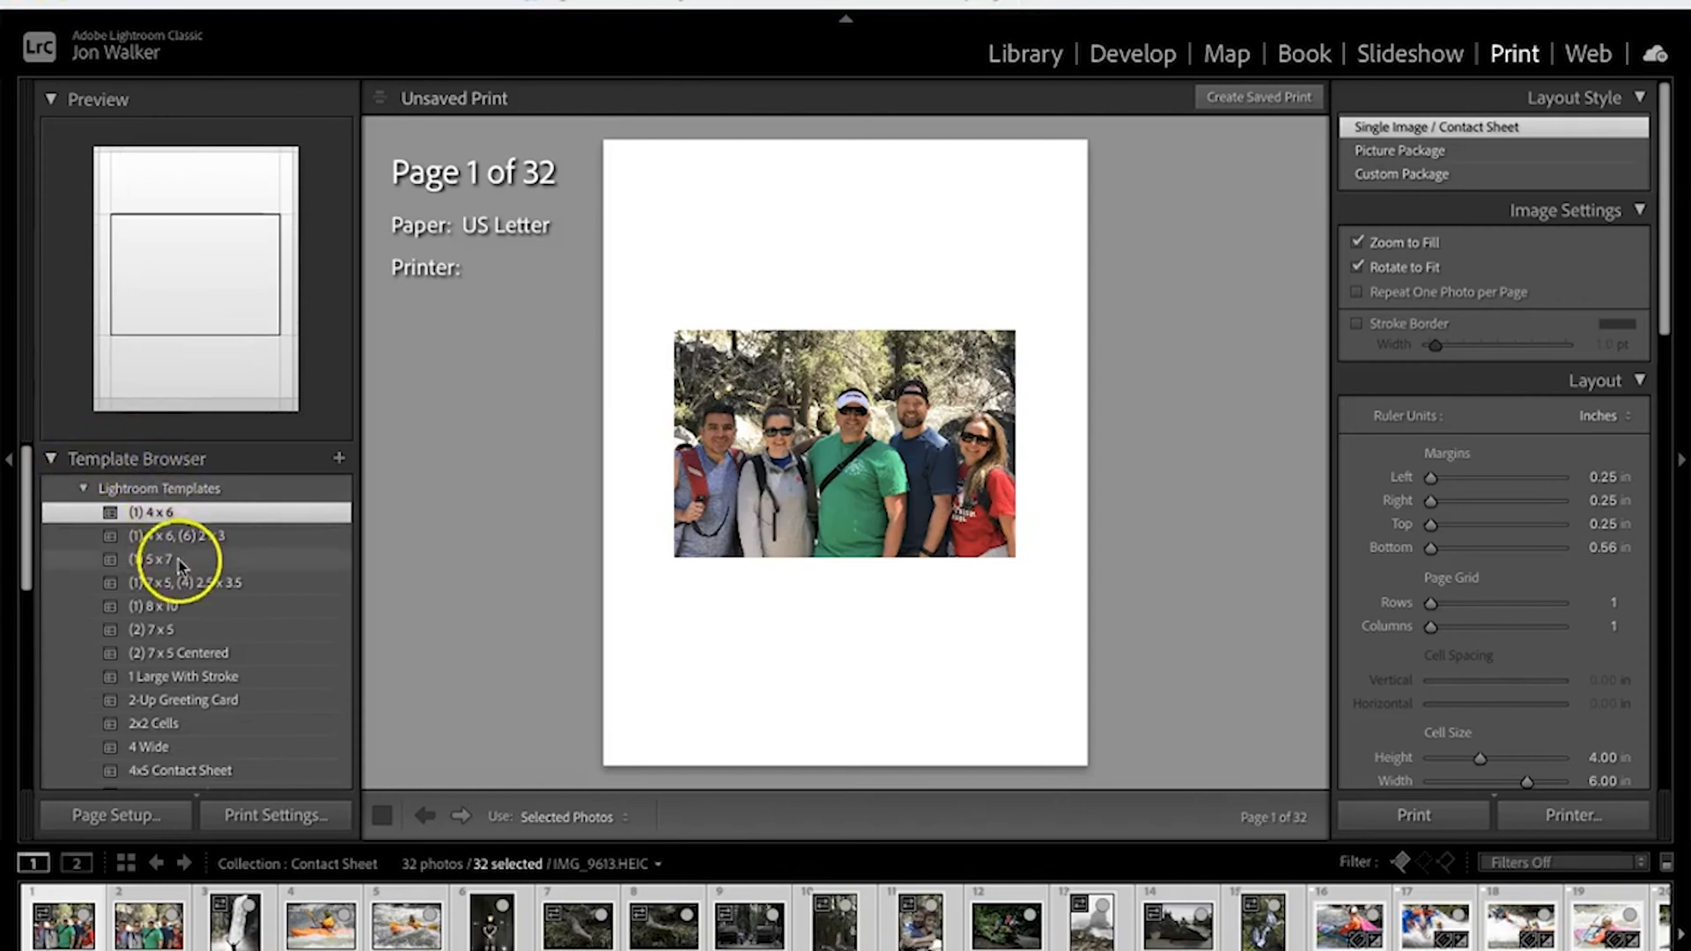
scroll("down", 3)
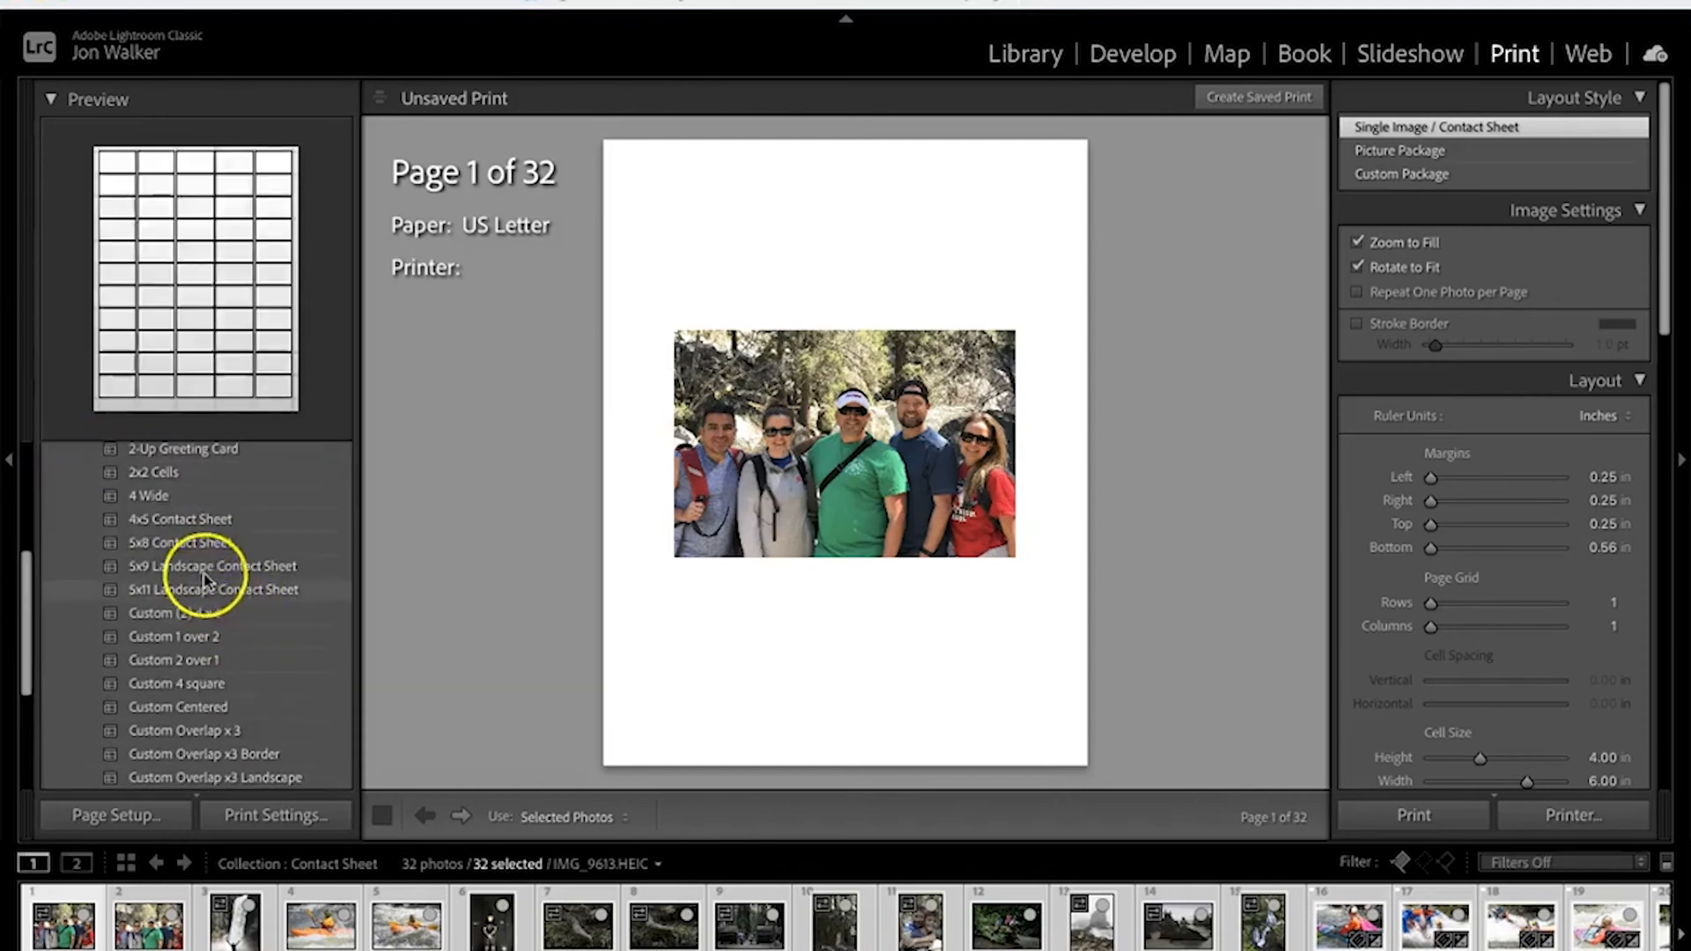
left_click(180, 518)
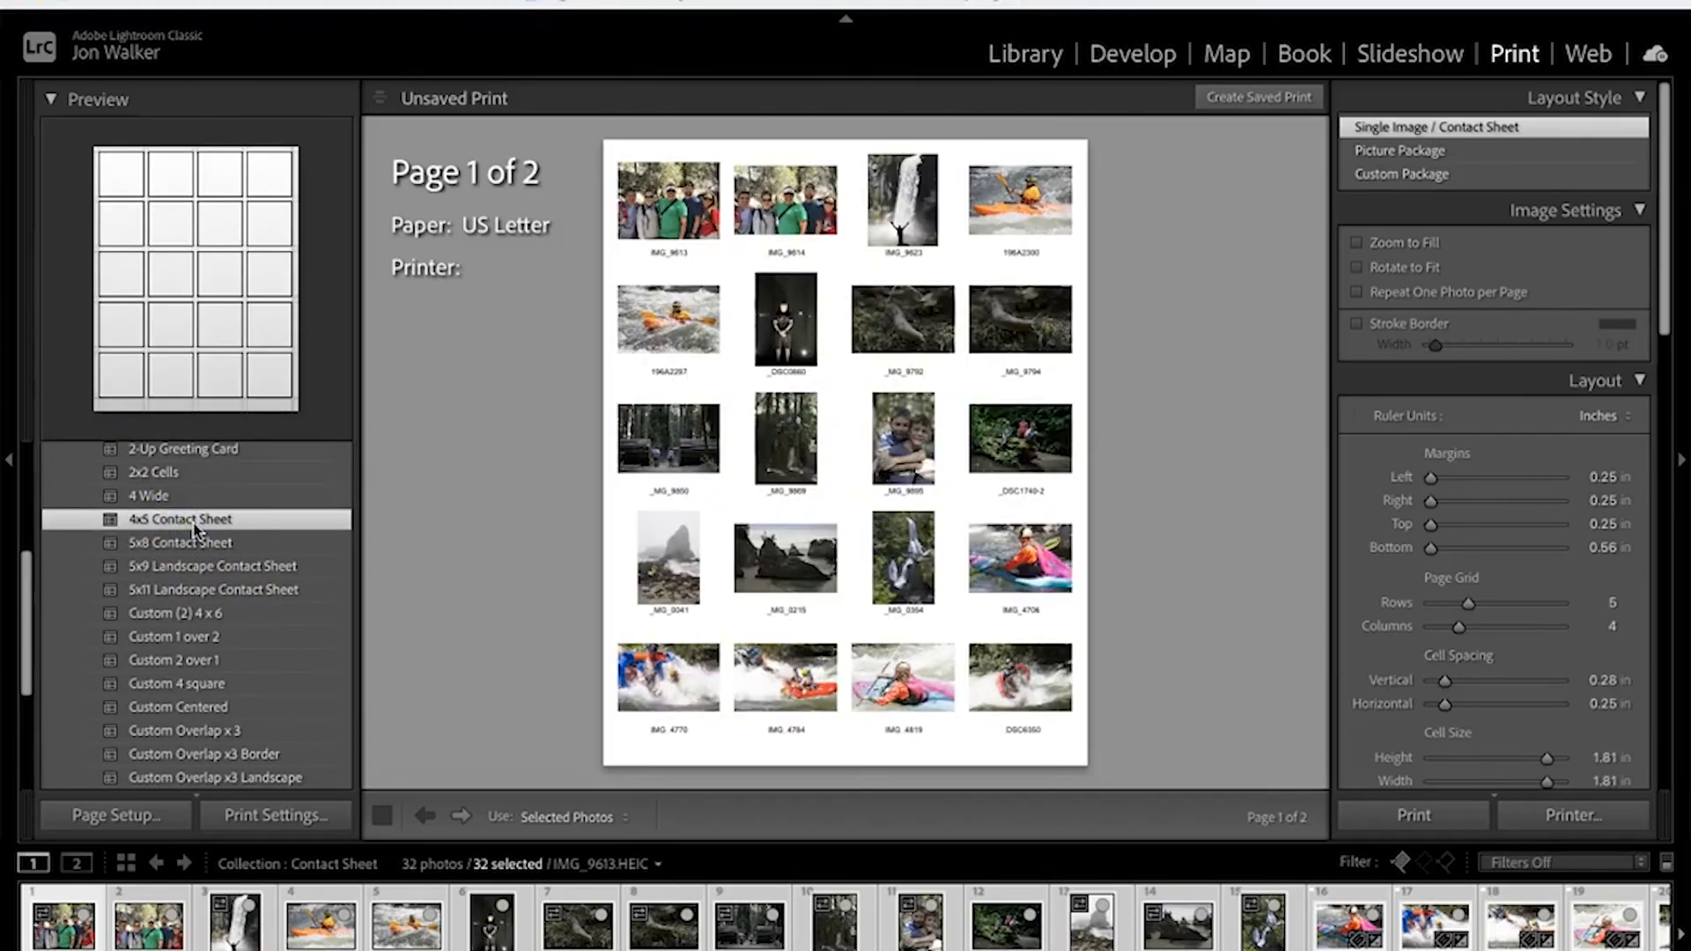
mouse_move(450, 523)
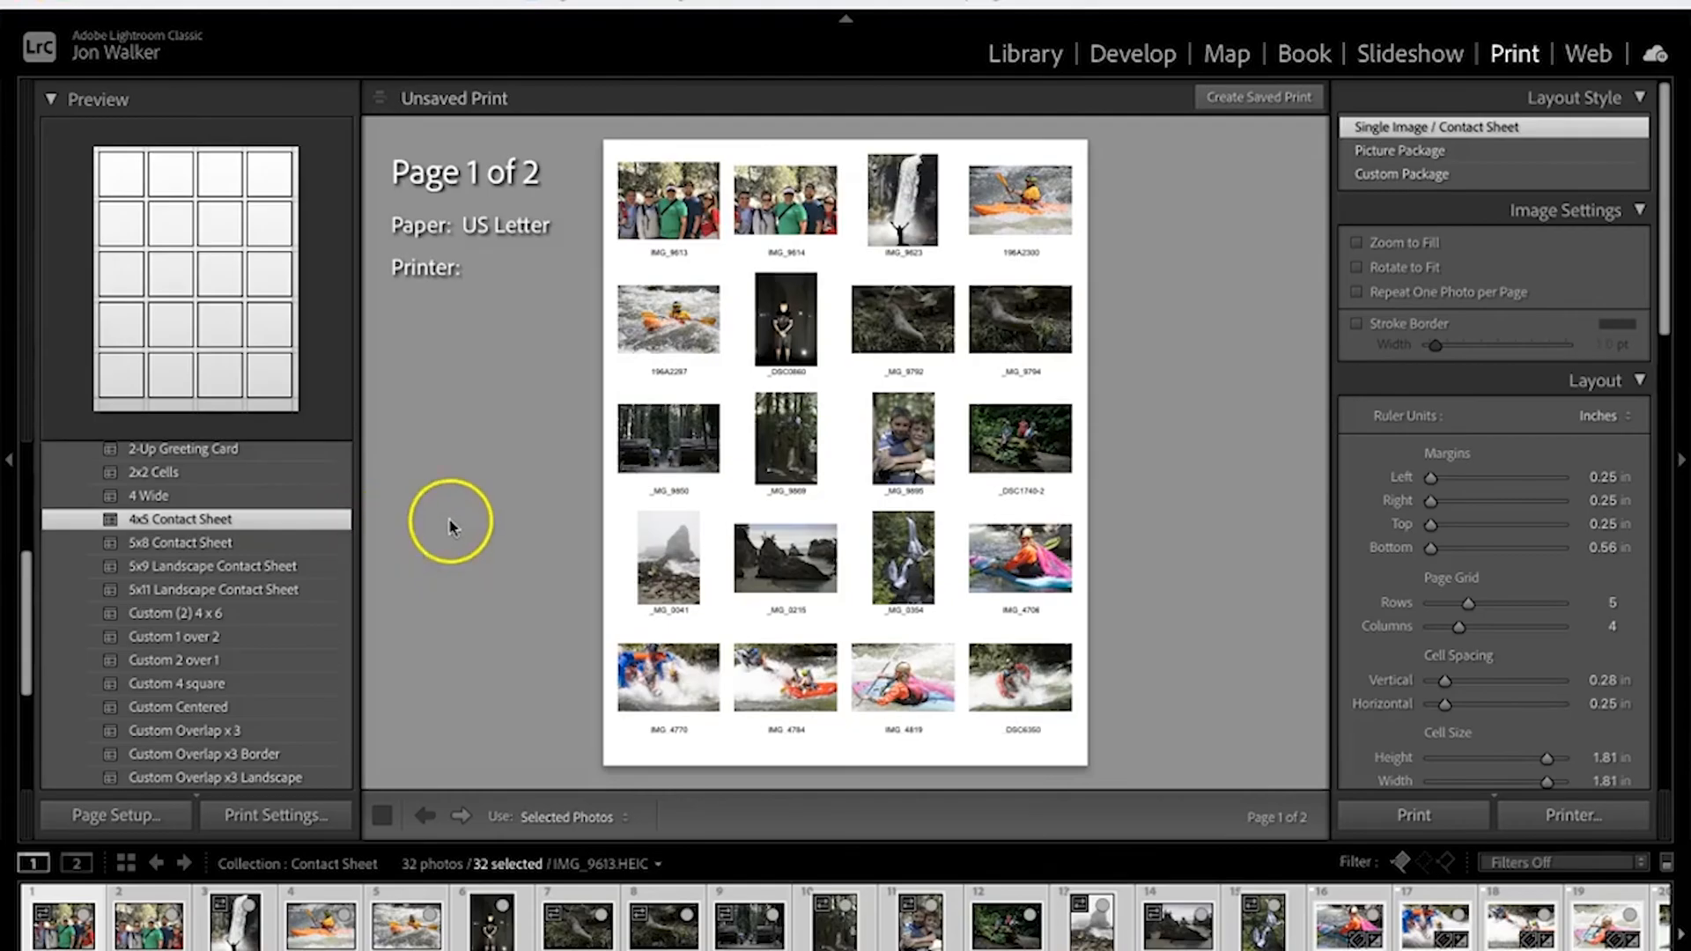
mouse_move(1158, 383)
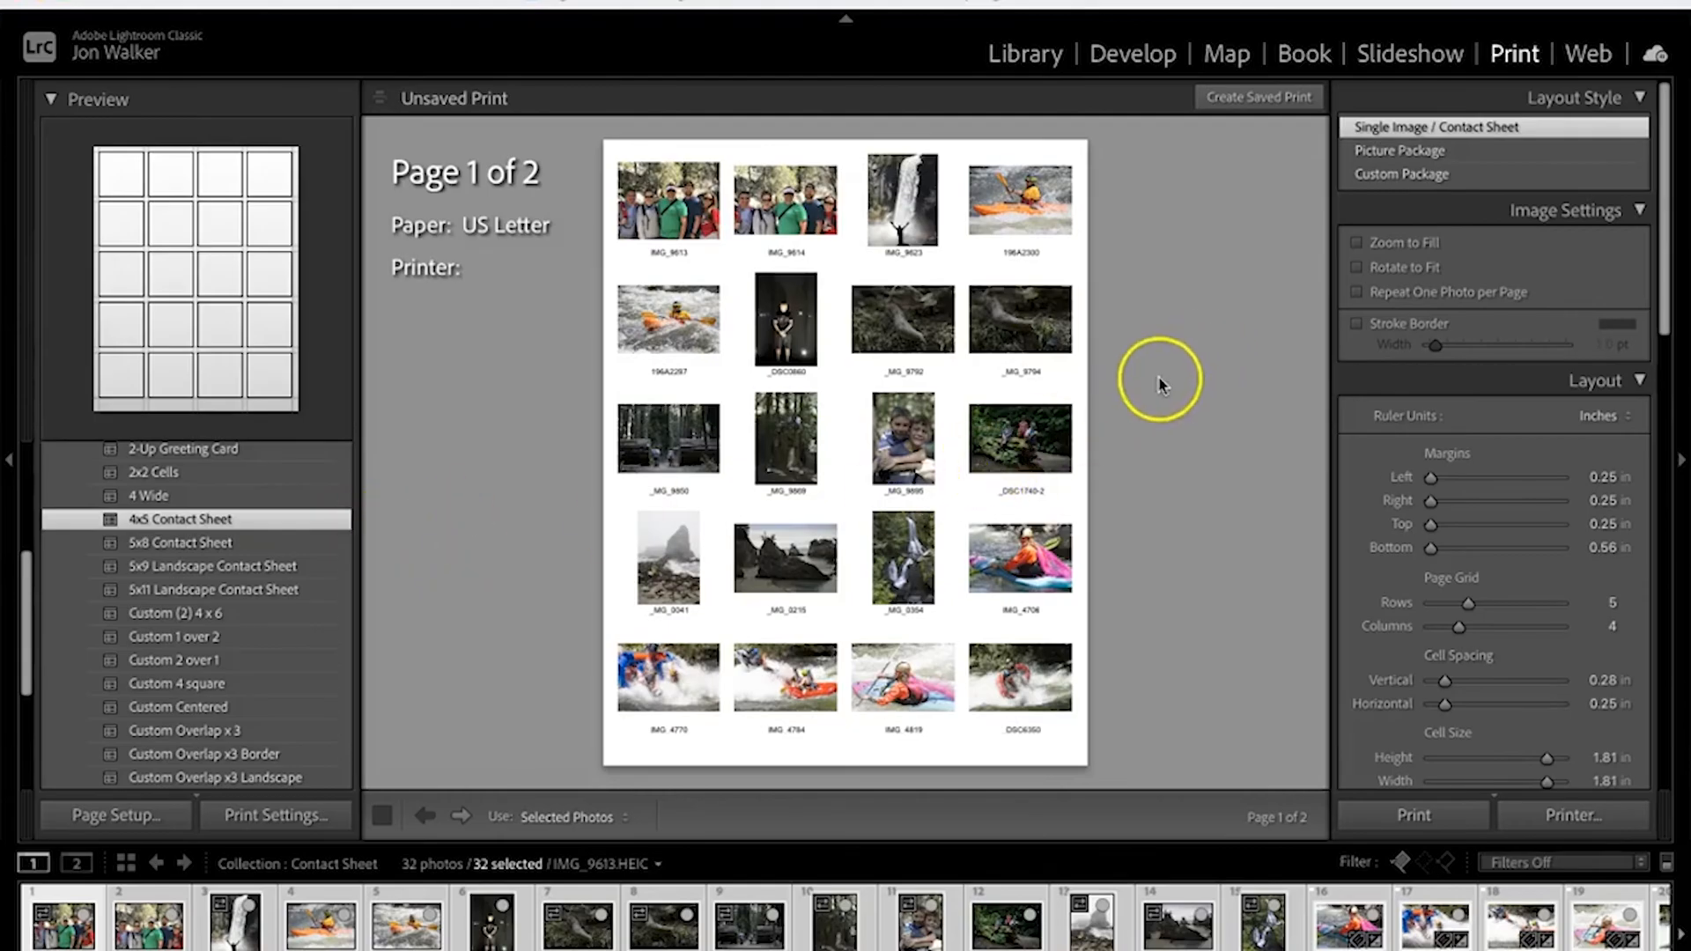
mouse_move(1509, 150)
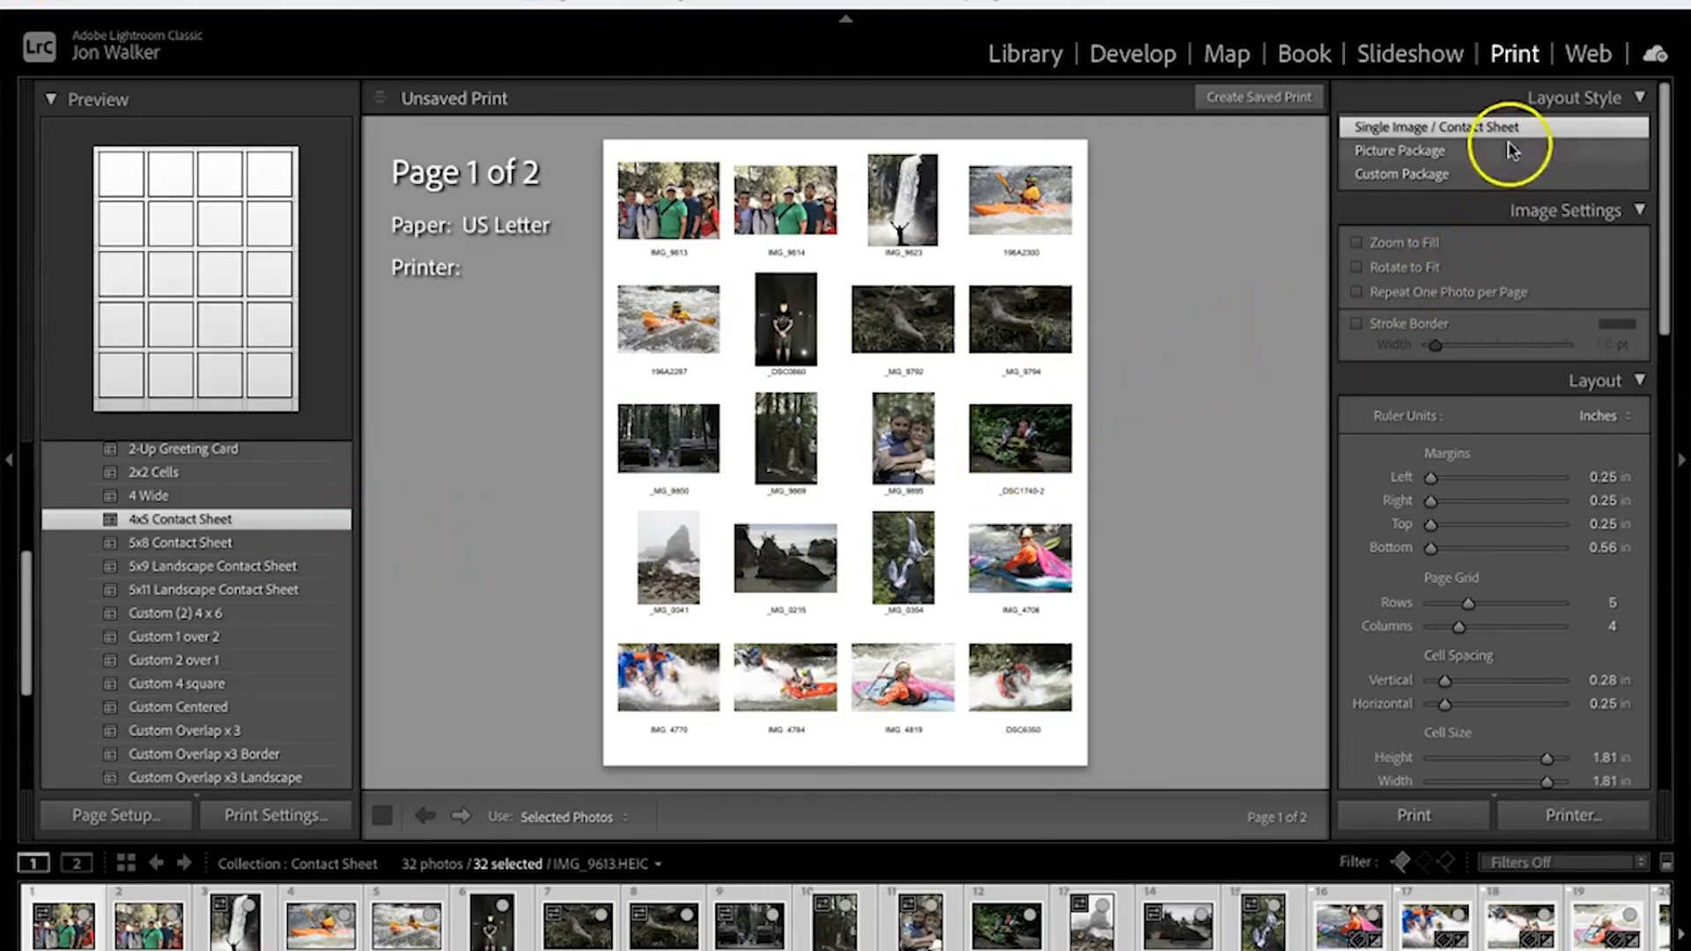
mouse_move(1426, 235)
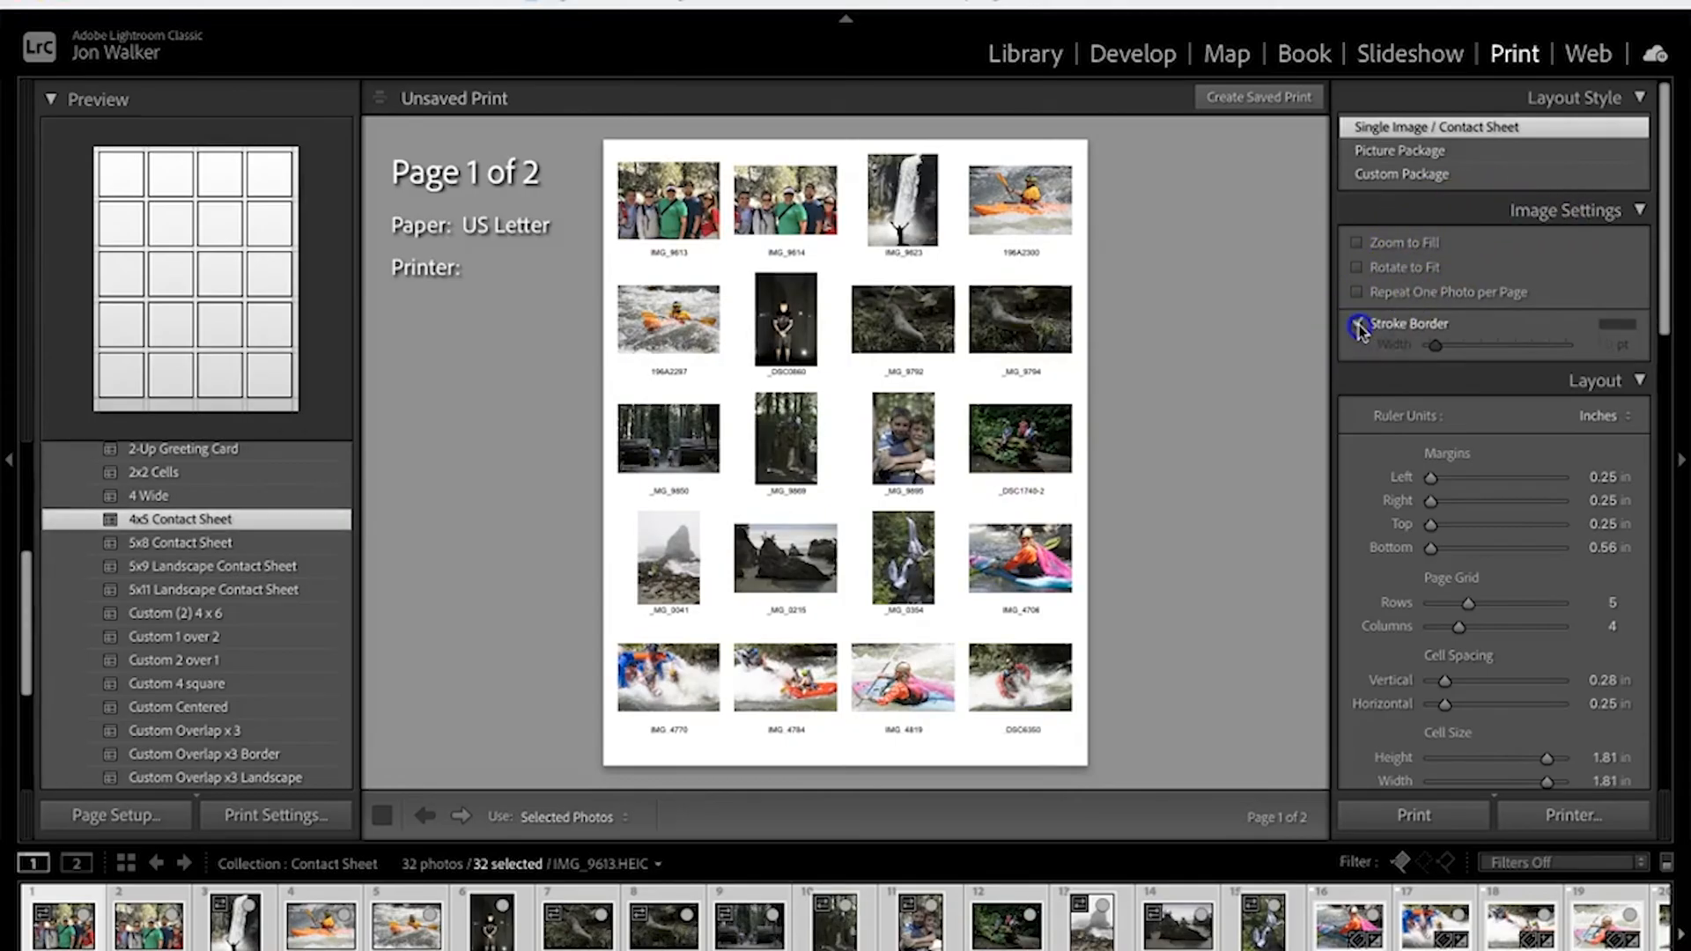
Enable a white 0.5 pt stroke border, 1.00 in bottom margin and a 4-row by 3-column grid
left_click(1357, 323)
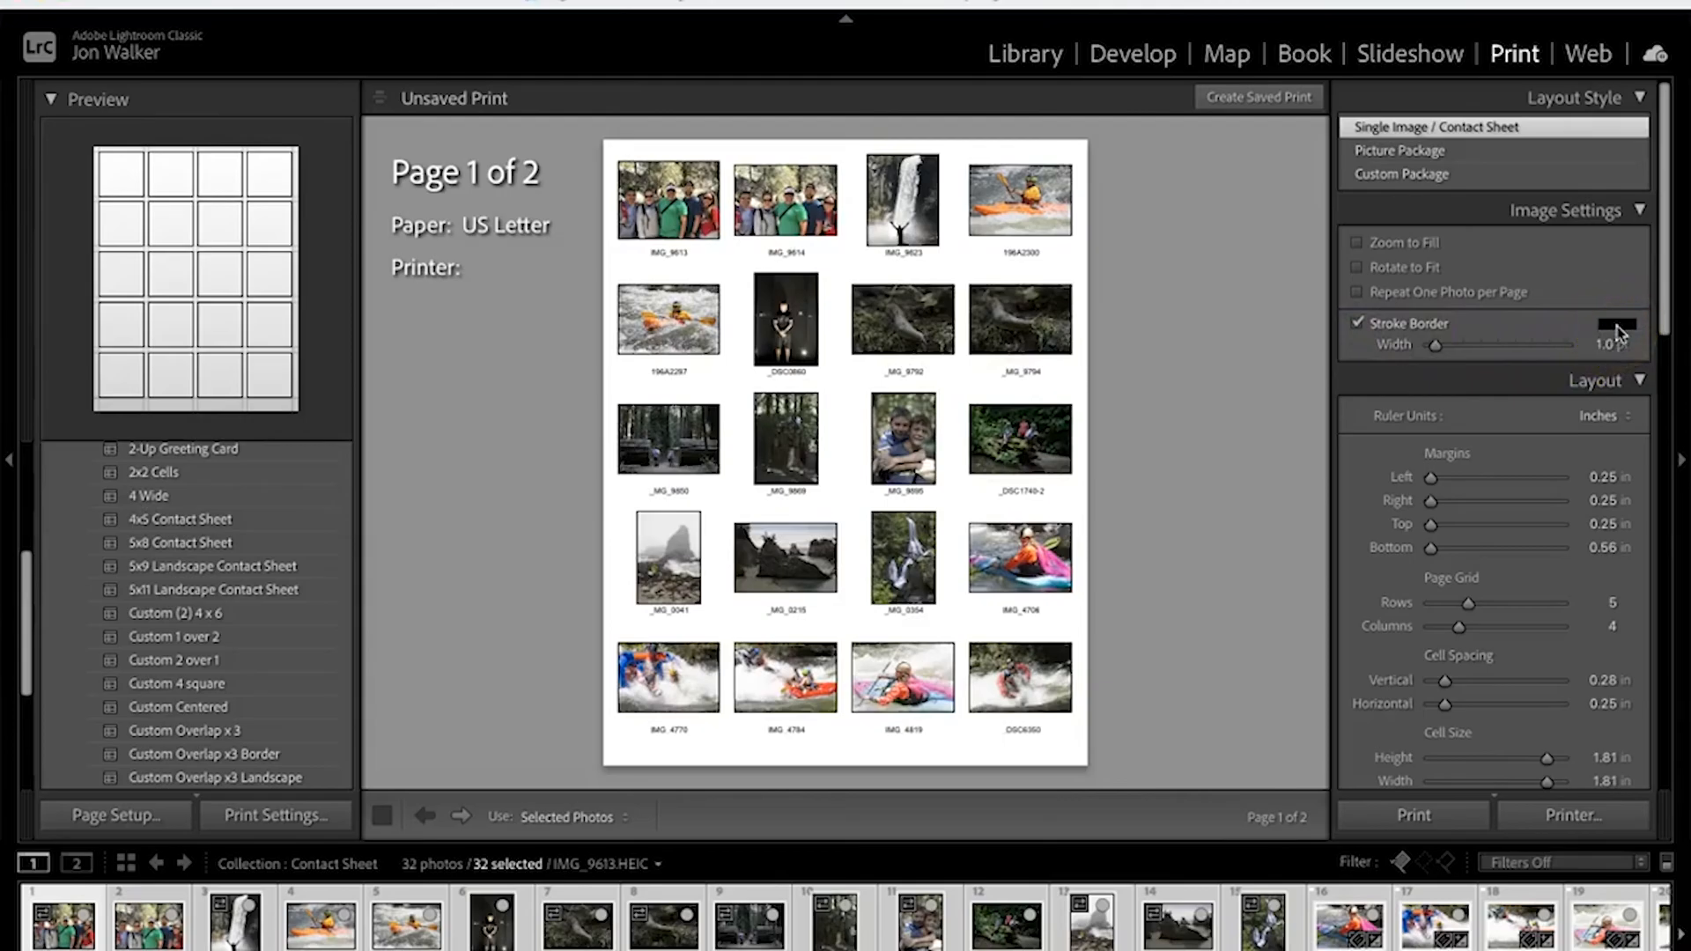
left_click(1617, 322)
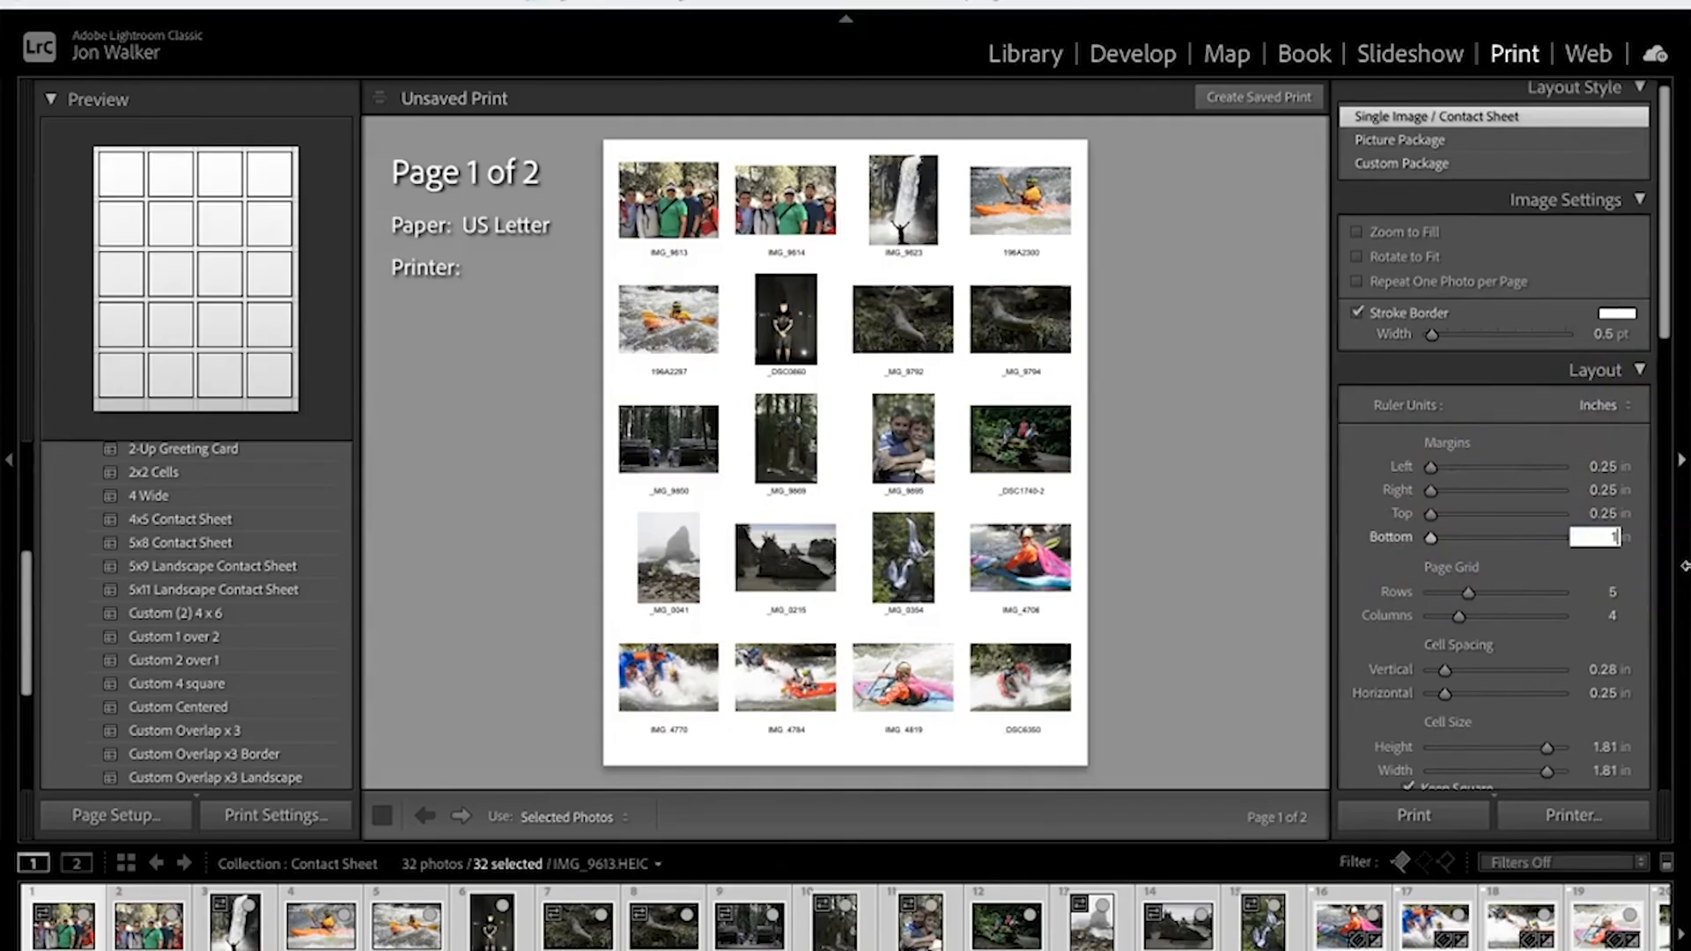
mouse_move(1464, 597)
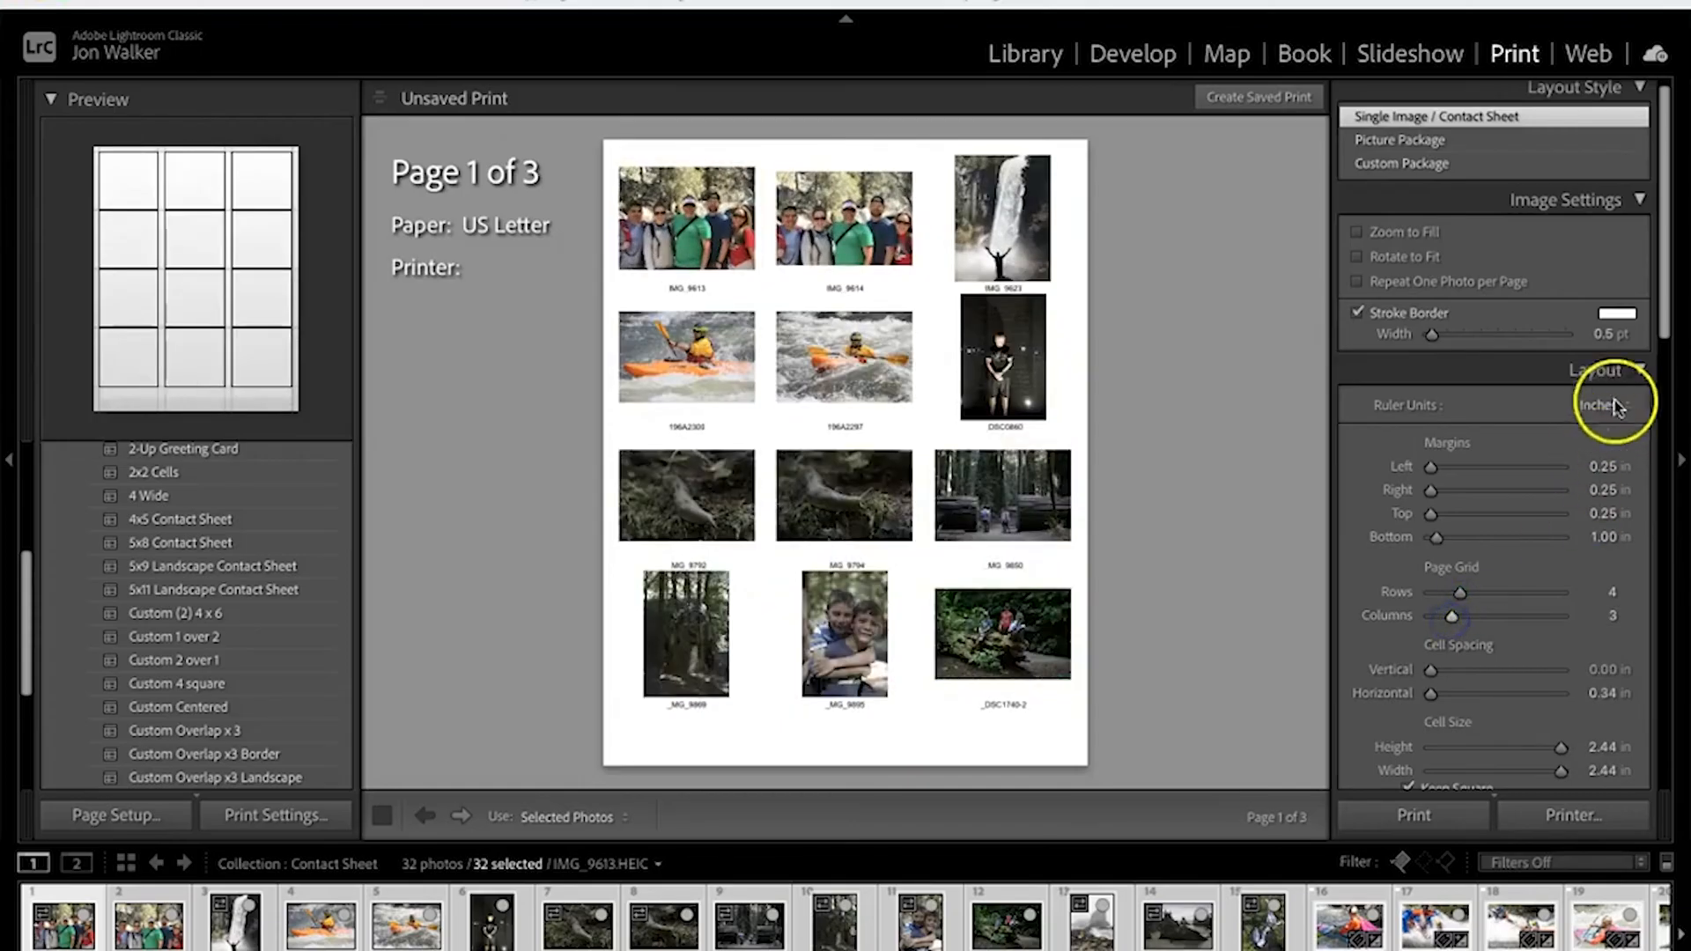
scroll("down", 3)
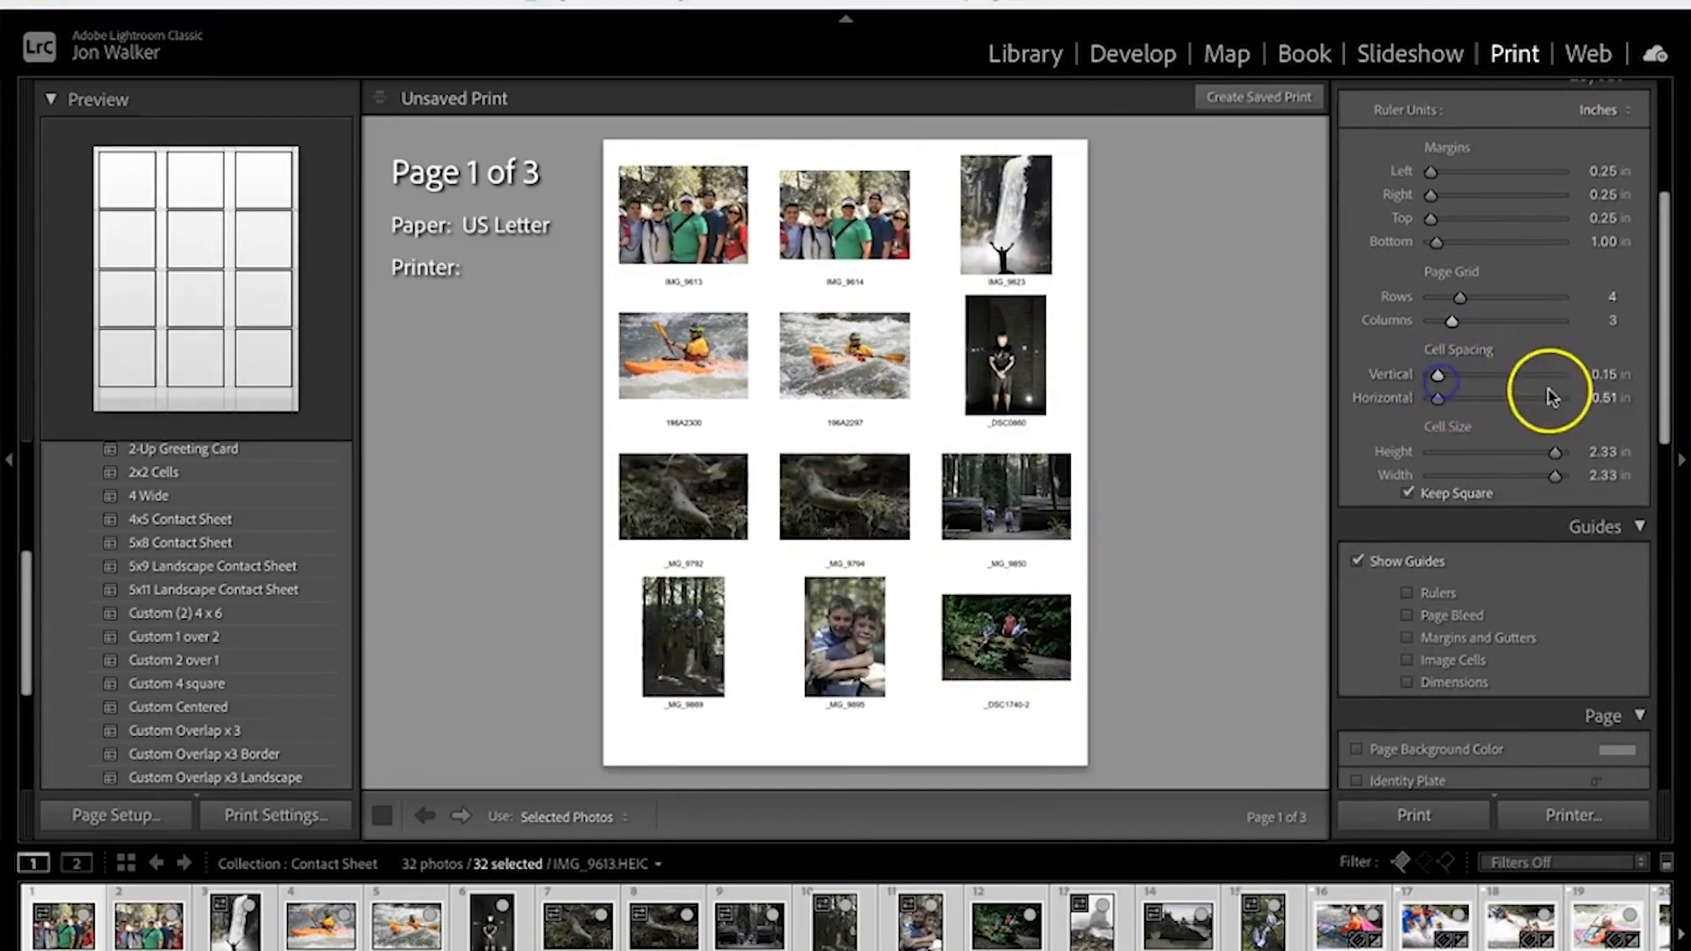
mouse_move(1434, 480)
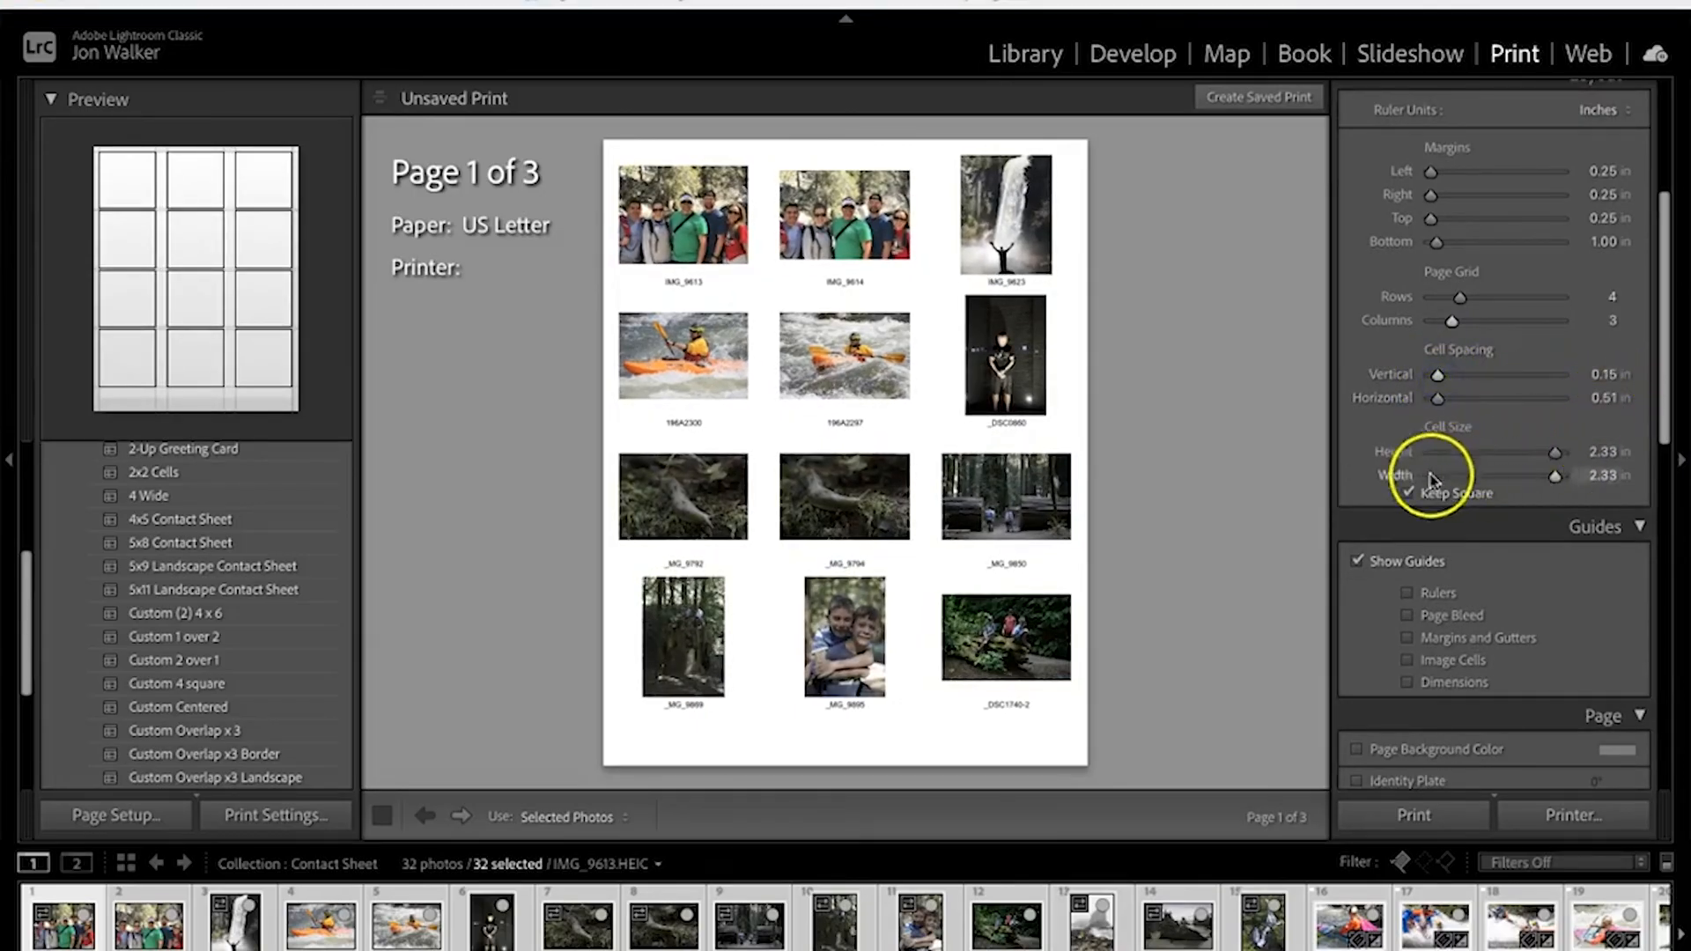
mouse_move(1671, 418)
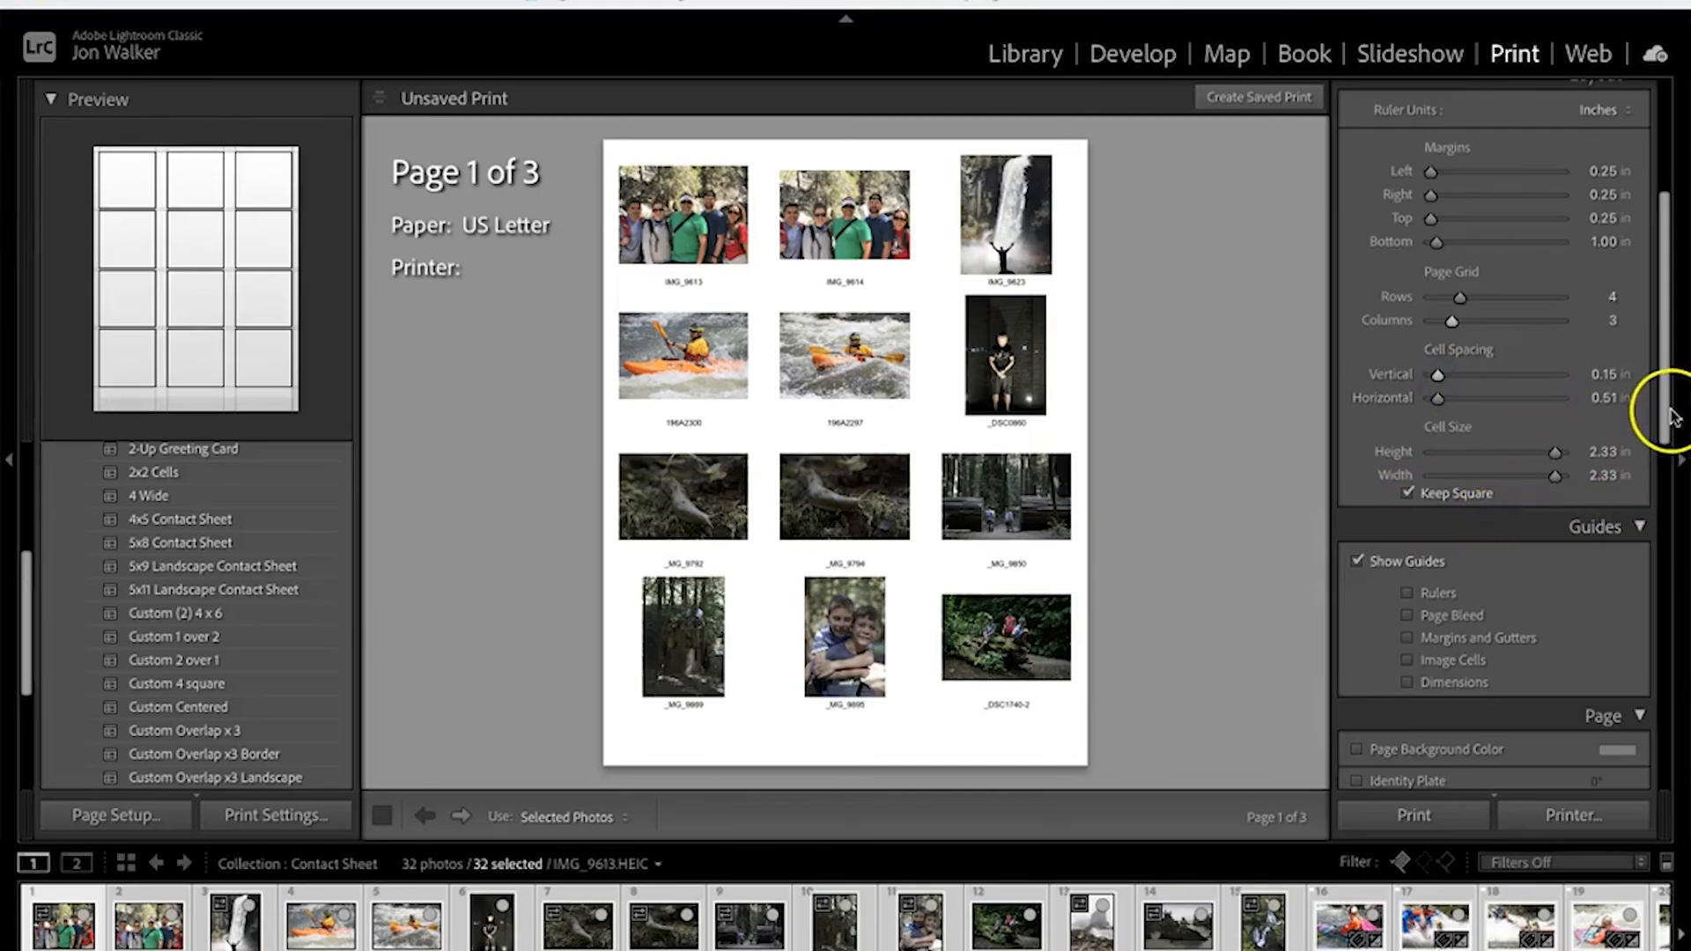
scroll("down", 3)
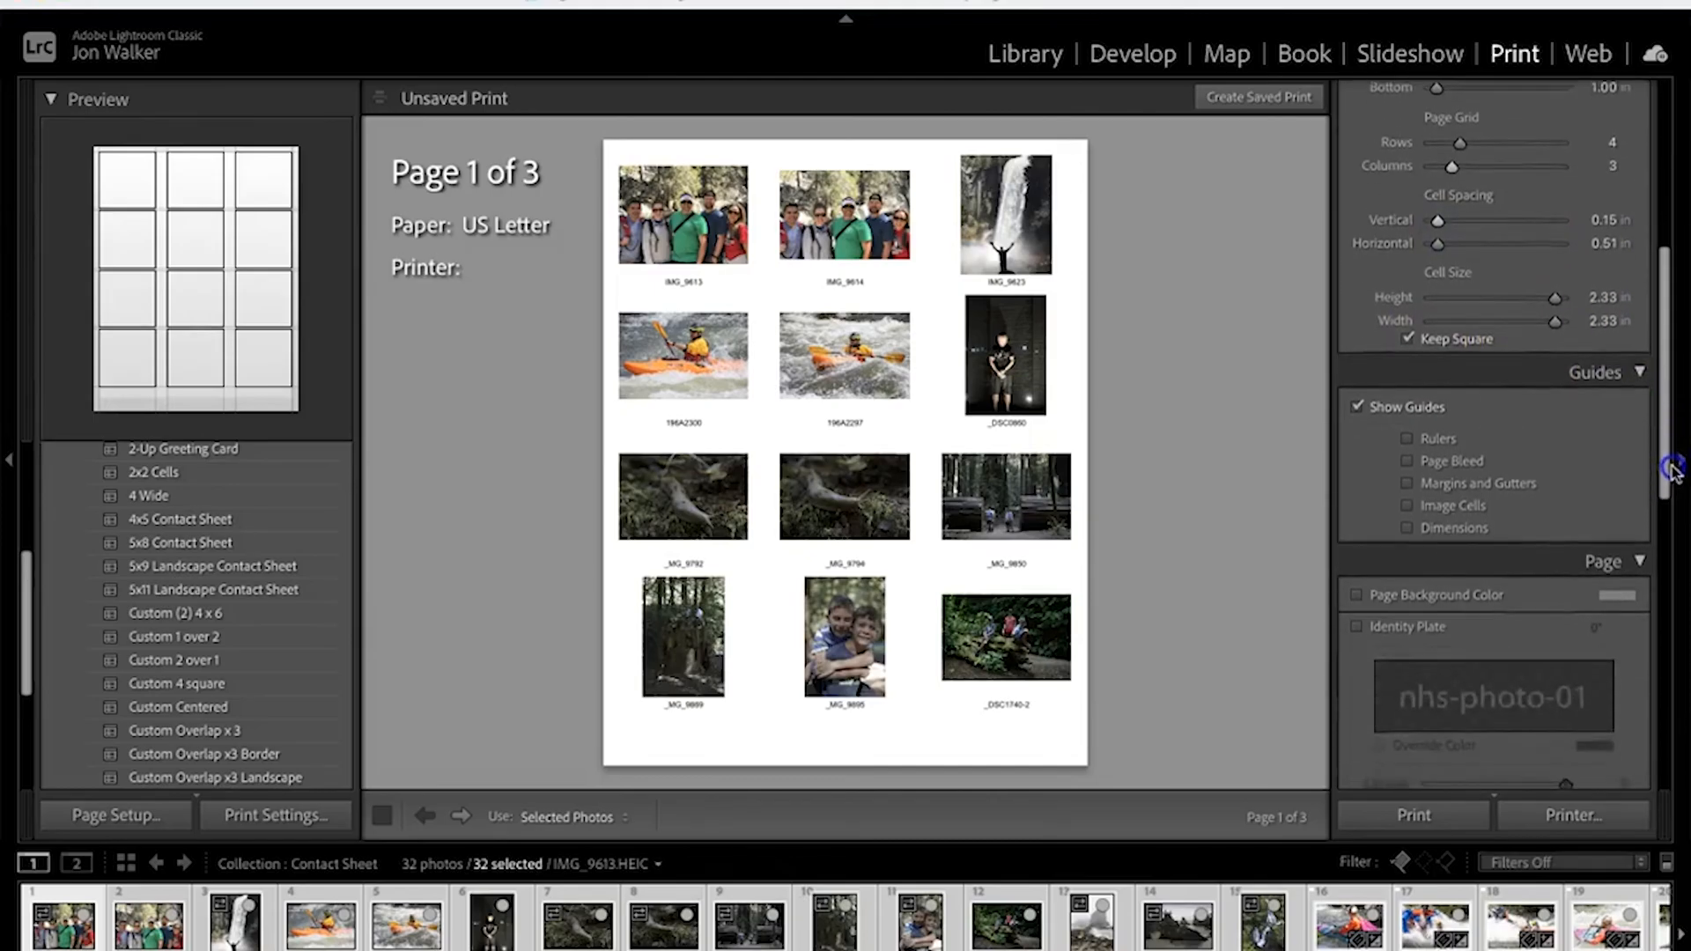
scroll("down", 3)
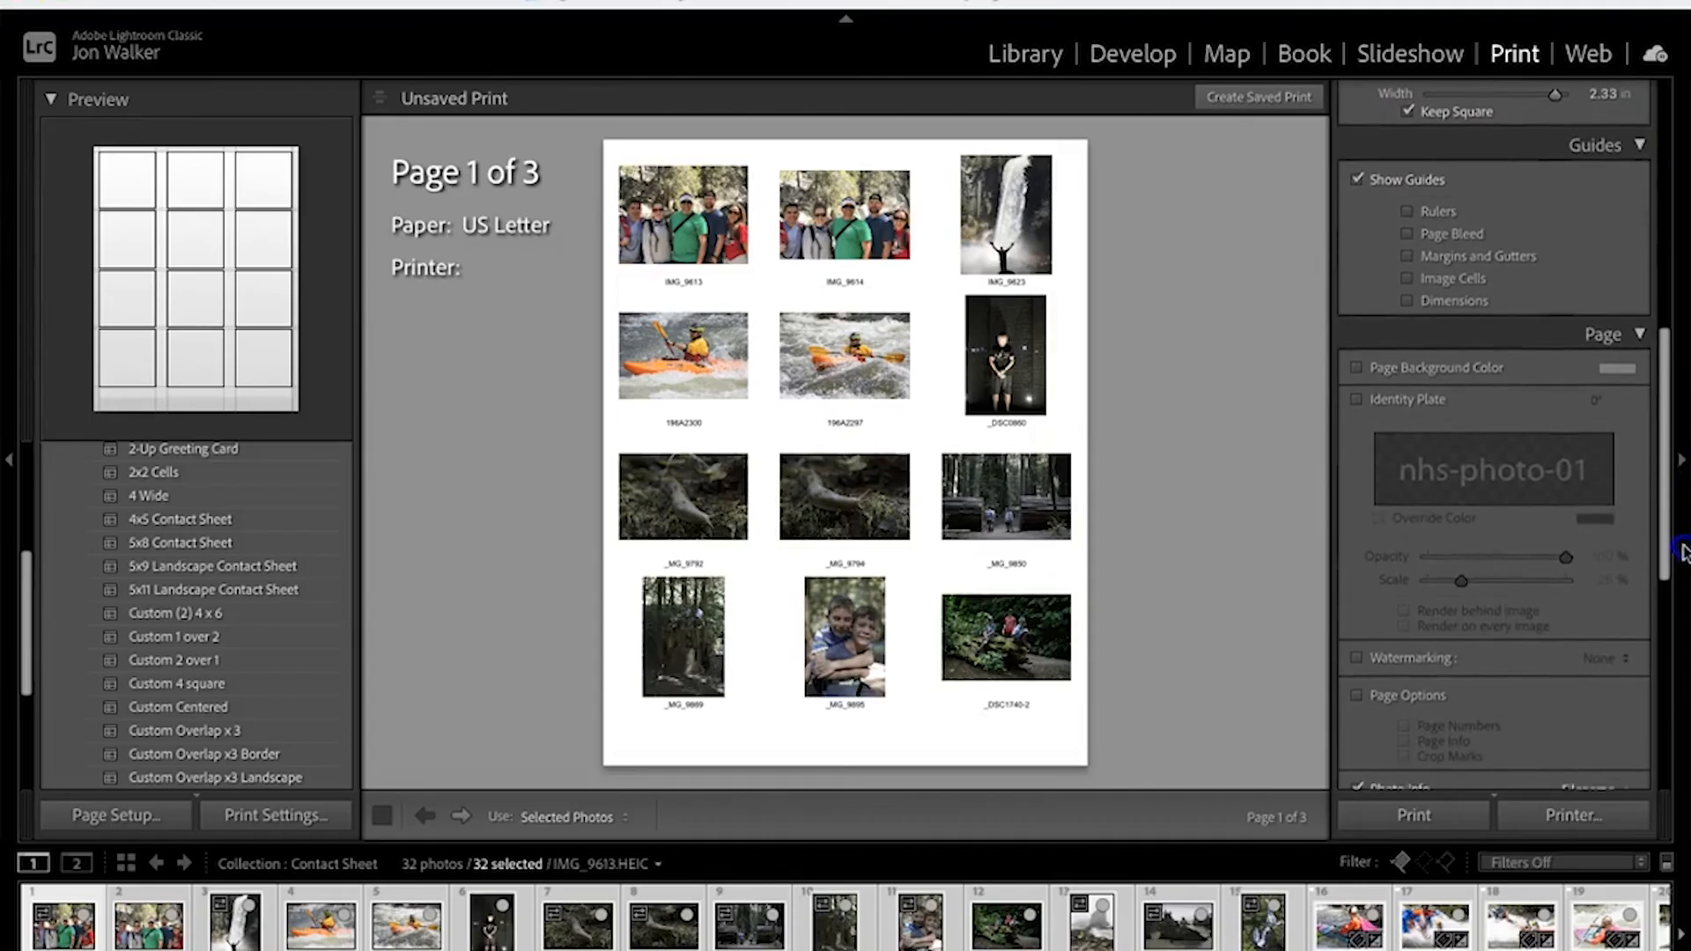
Set the page background colour to black and show the identity plate
left_click(1357, 370)
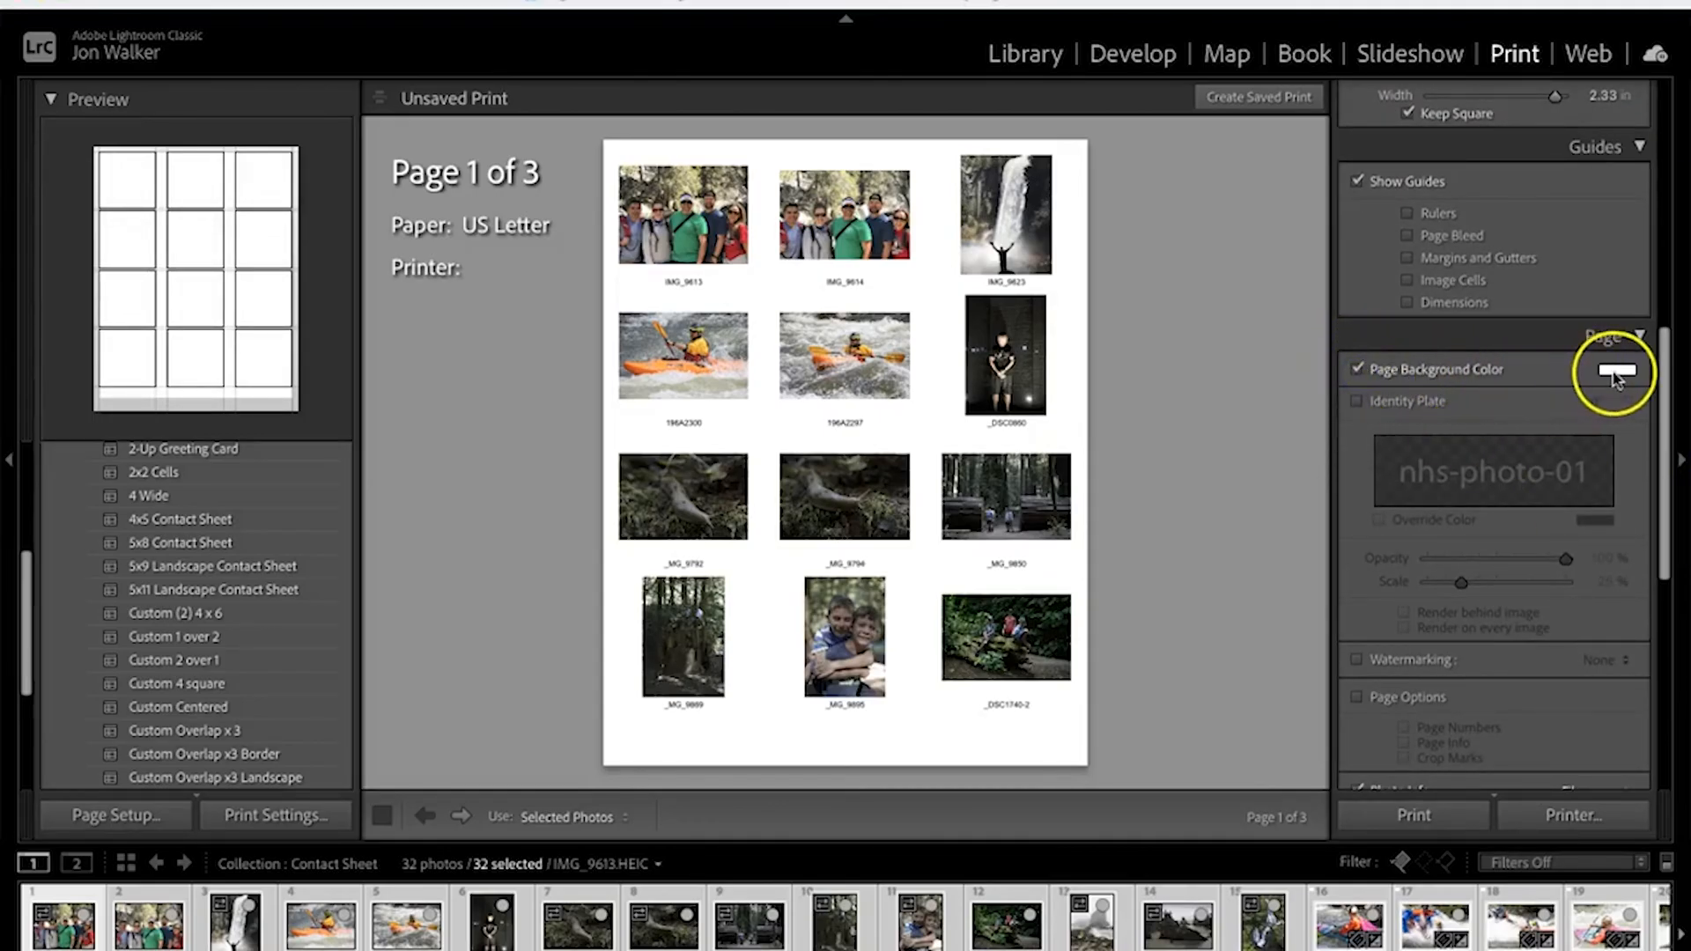
left_click(1614, 369)
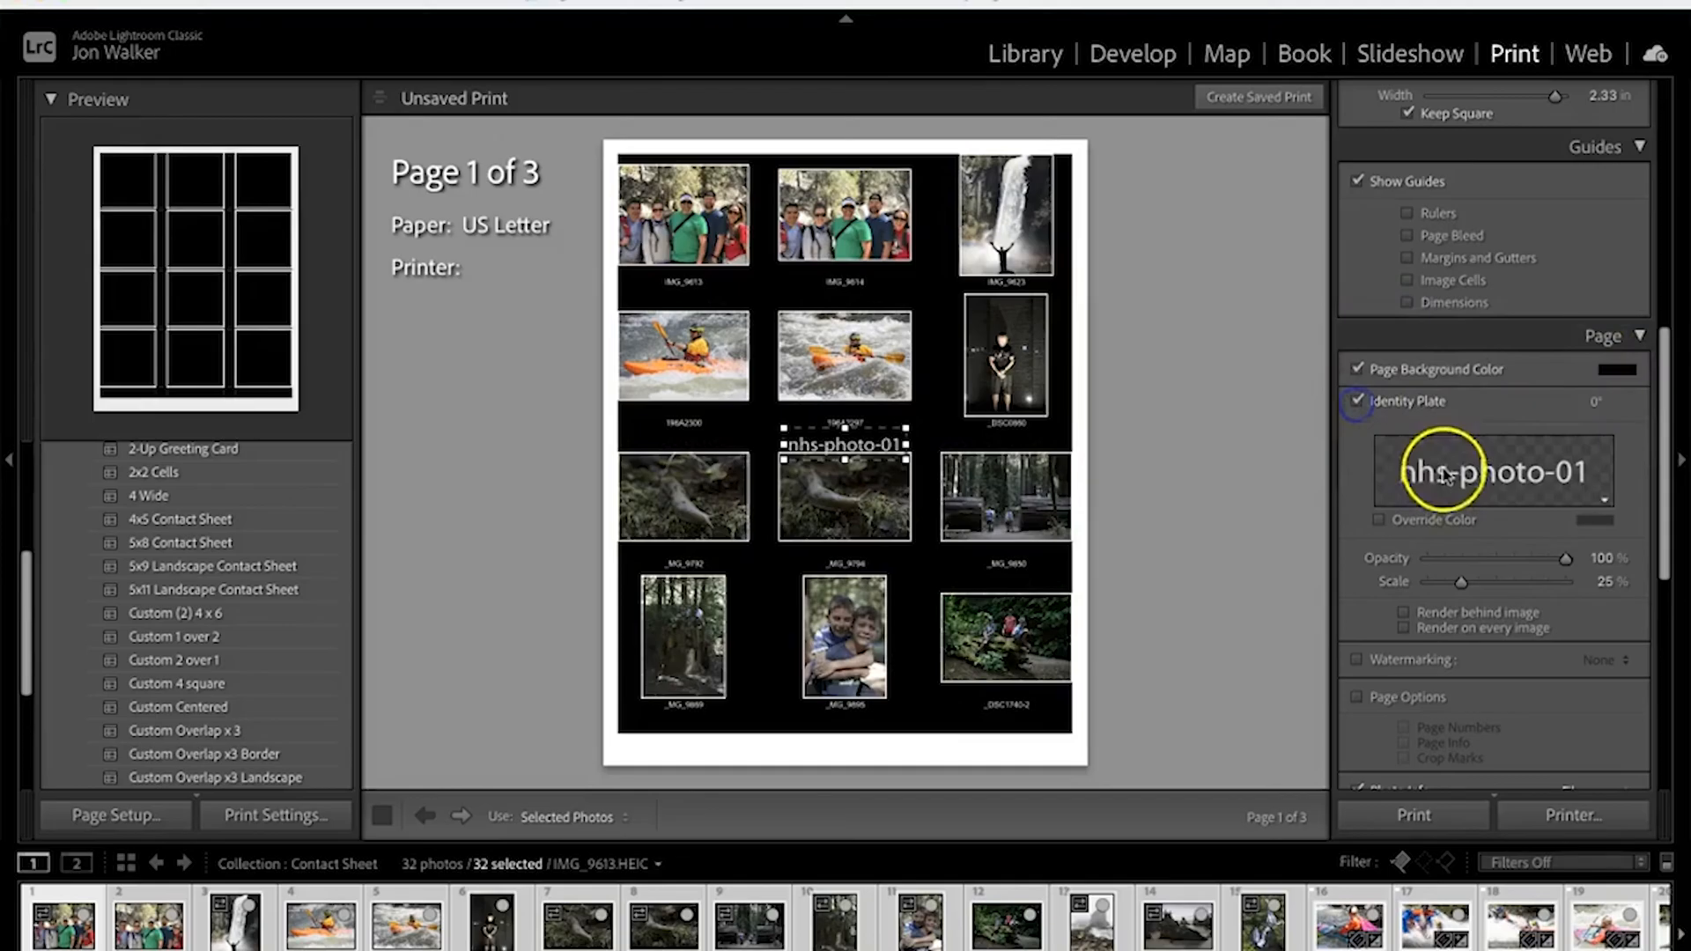
mouse_move(1608, 508)
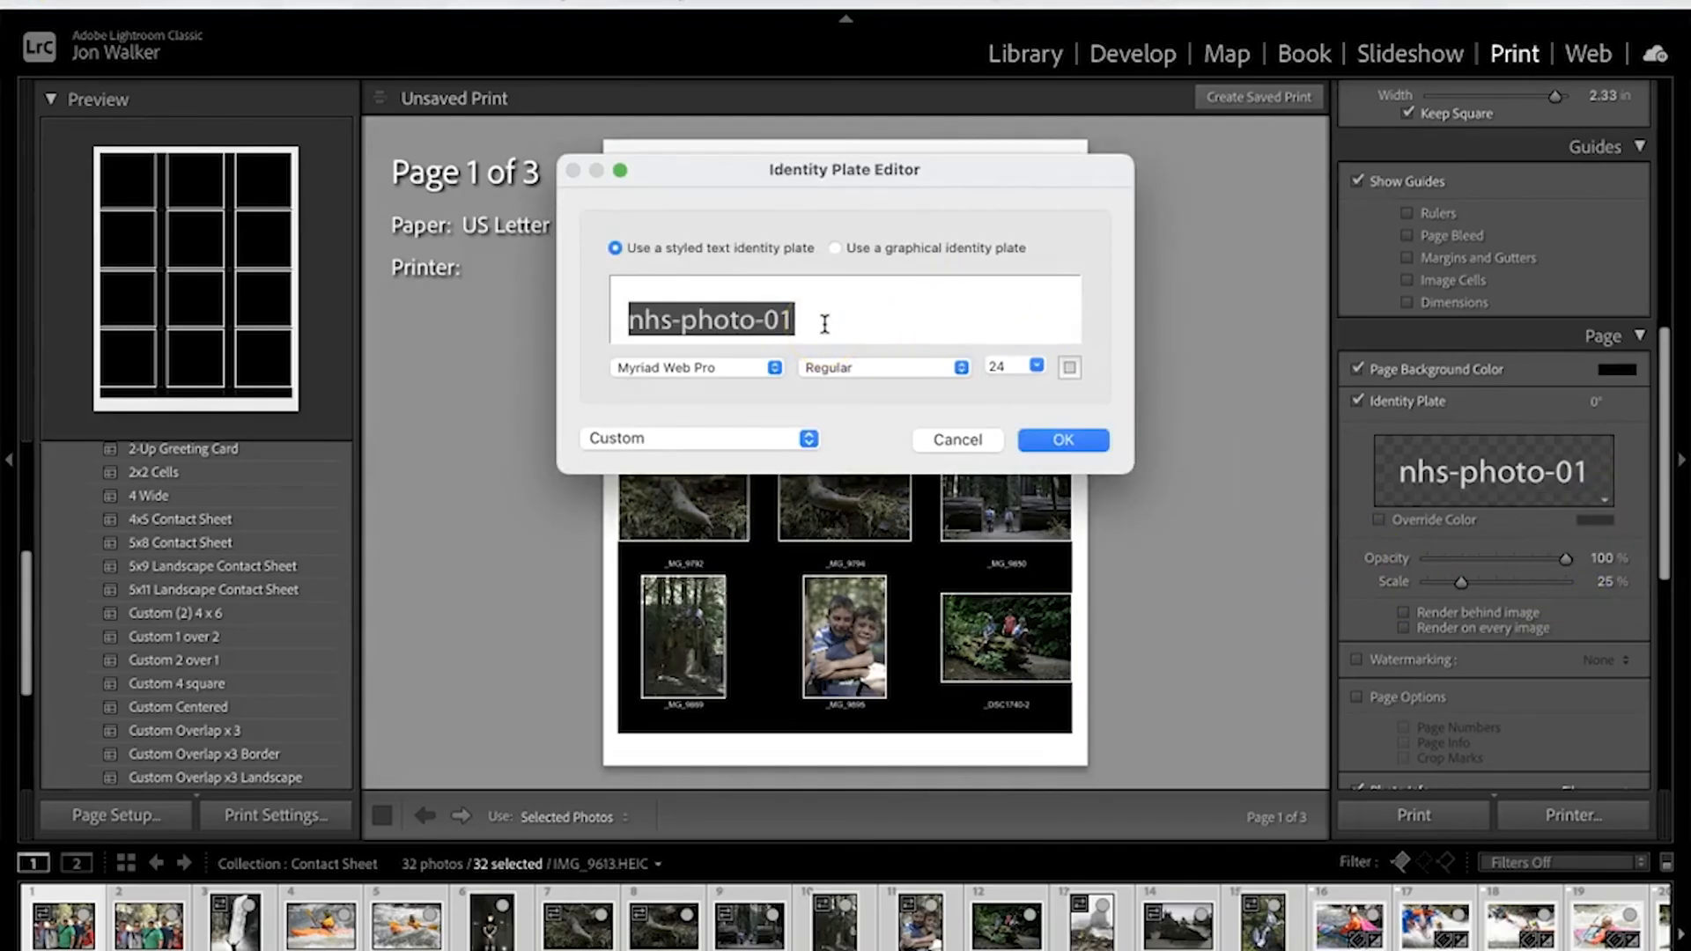
Change the identity plate text to 'Jeff Jones' at a smaller font size
type("Je")
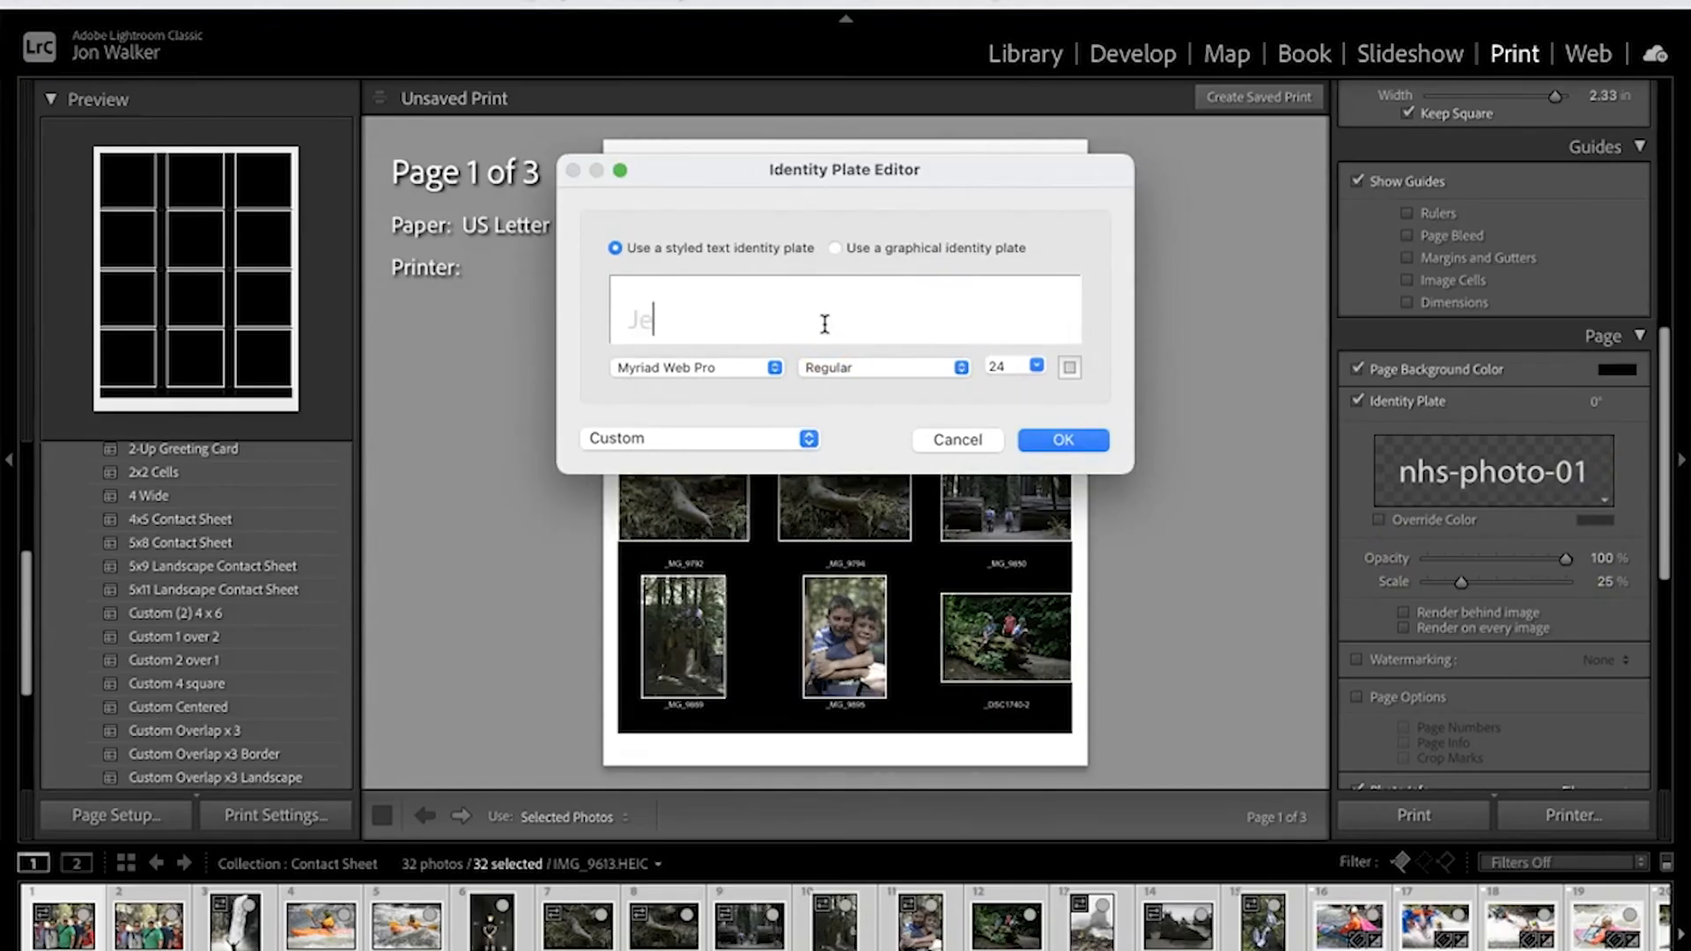
type("Jeff Jones")
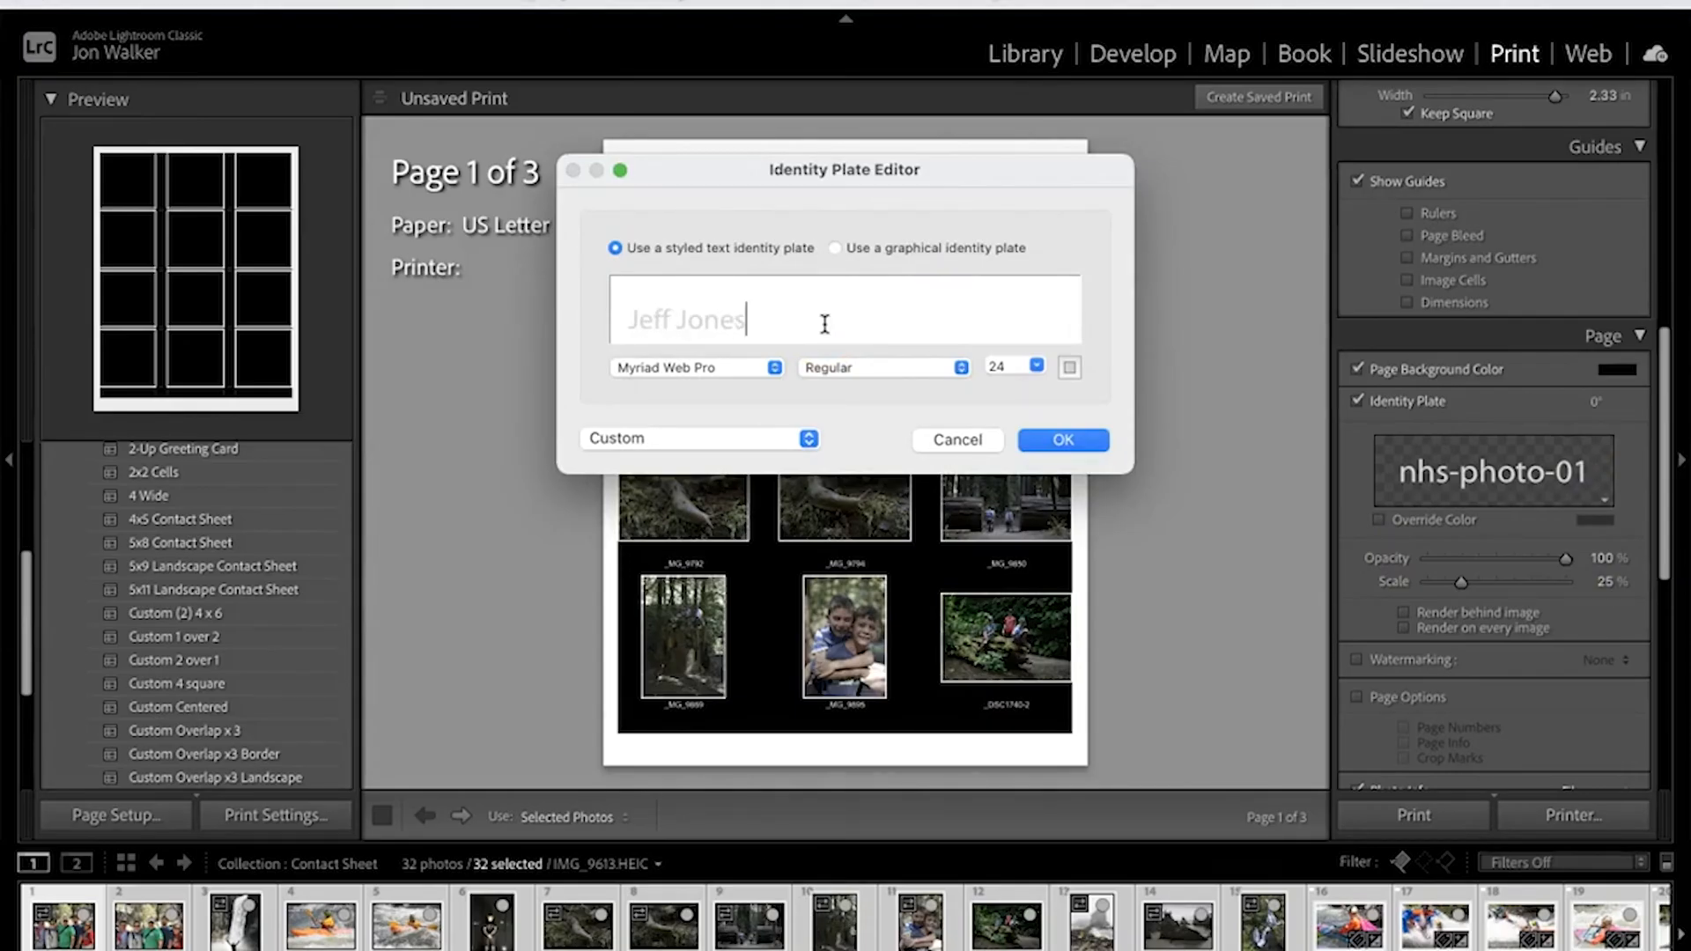
left_click(1034, 366)
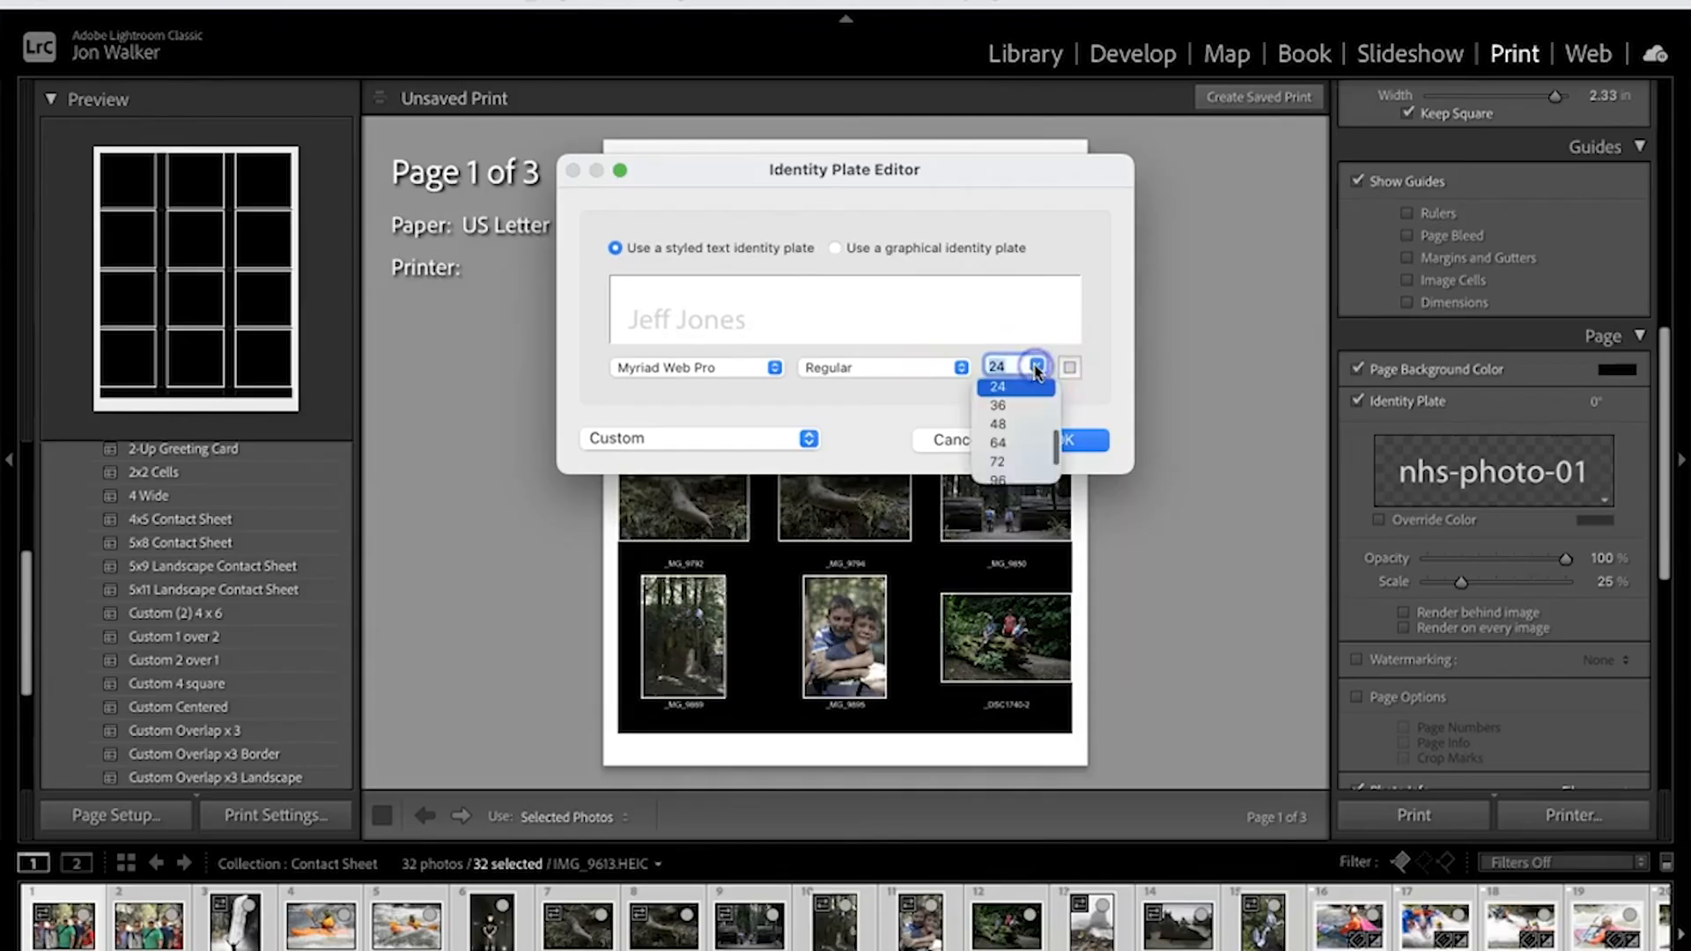
left_click(994, 366)
type("18")
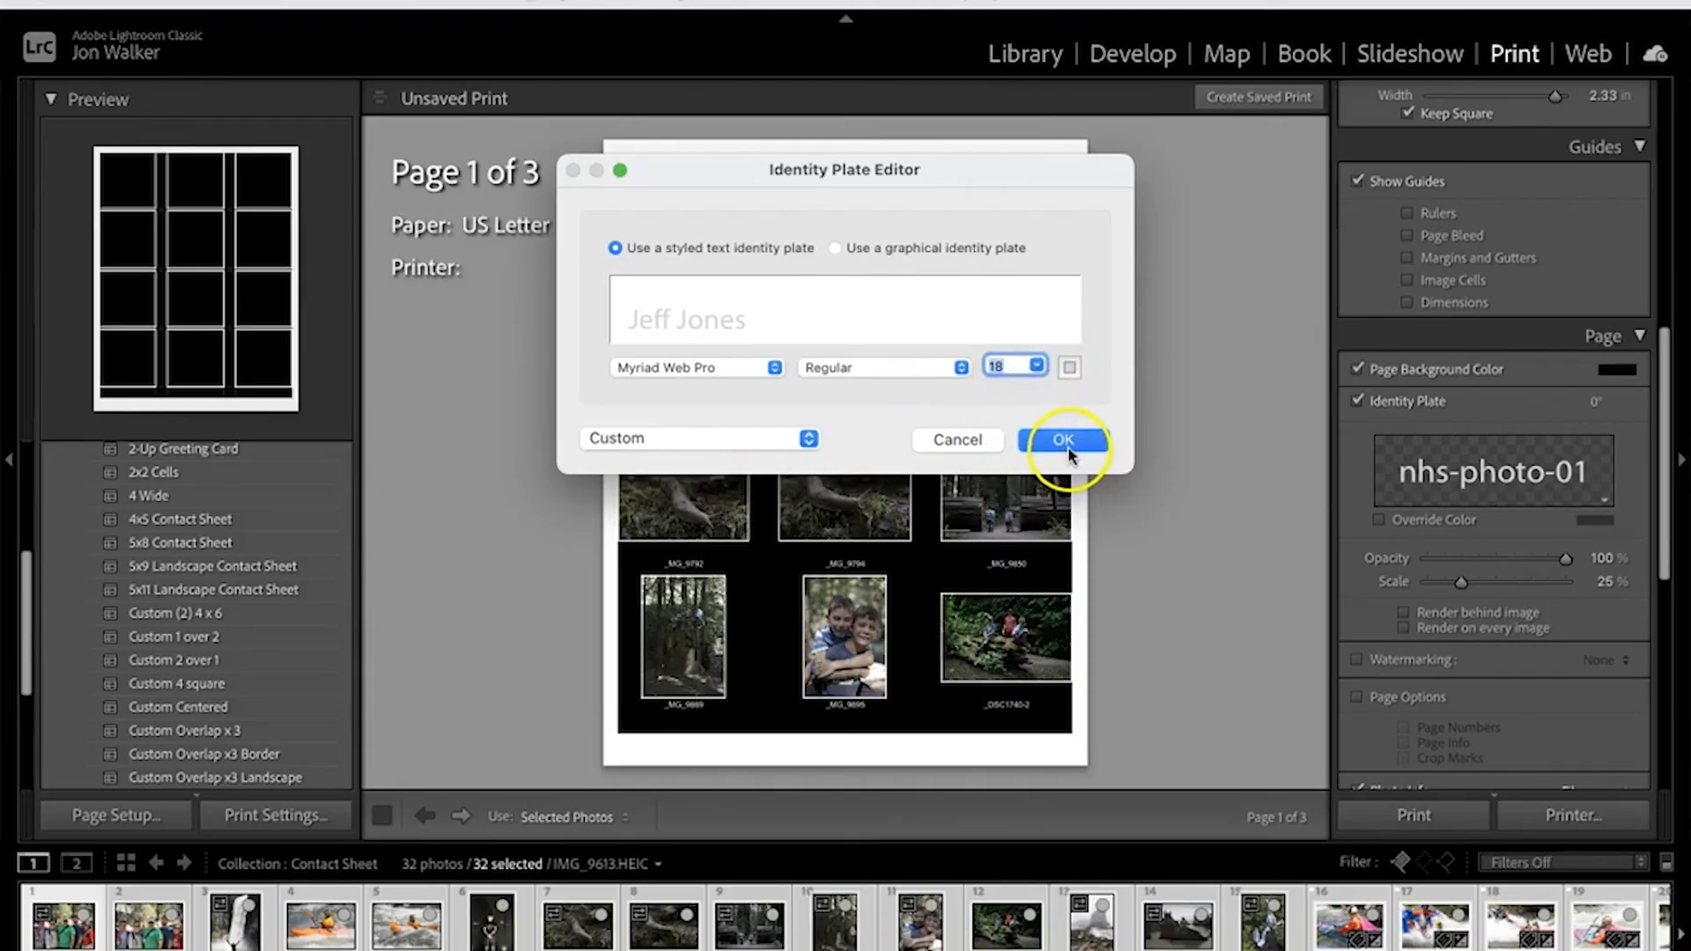
left_click(1062, 438)
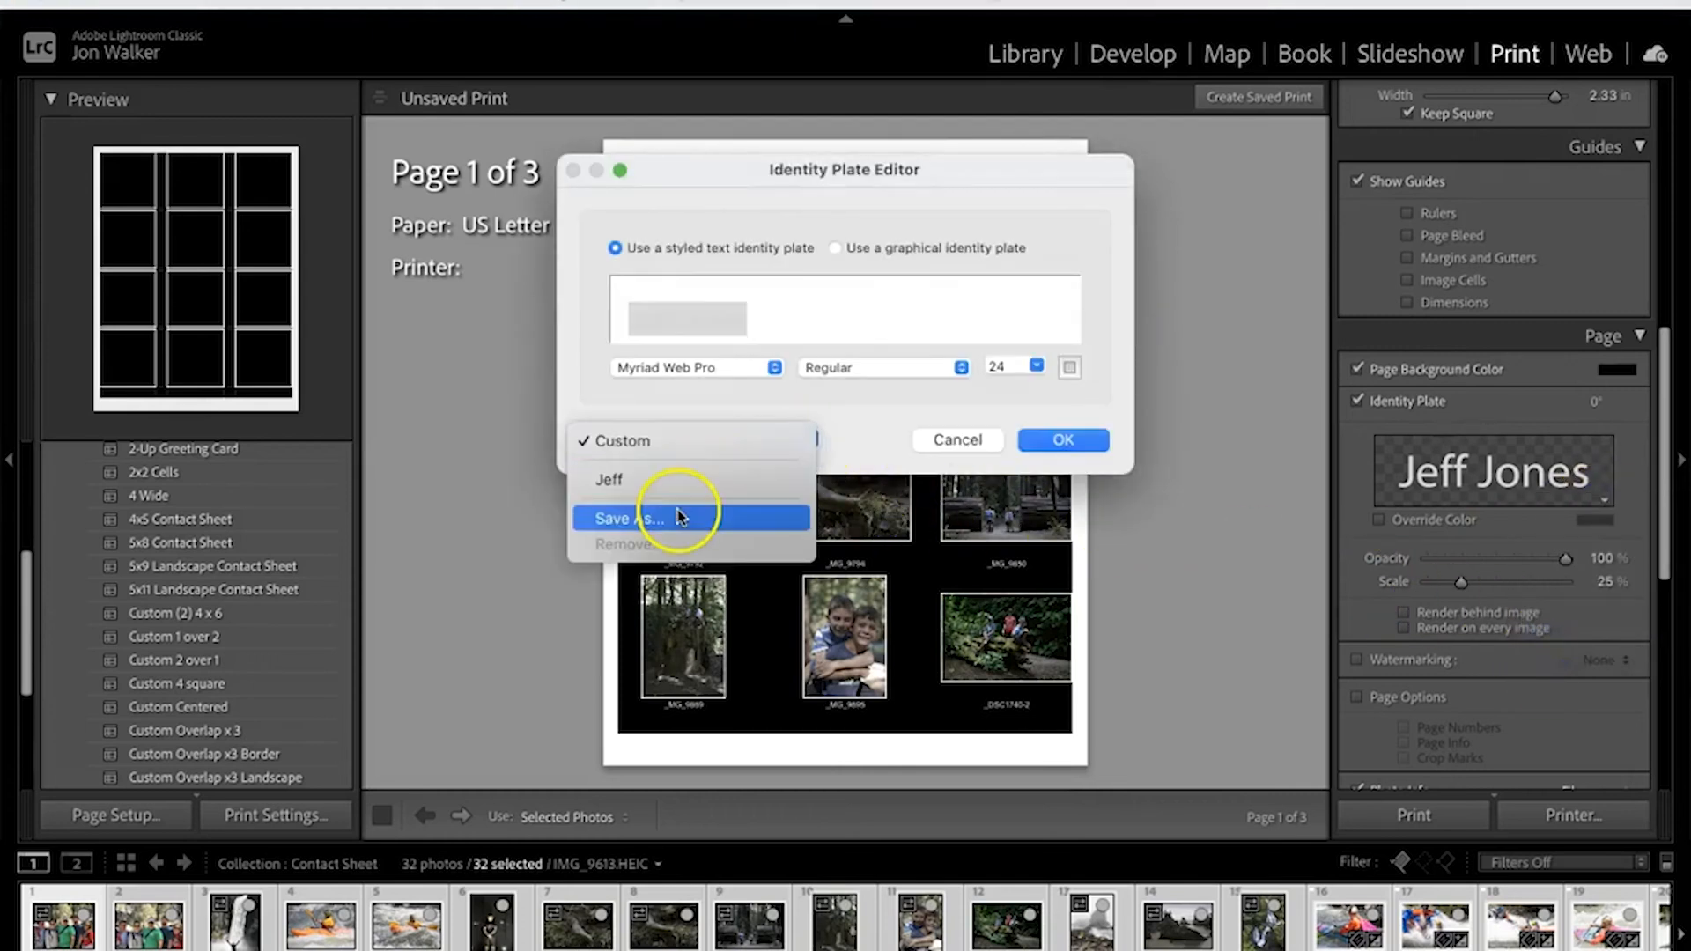
Save the identity plate as a preset named 'Jones' and apply it
left_click(629, 518)
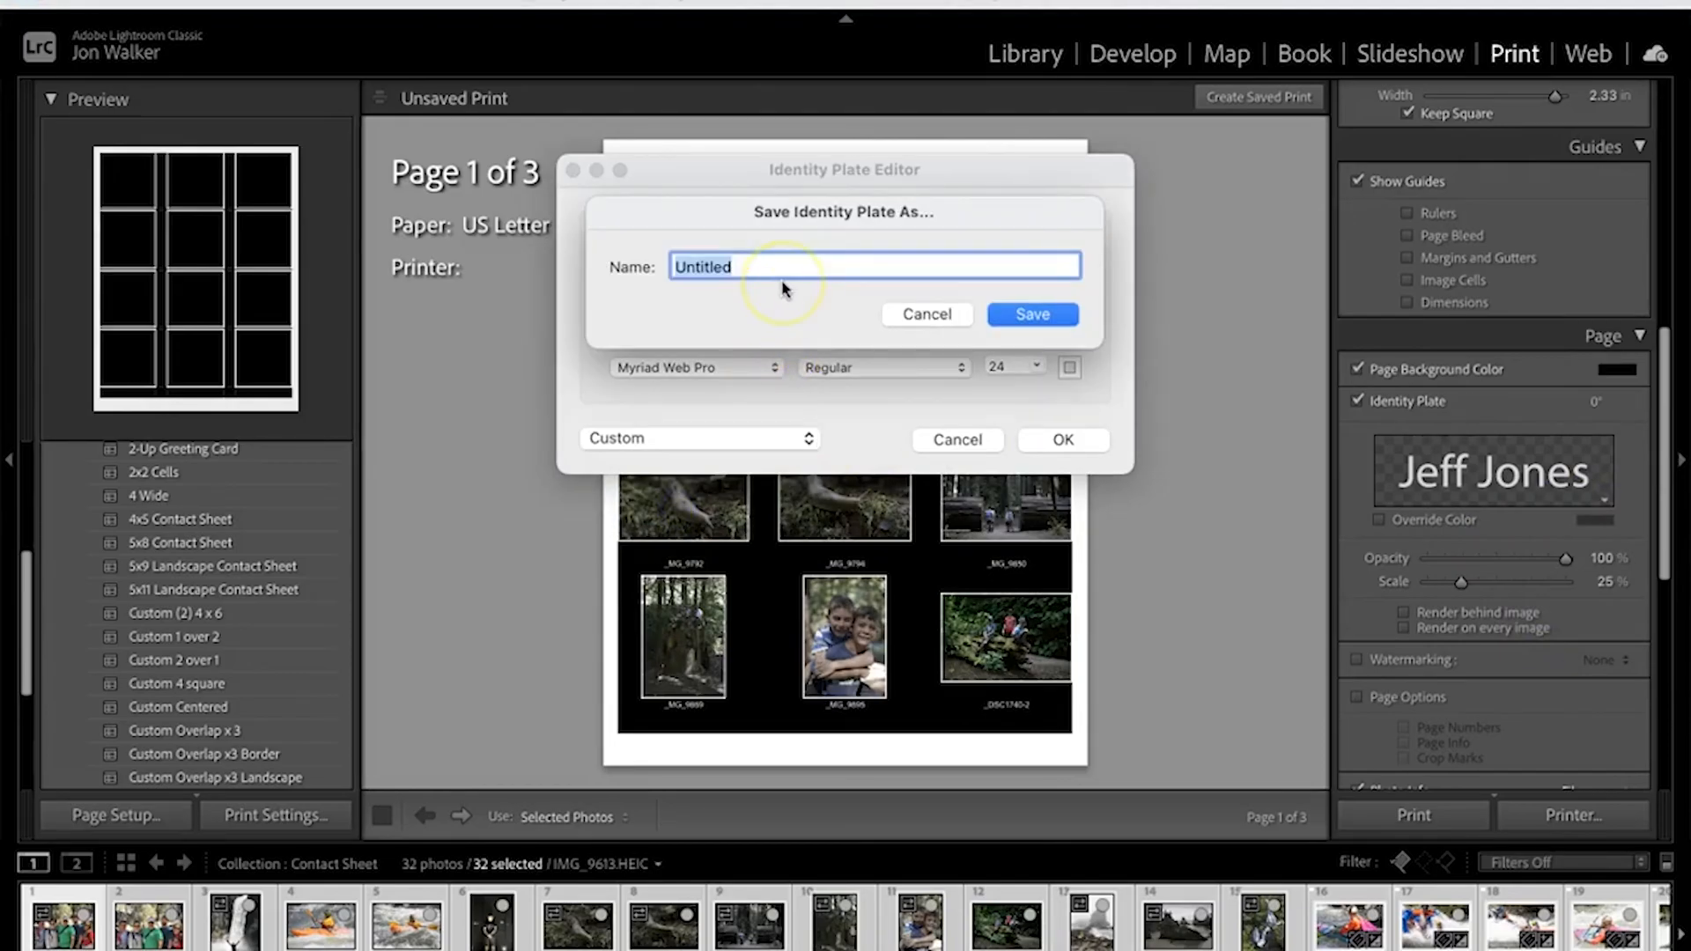
type("Jones")
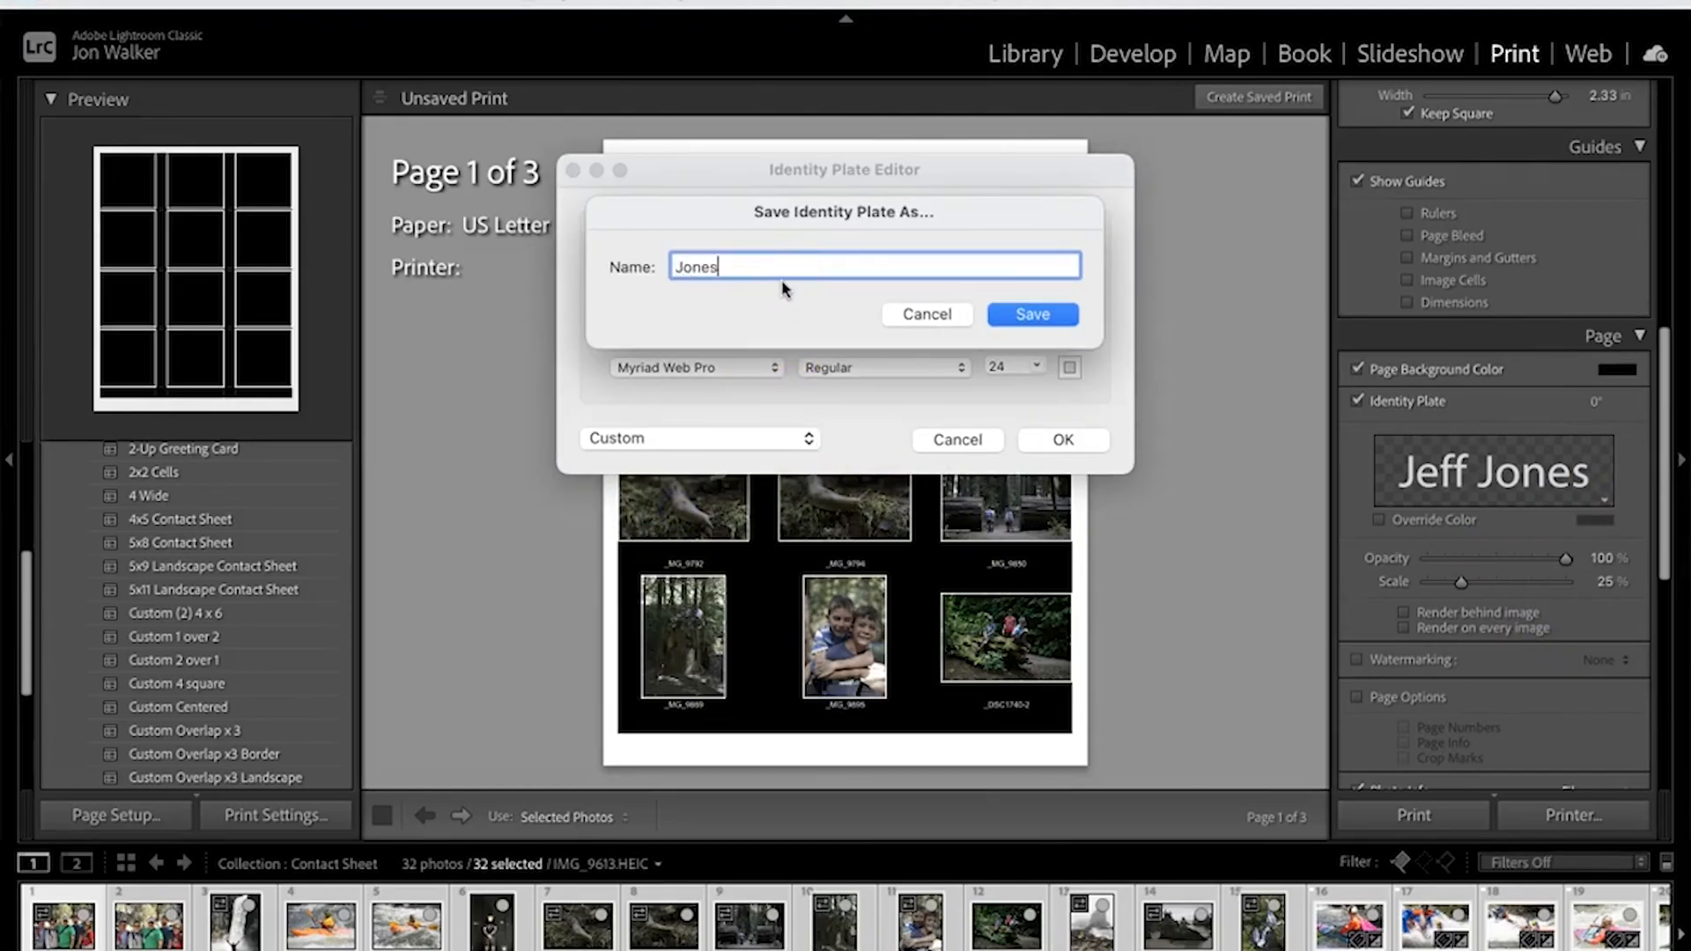
left_click(1031, 313)
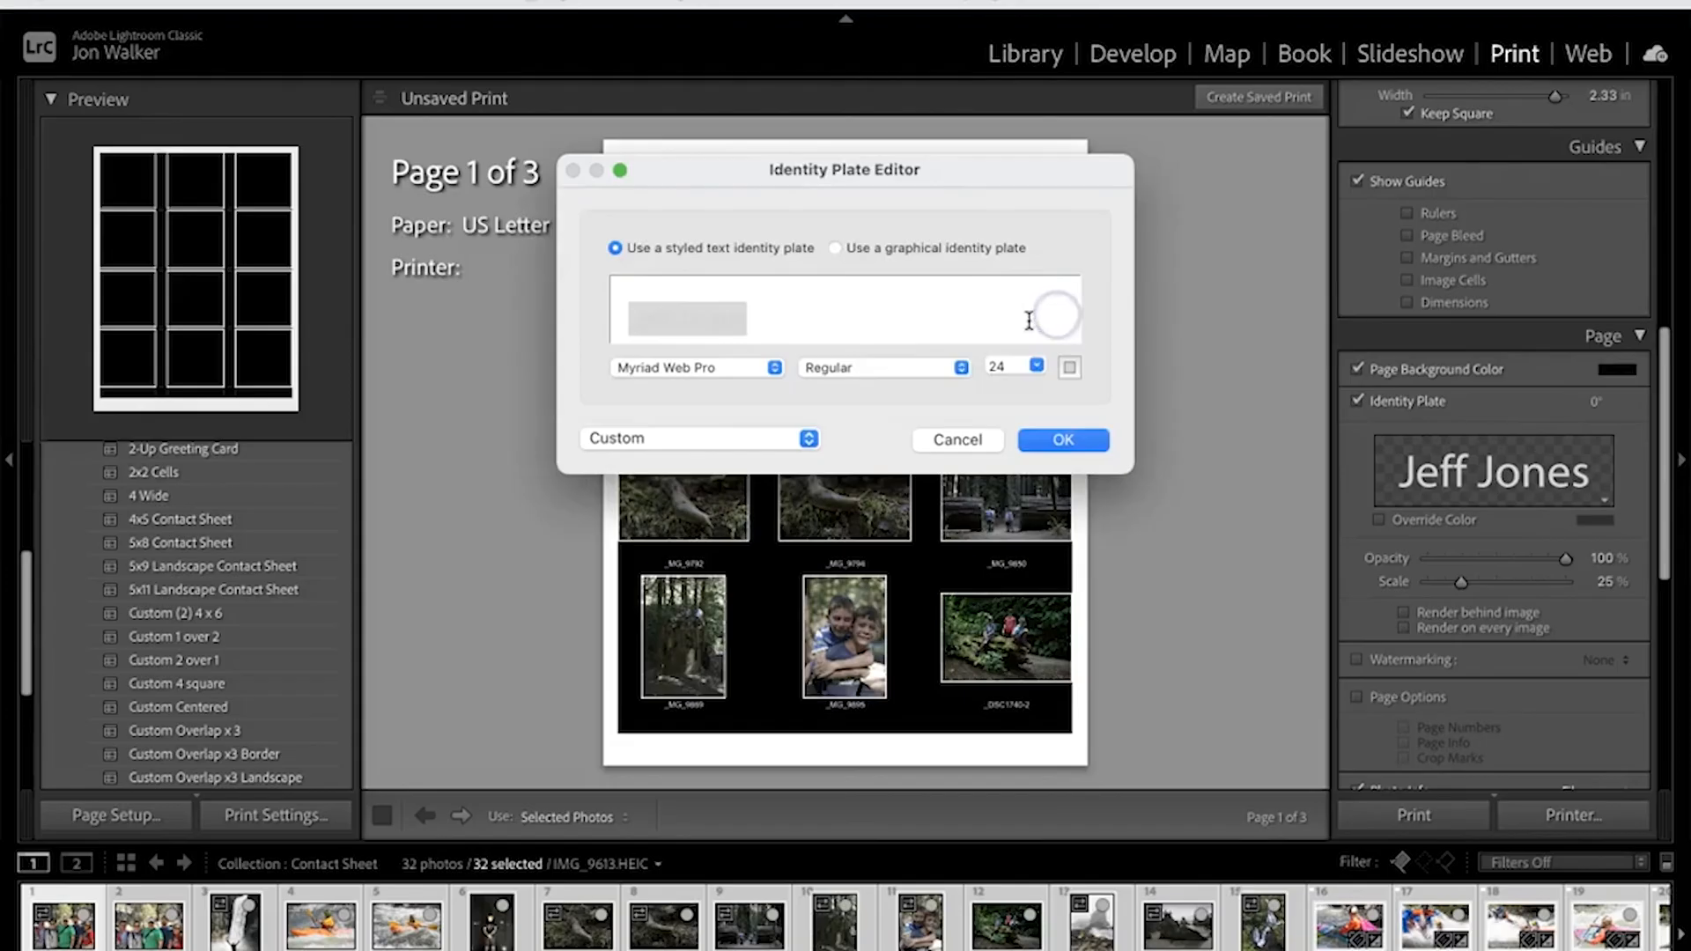
left_click(1061, 440)
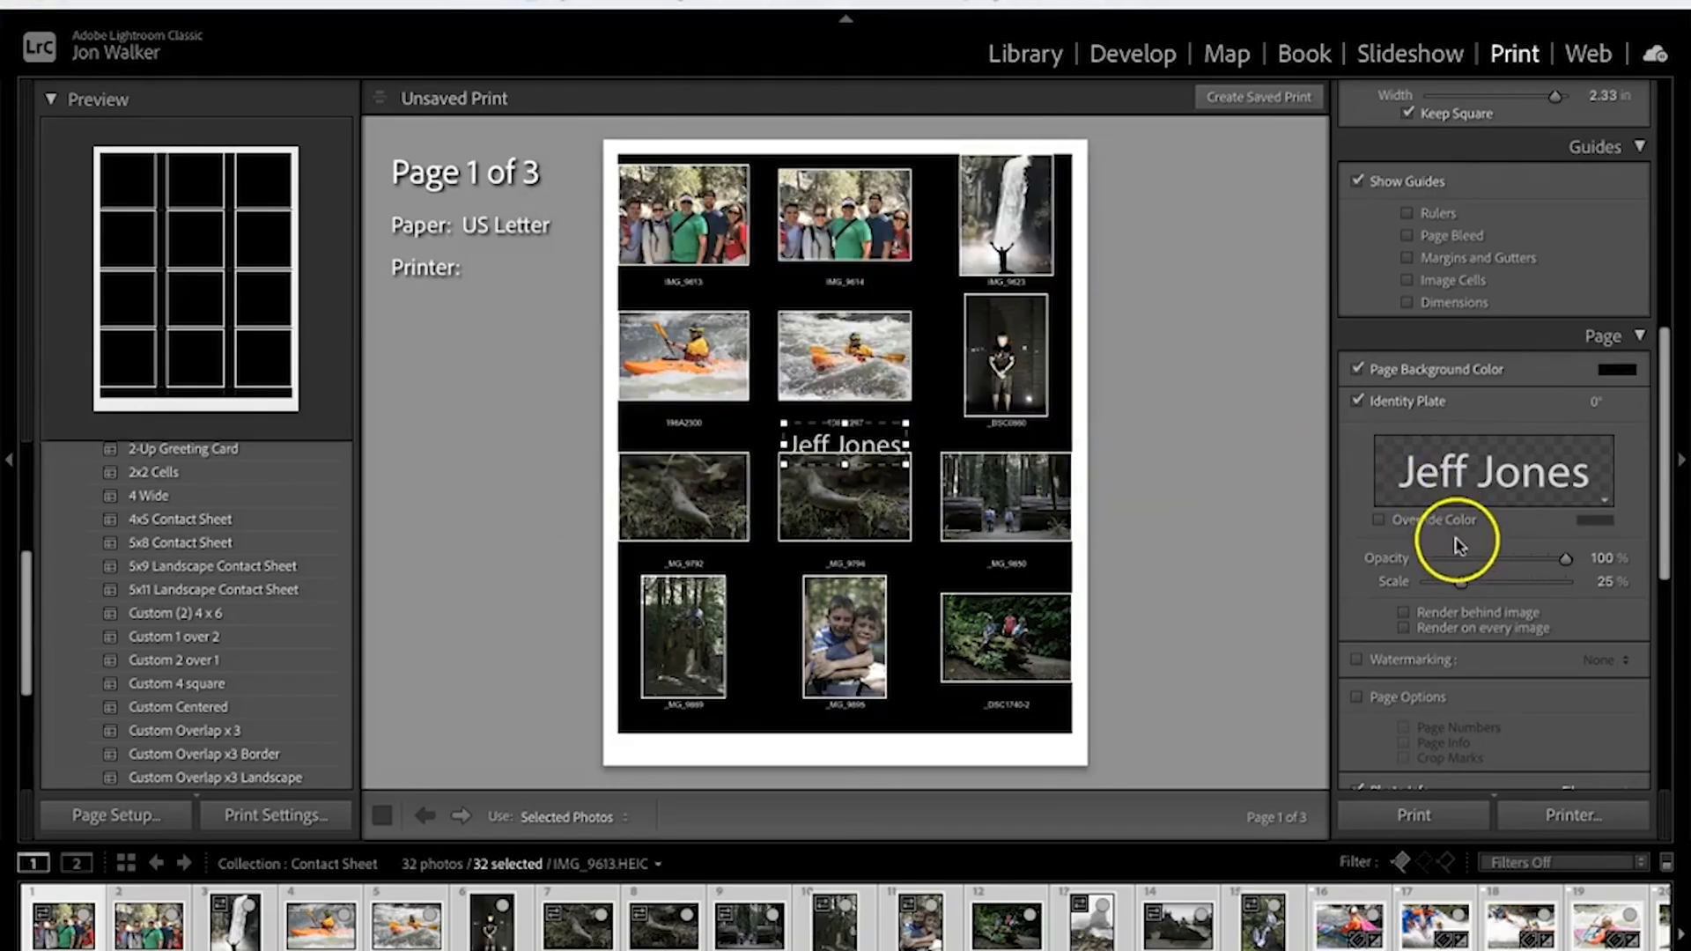
mouse_move(1458, 591)
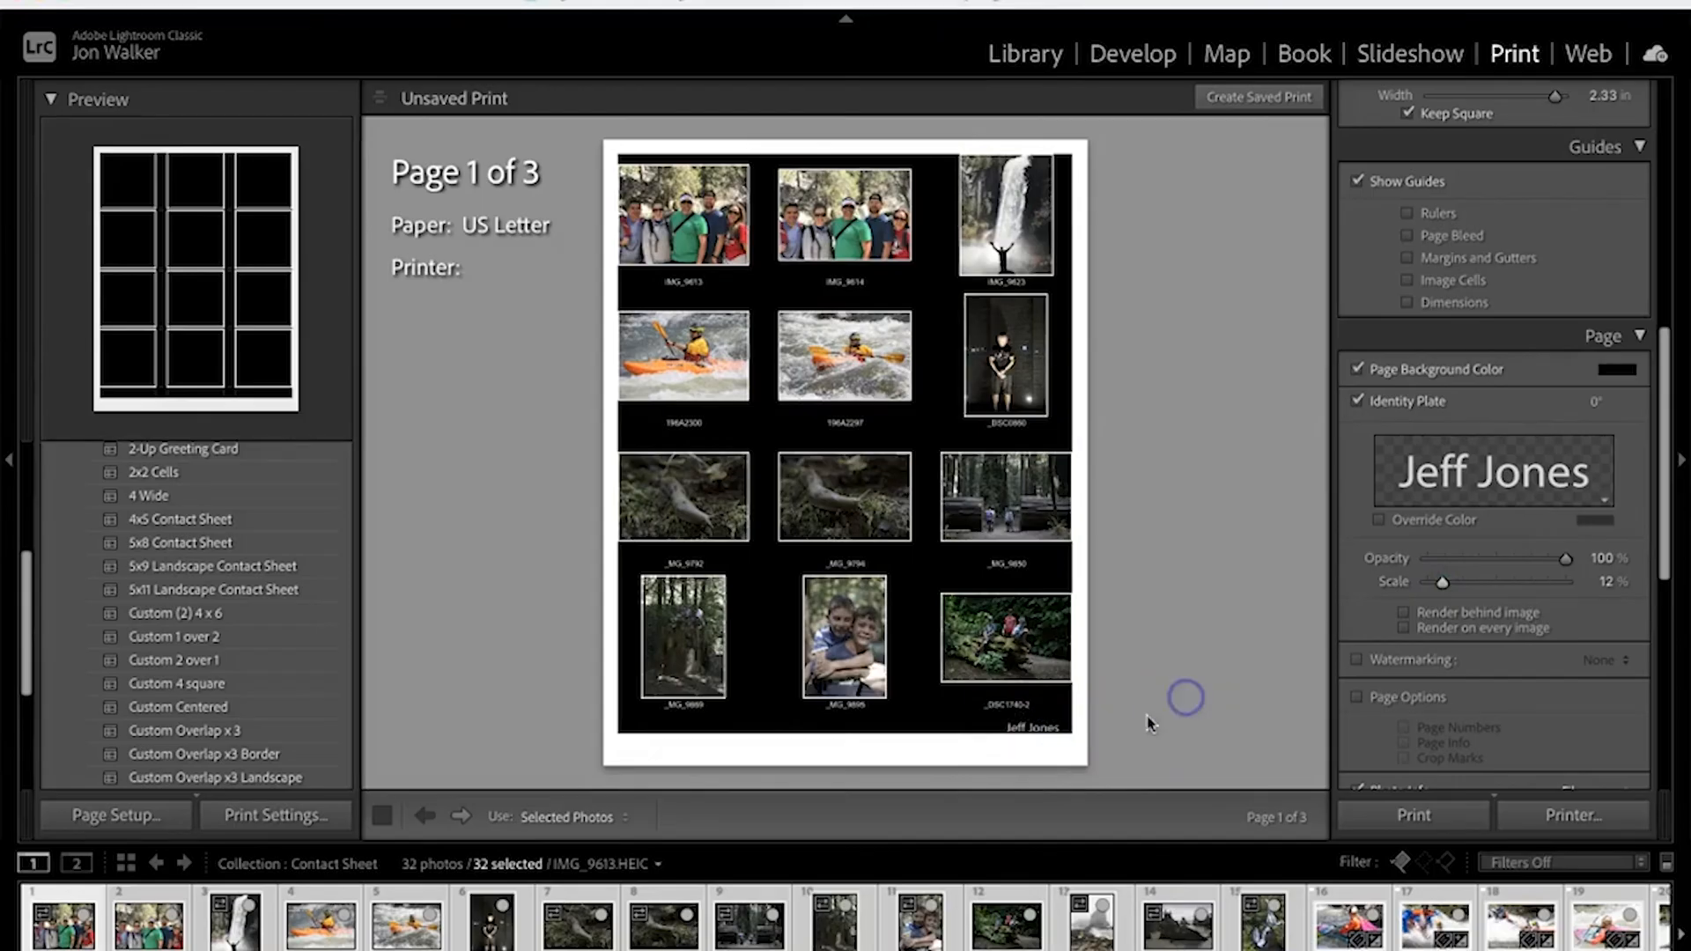
mouse_move(1021, 733)
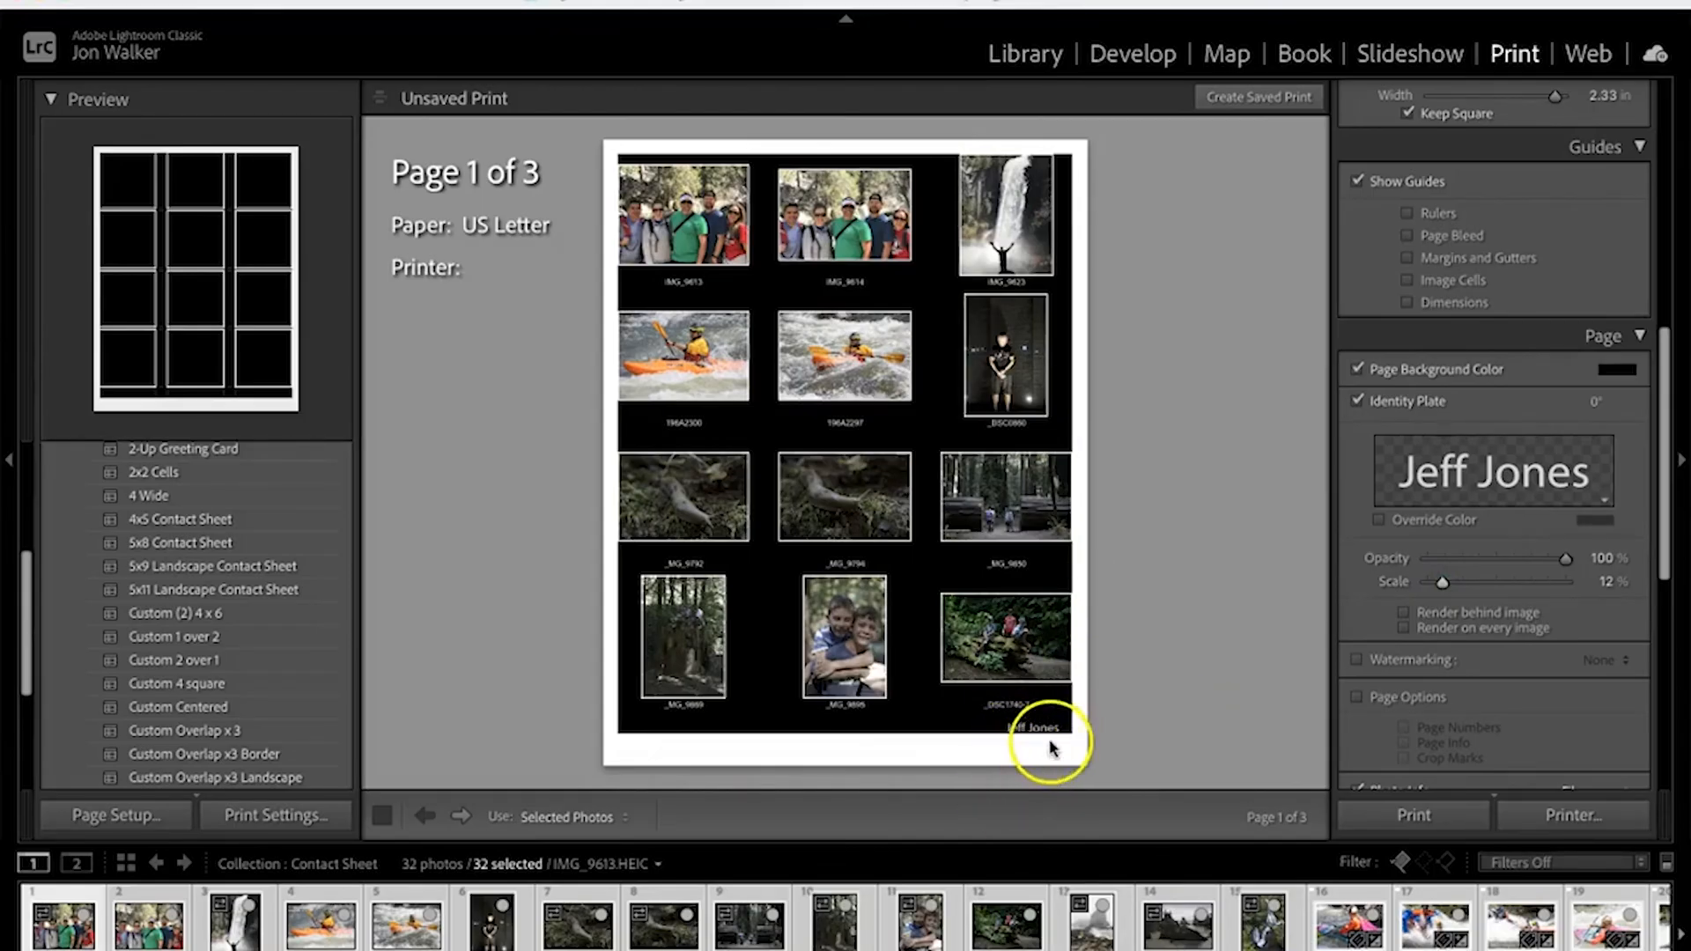
mouse_move(1100, 738)
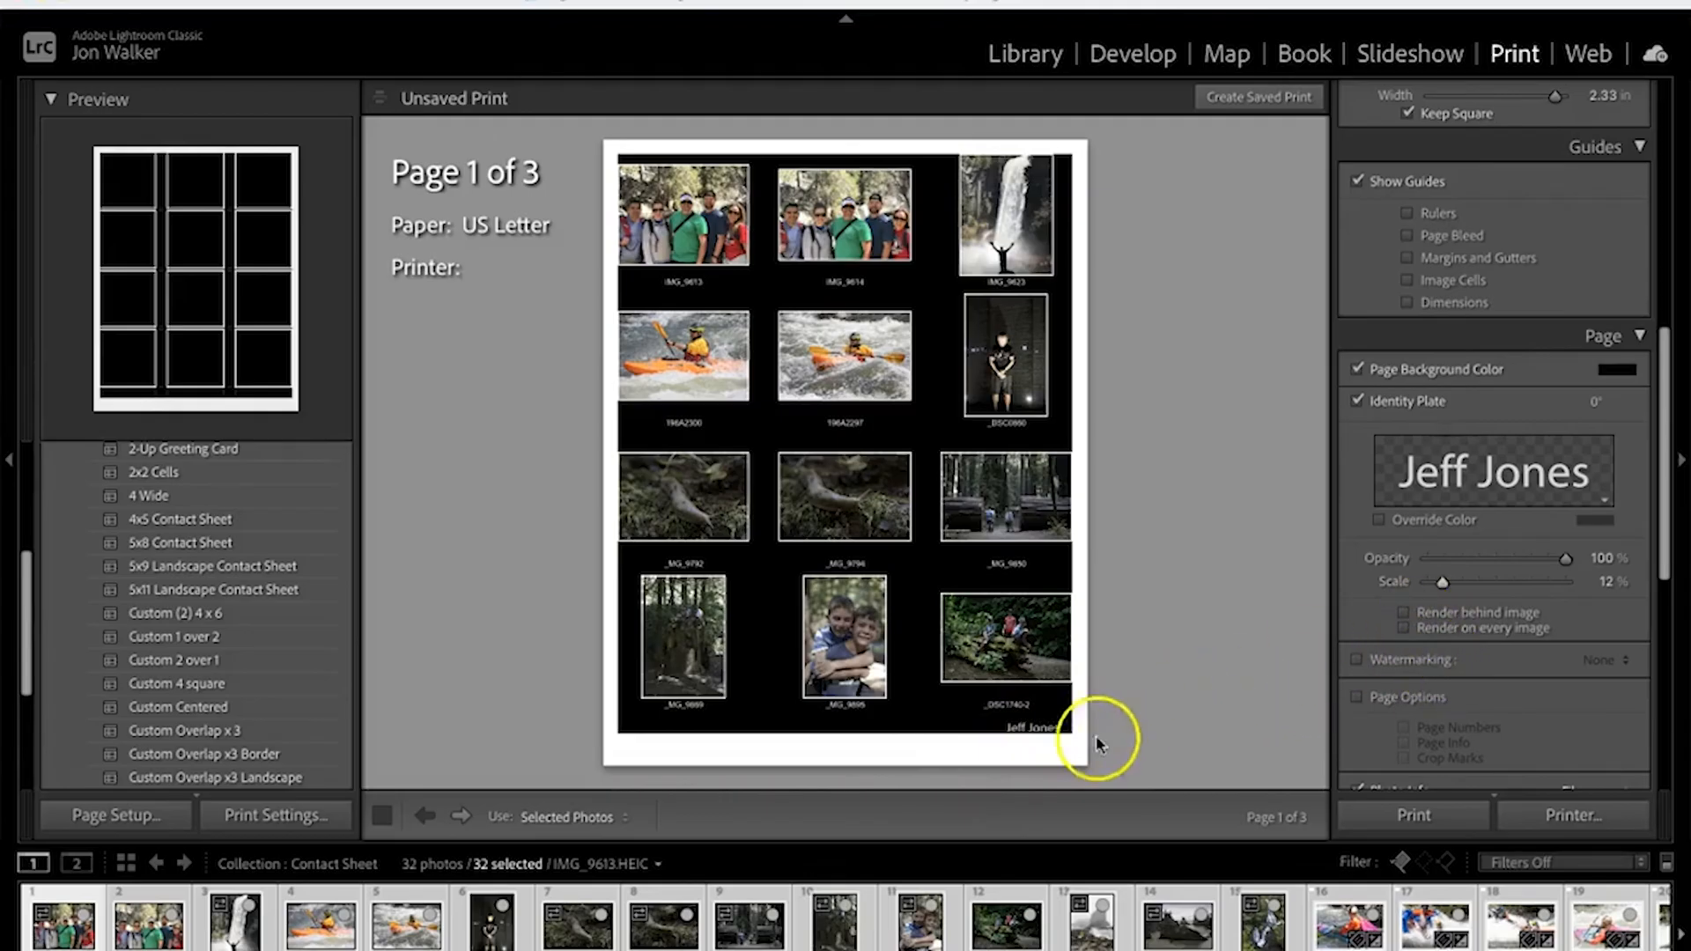
mouse_move(1153, 765)
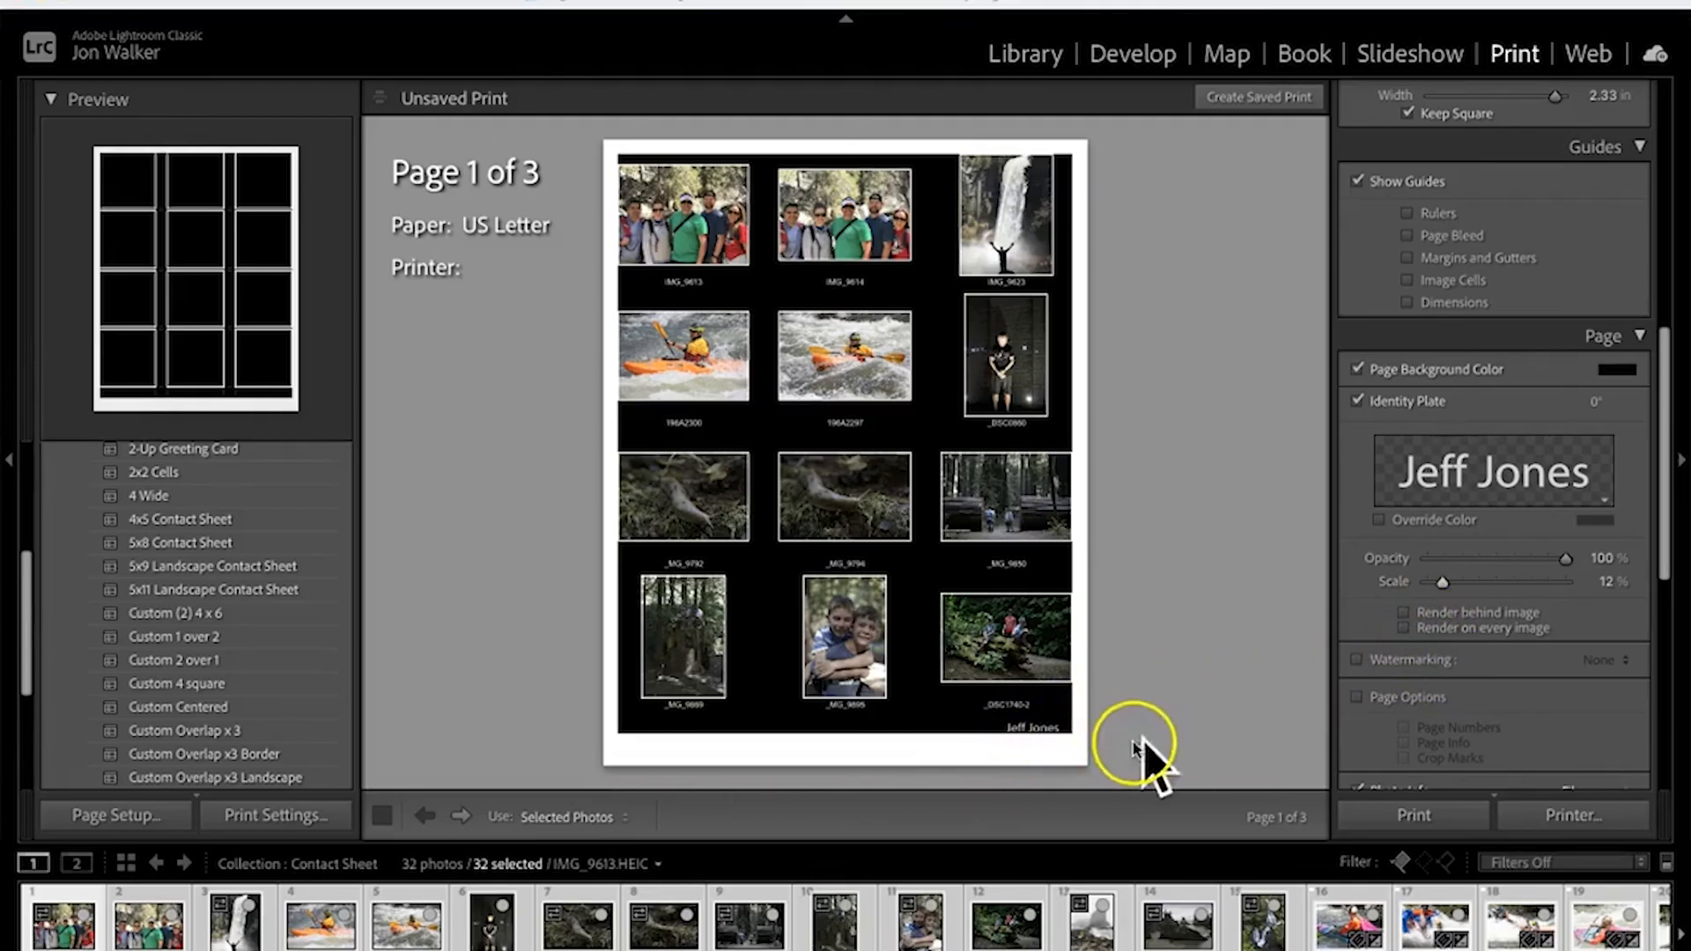
mouse_move(1099, 733)
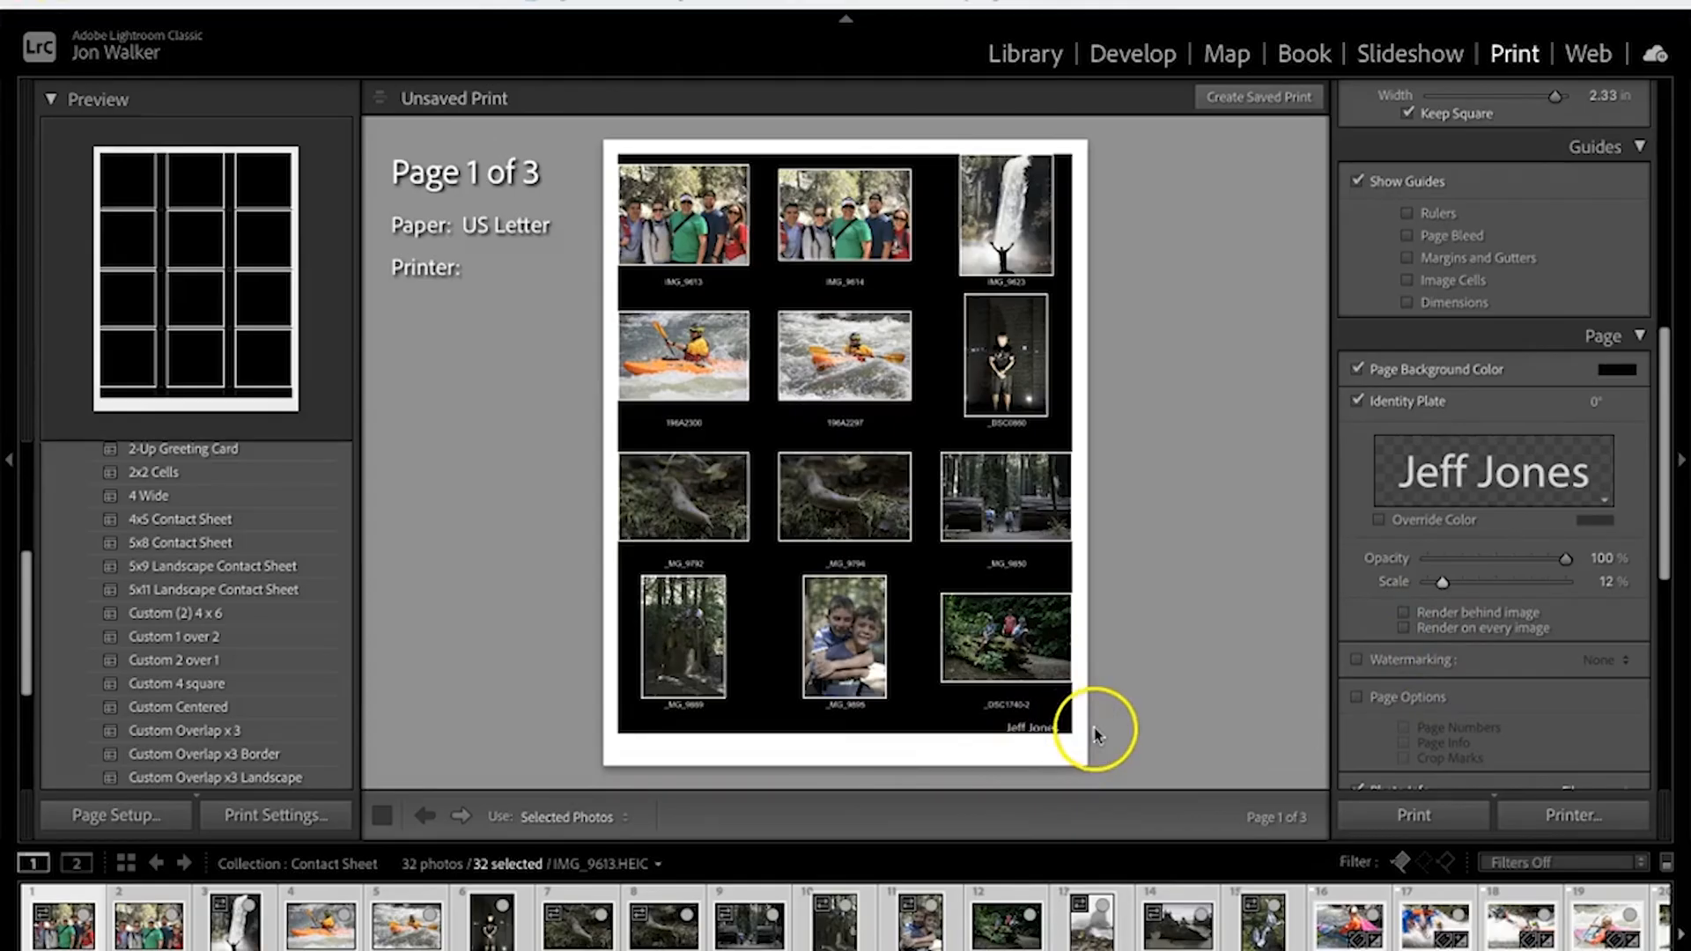
mouse_move(1271, 738)
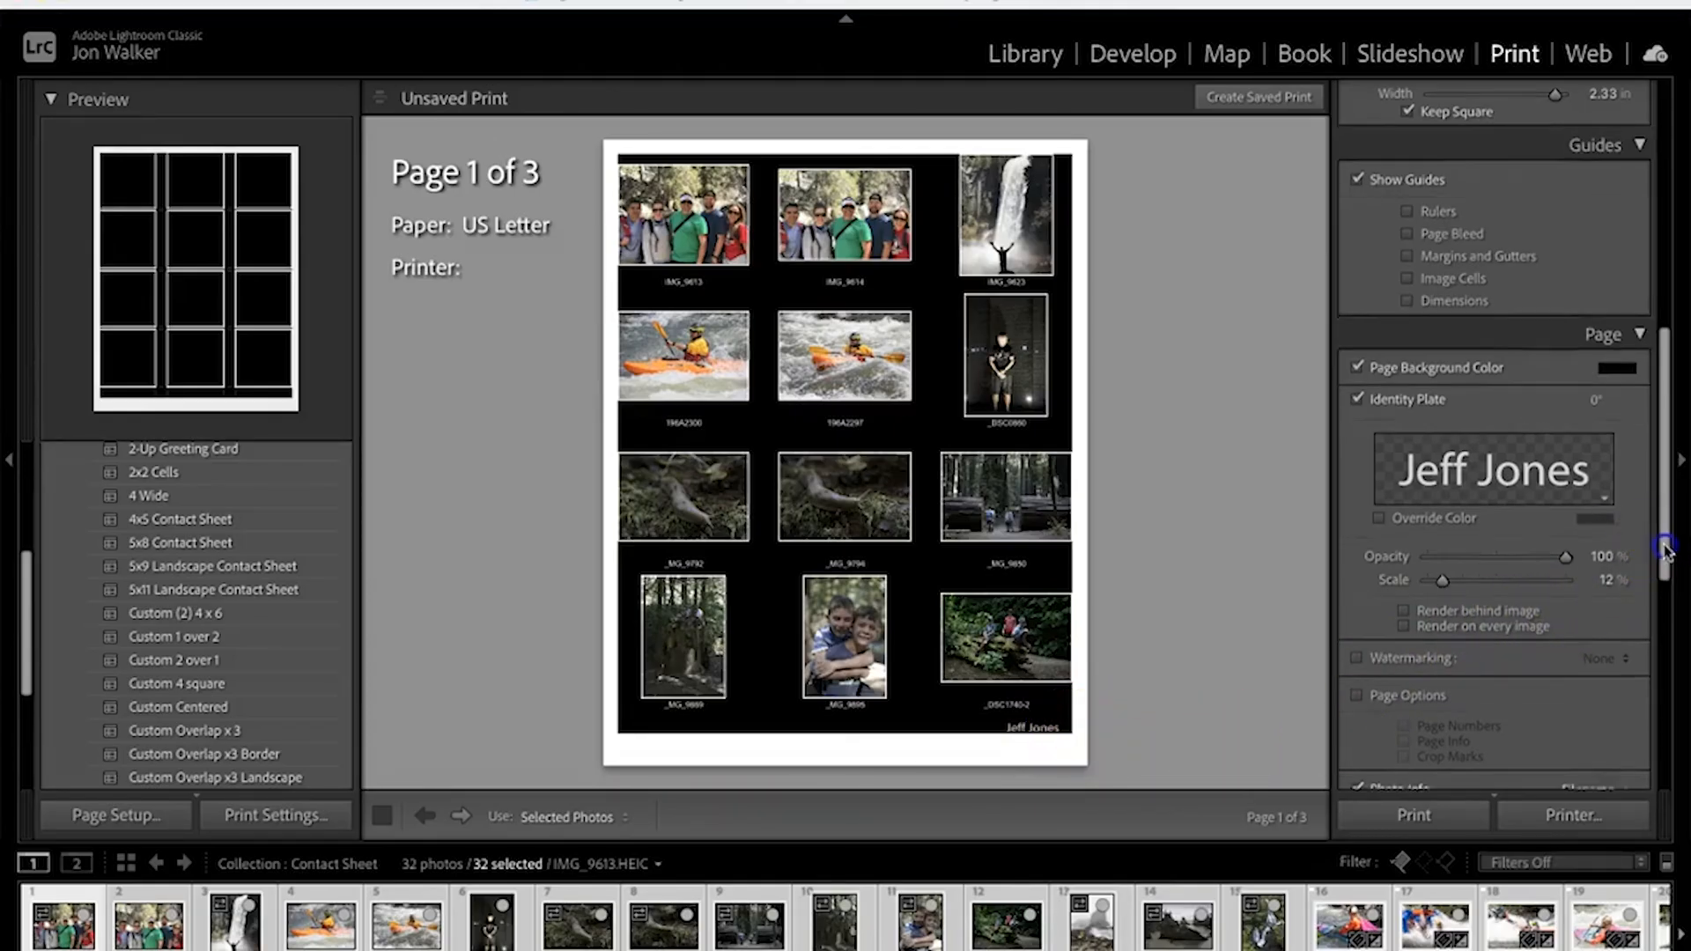
Caption each photo with its Exposure settings instead of its filename
scroll("down", 3)
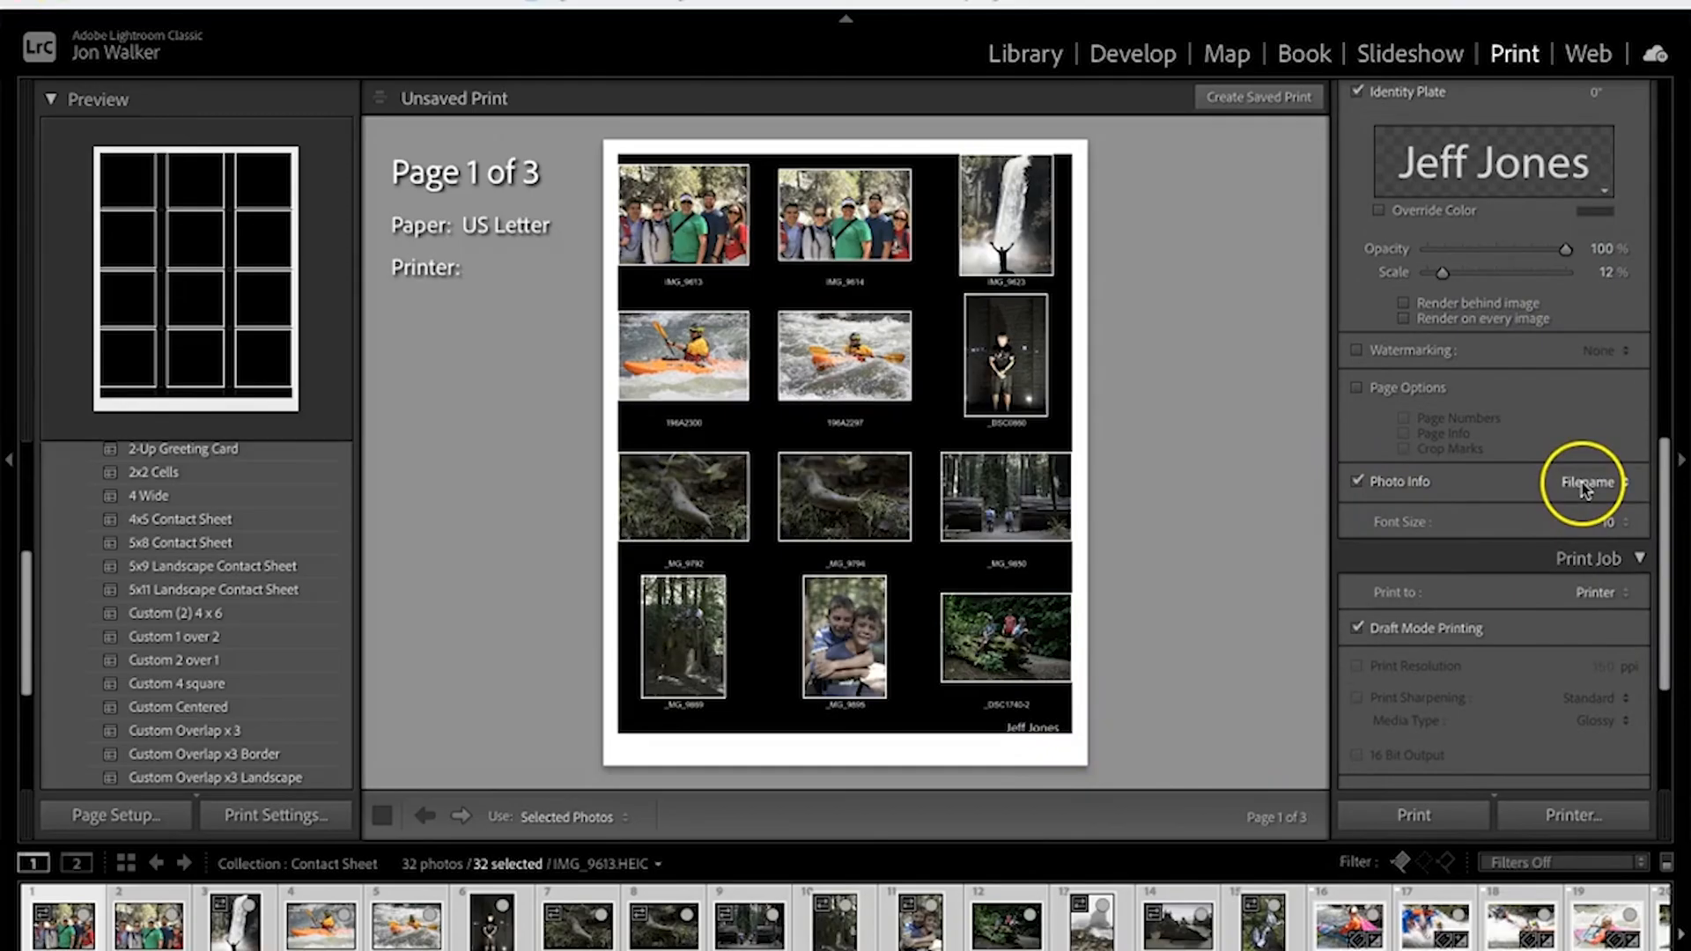
left_click(1585, 481)
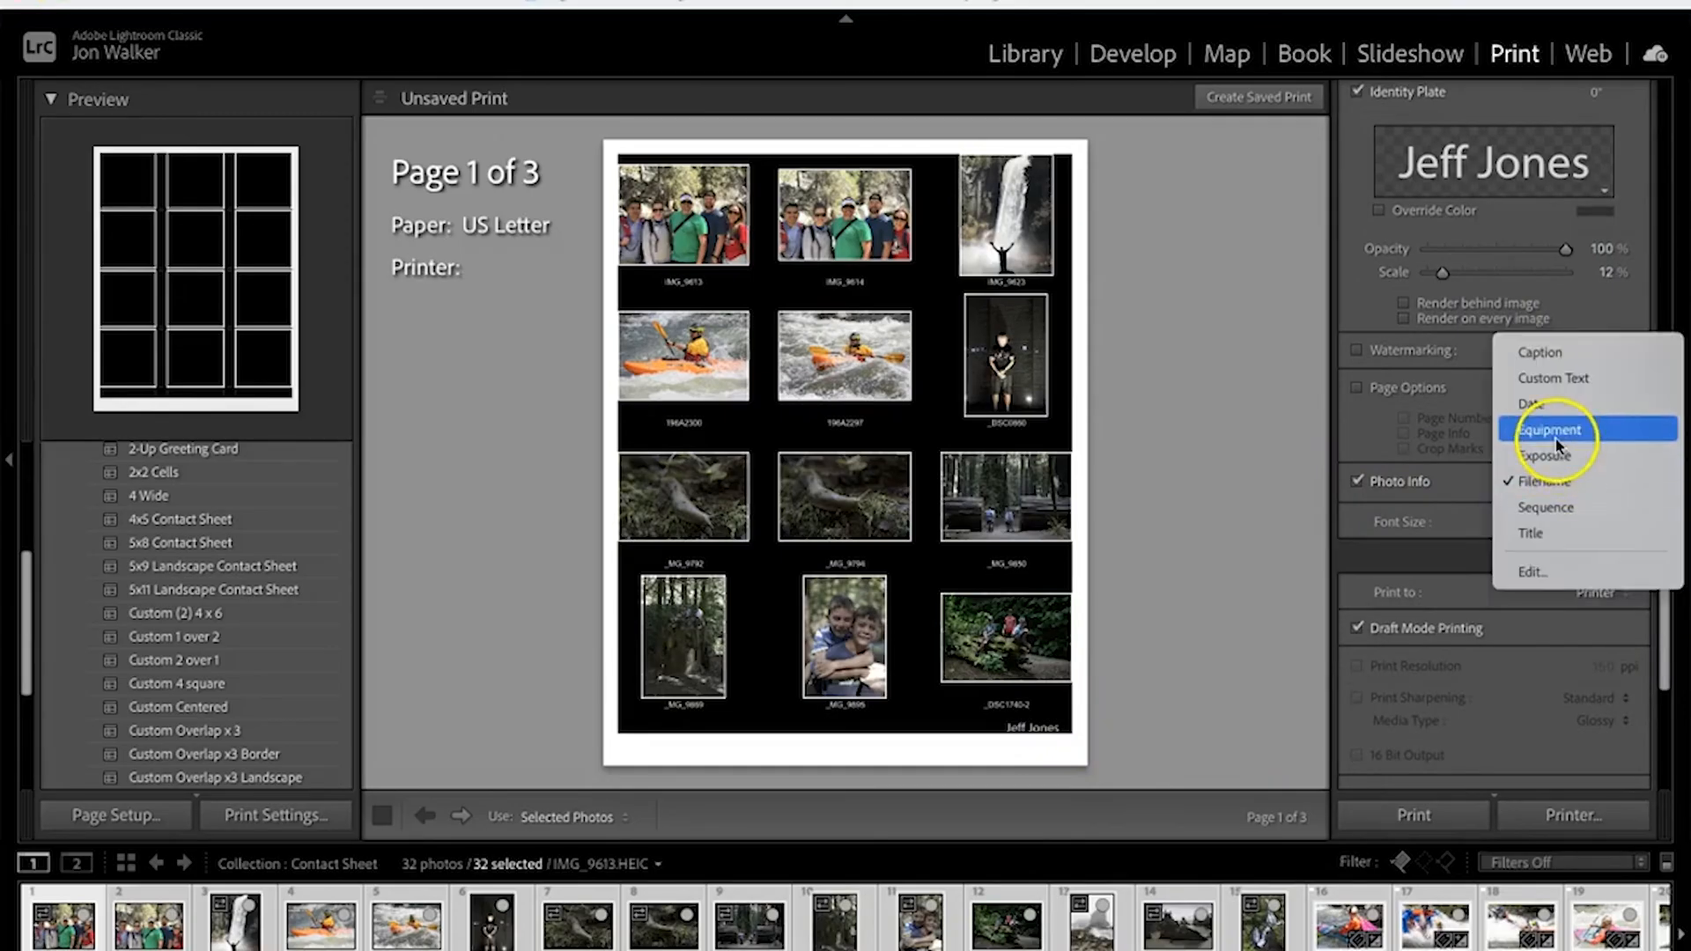
left_click(1543, 454)
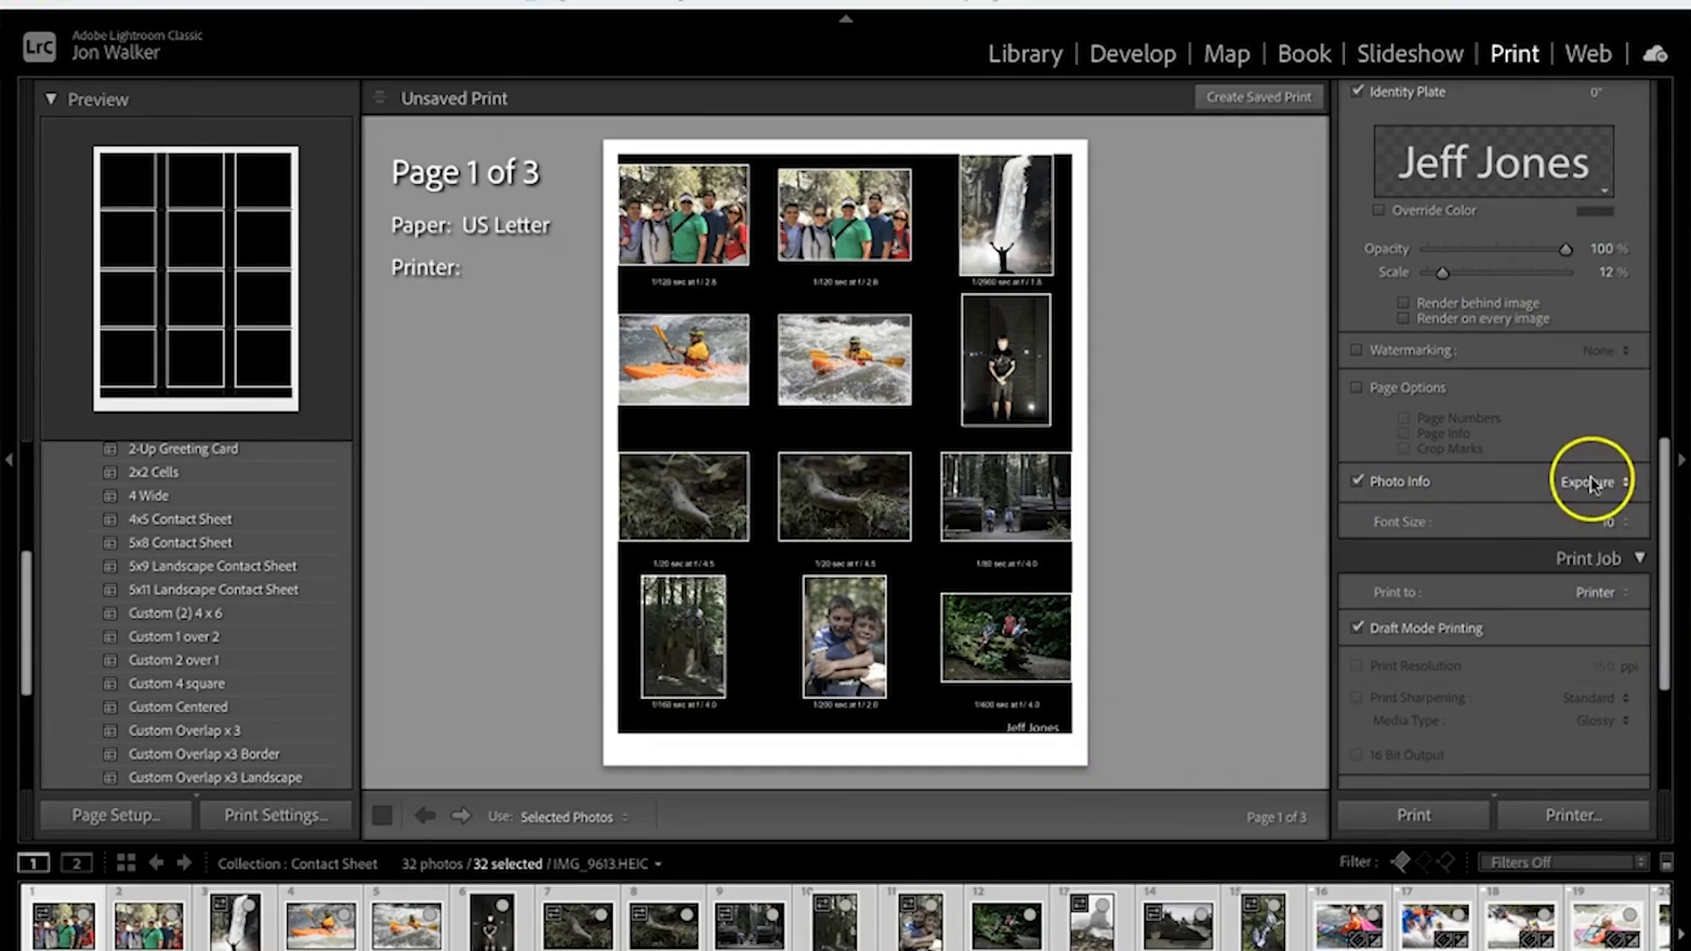
mouse_move(1580, 523)
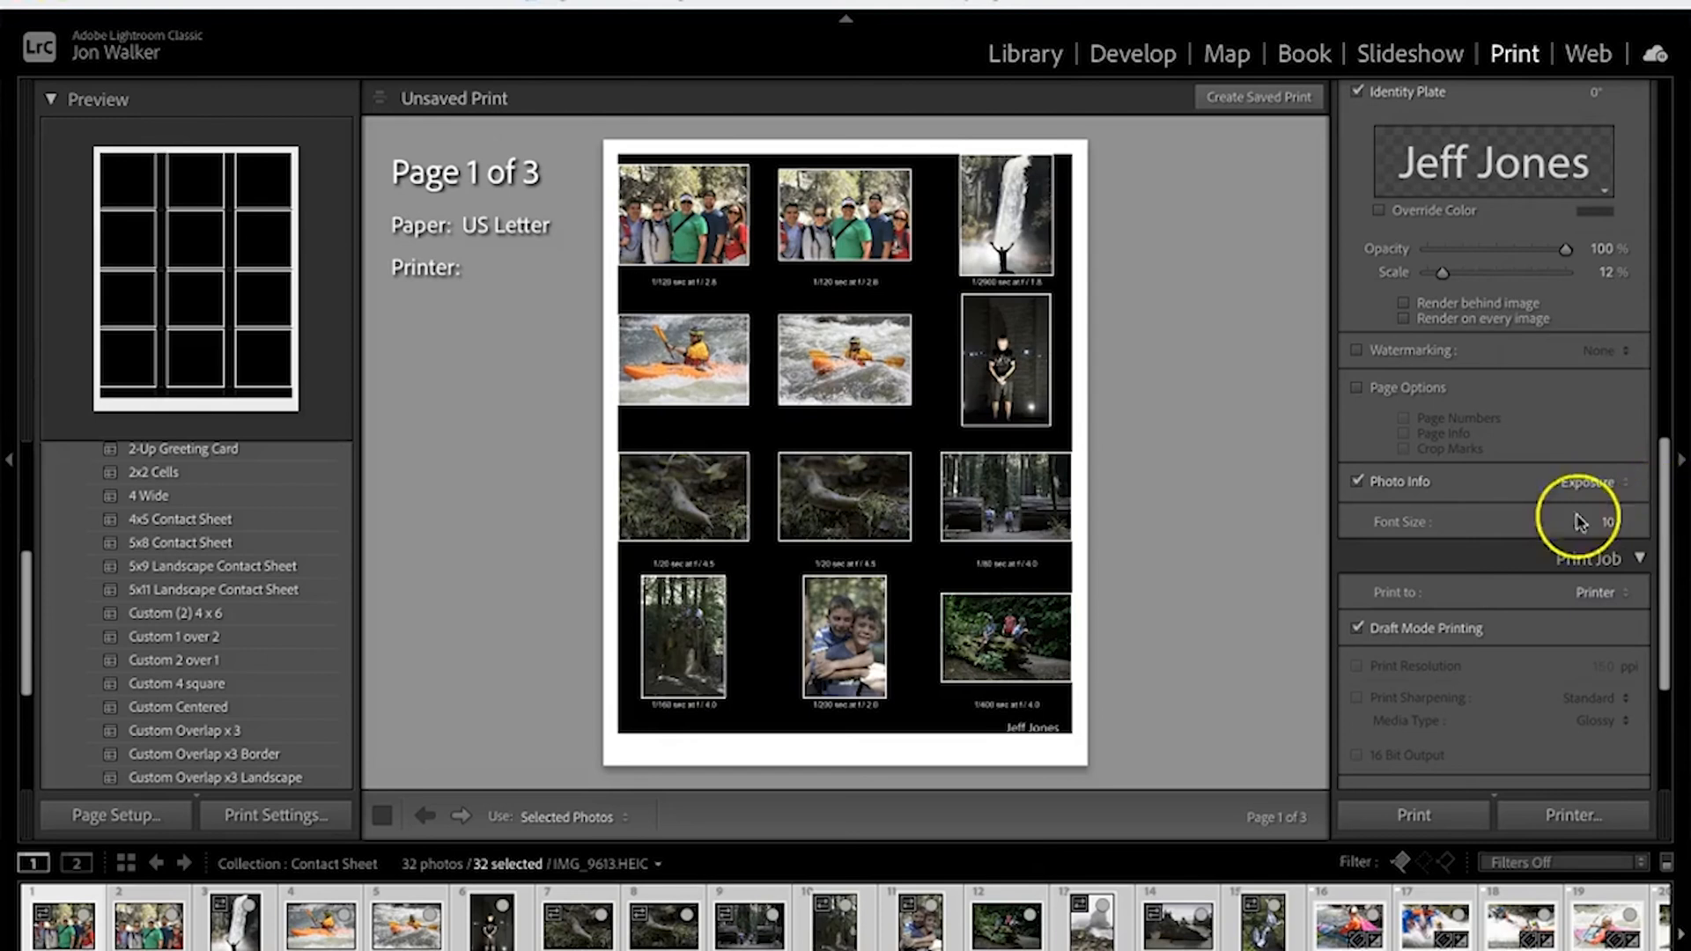
scroll("down", 3)
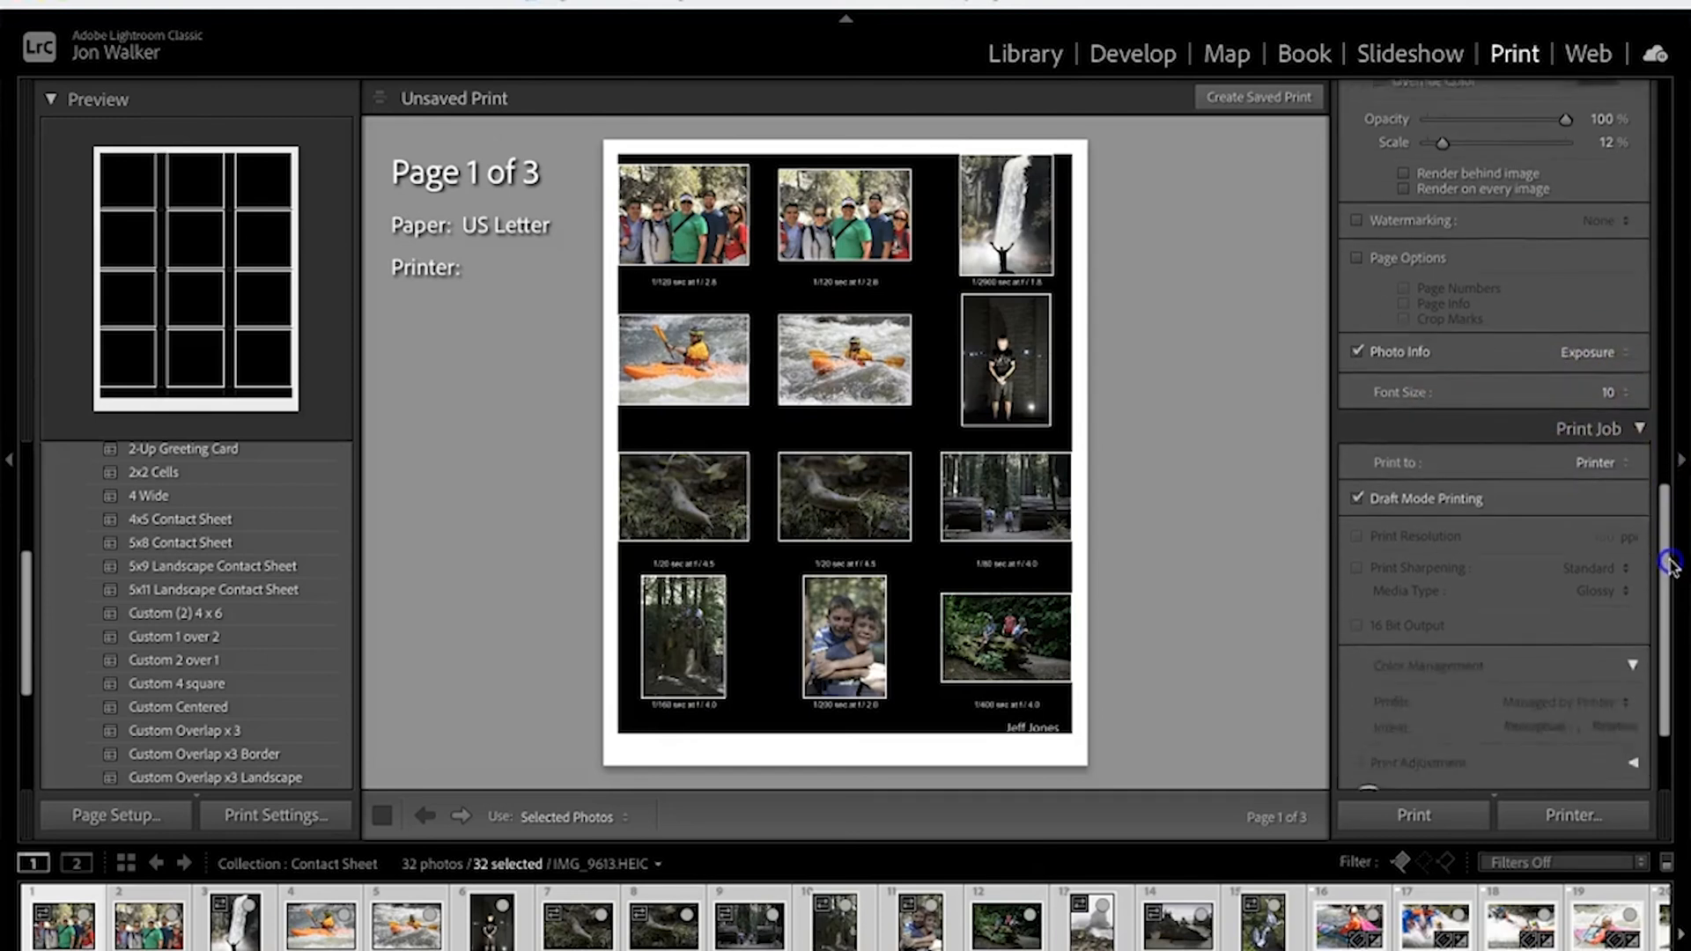
Set the print job to output JPEG files instead of sending to a printer
scroll("down", 3)
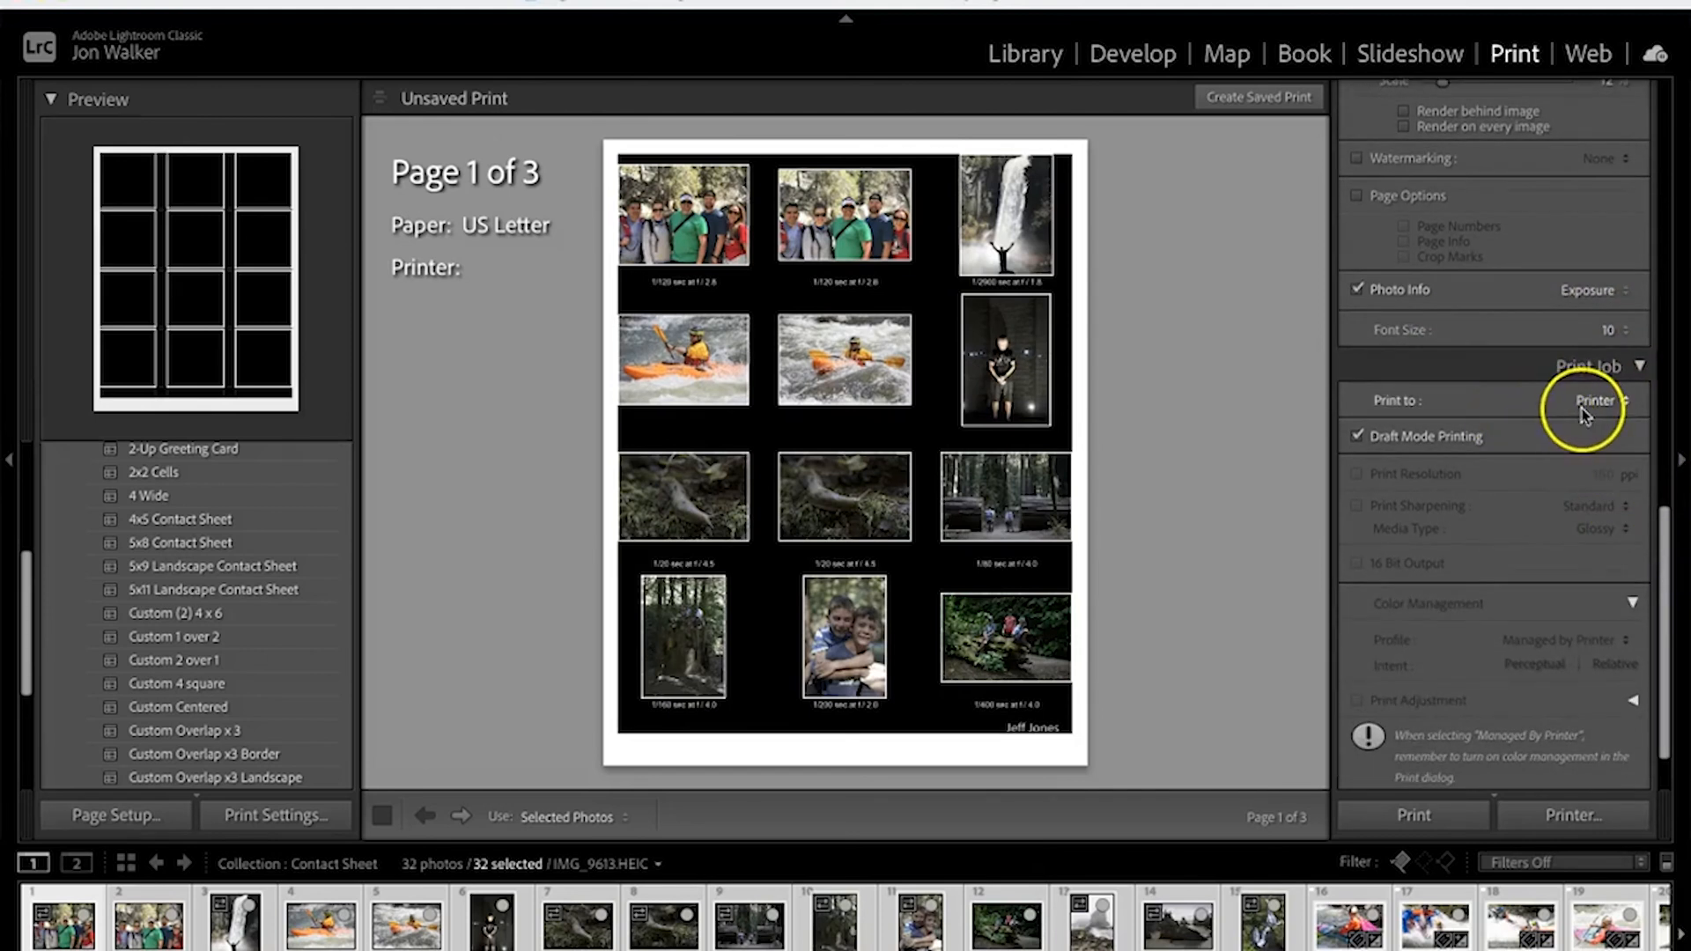
left_click(1595, 400)
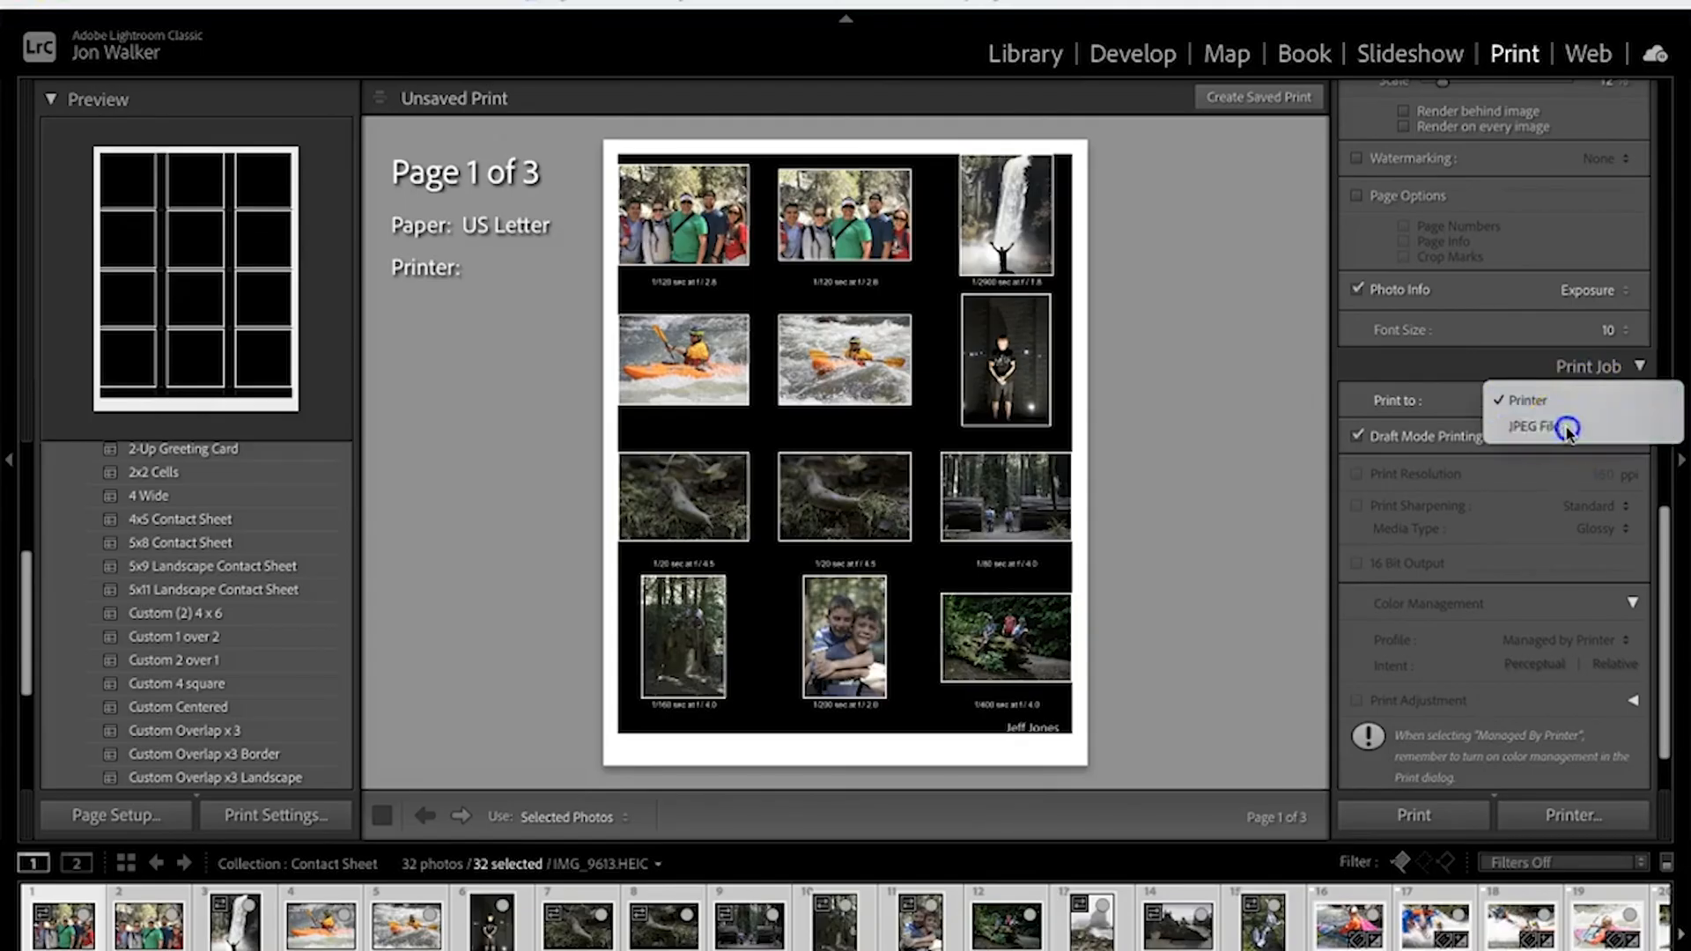
left_click(1523, 426)
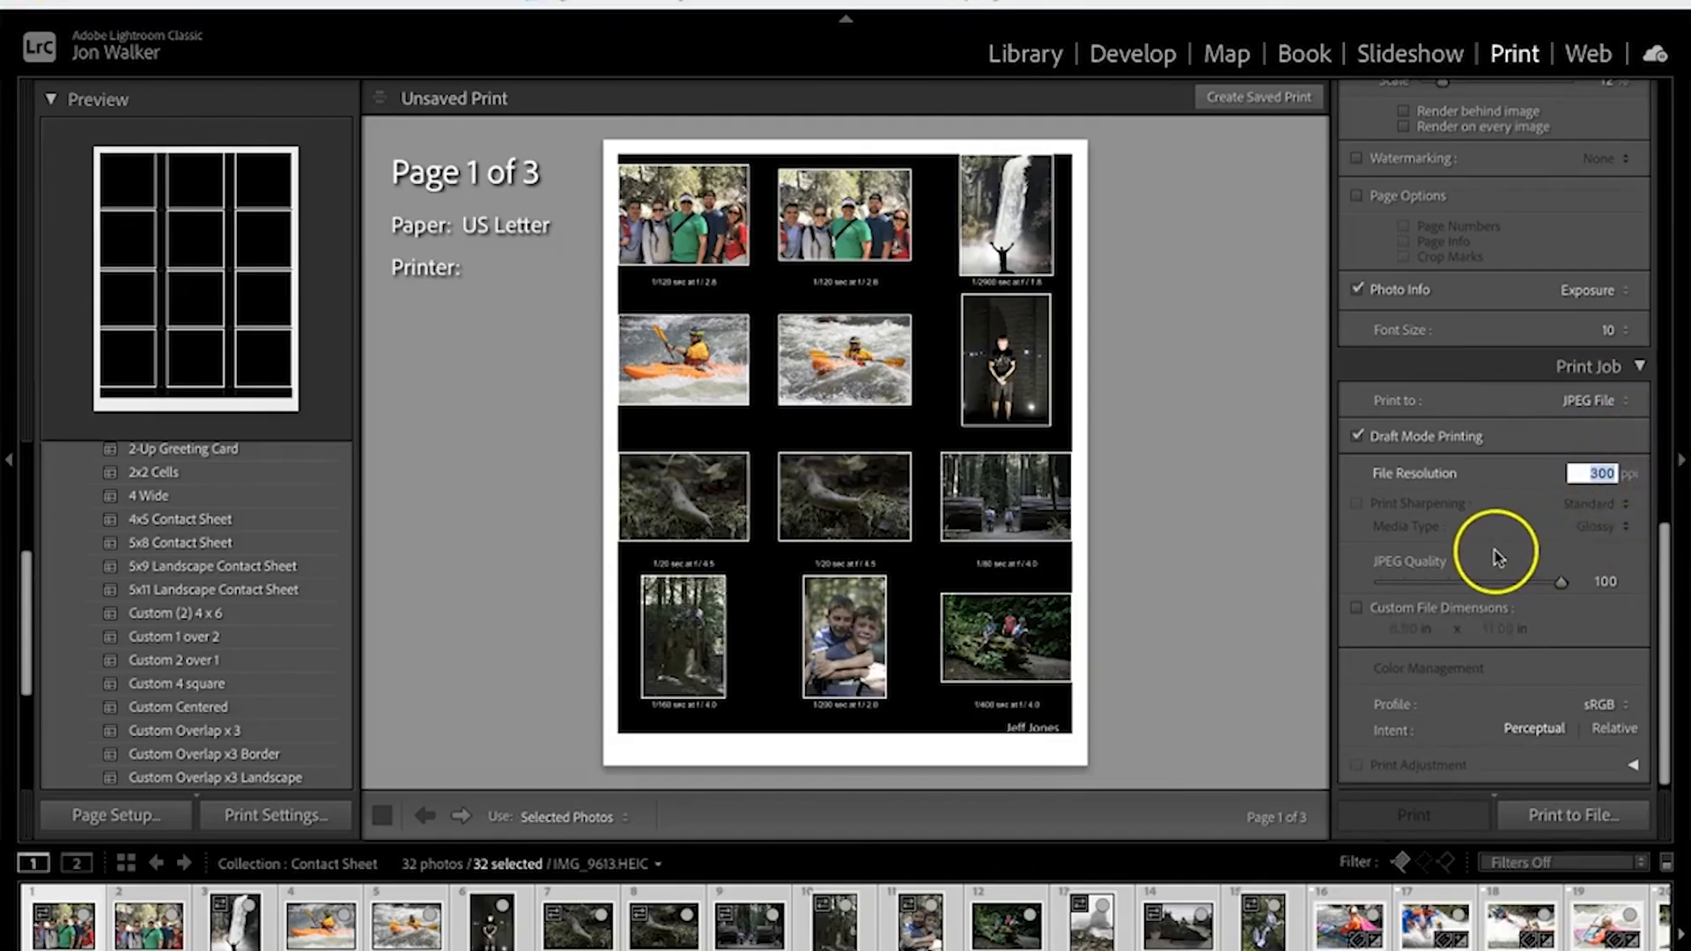
mouse_move(1485, 545)
type("150")
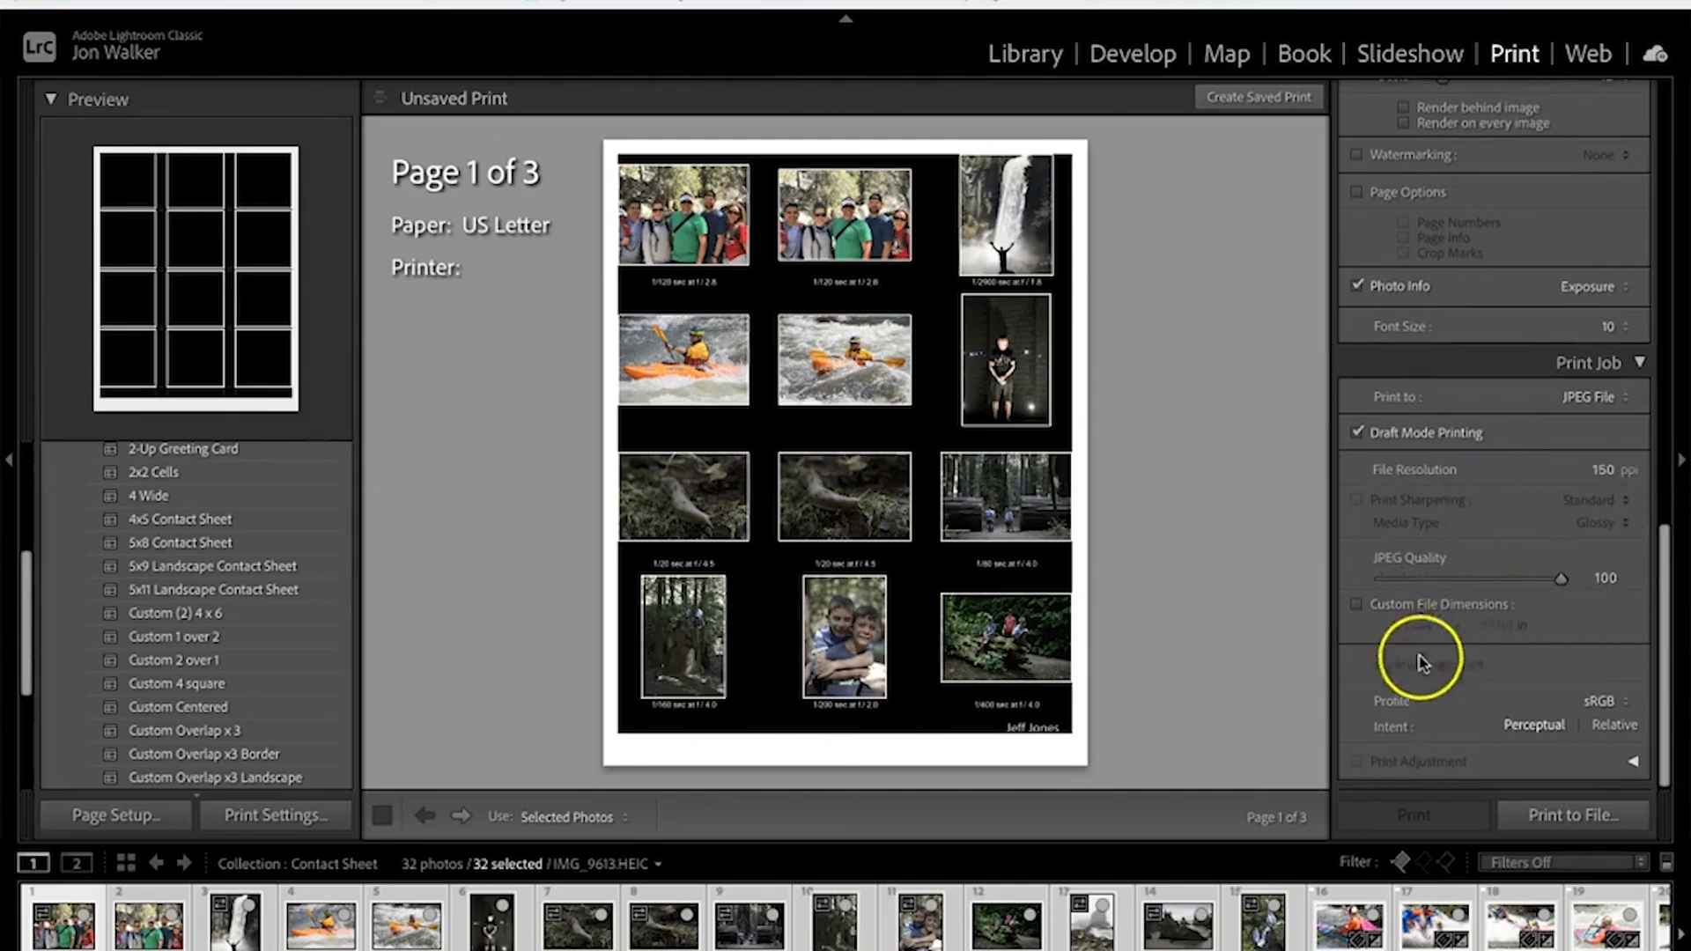
mouse_move(1456, 436)
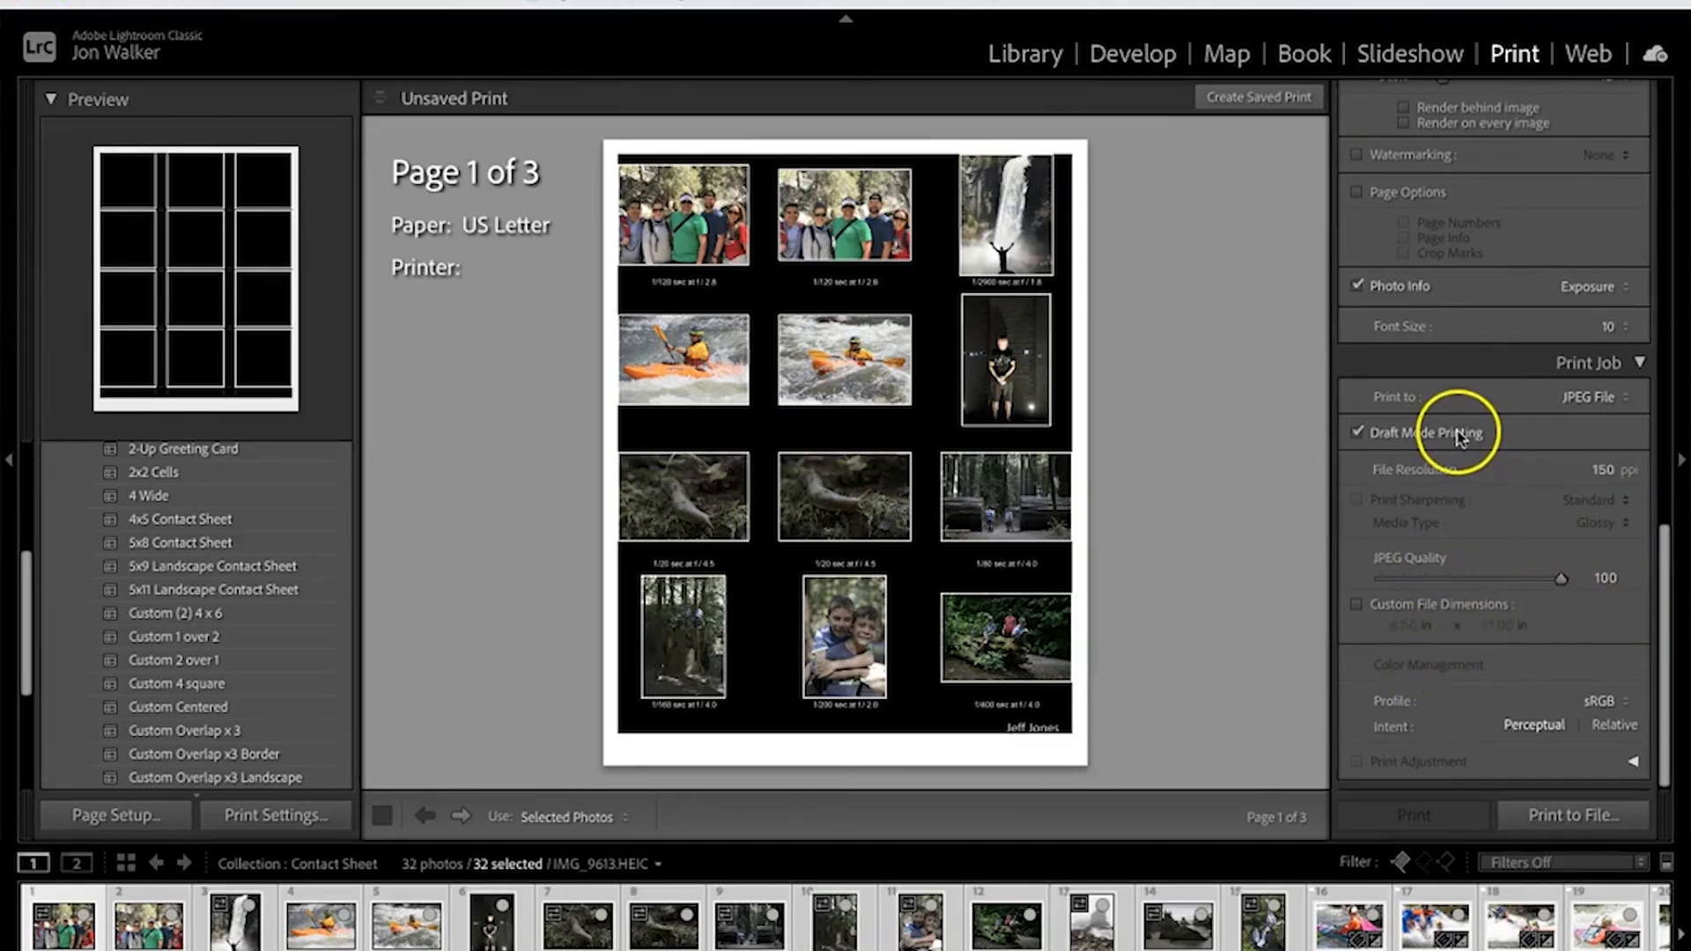
mouse_move(1450, 418)
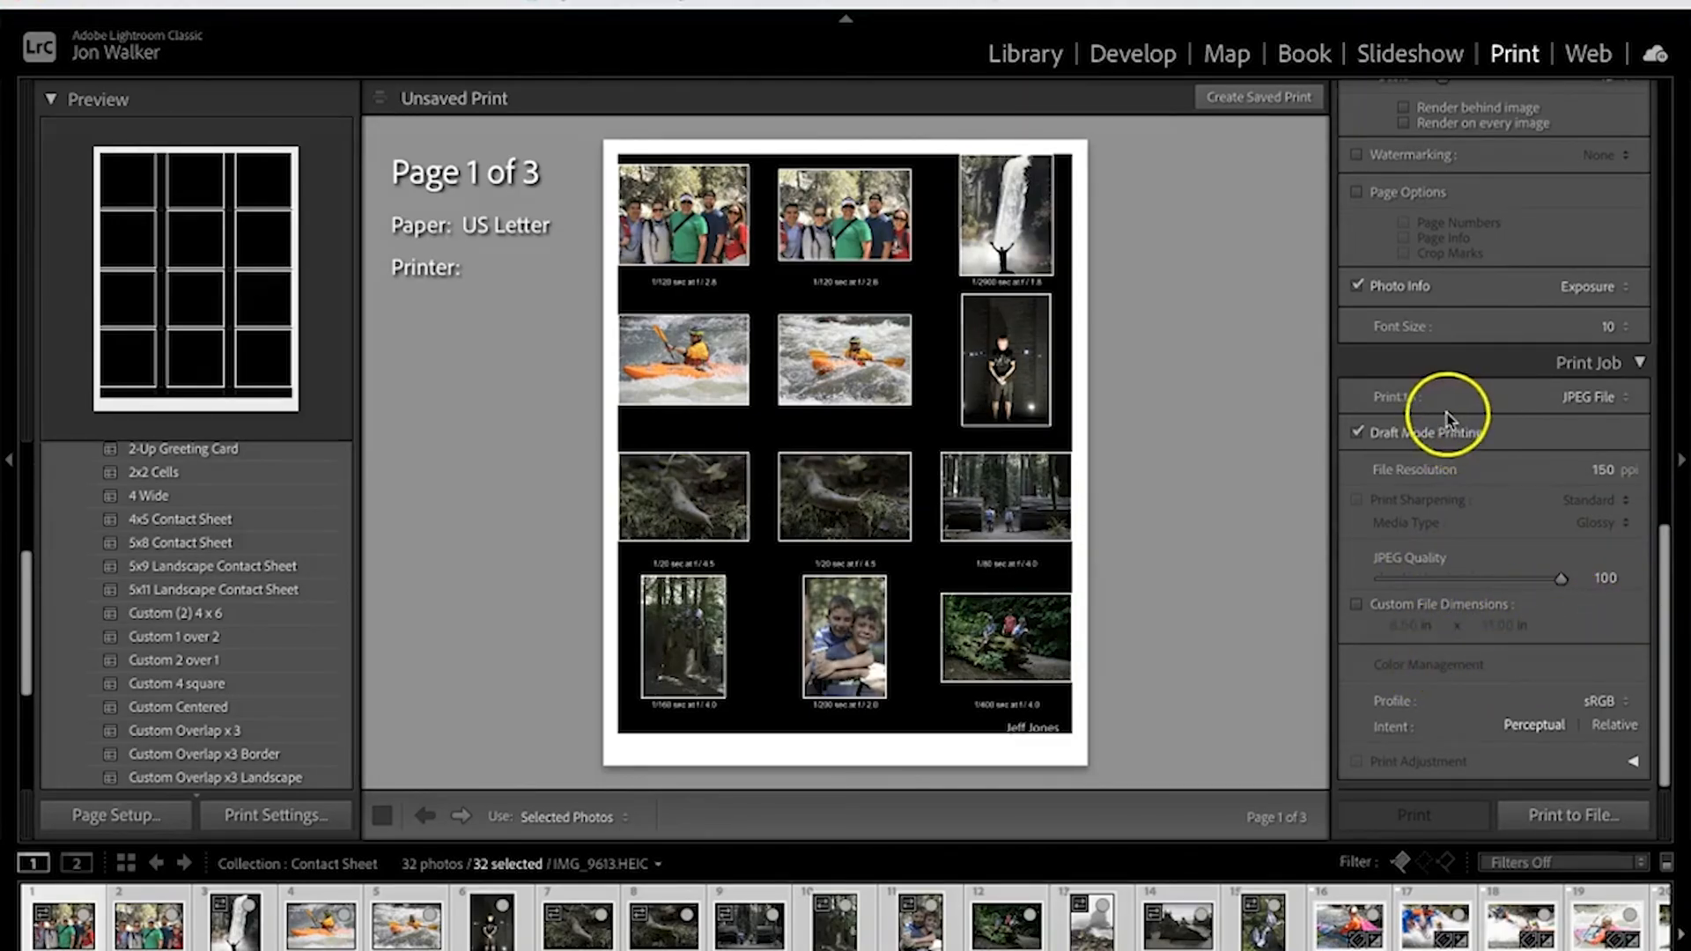
mouse_move(1488, 642)
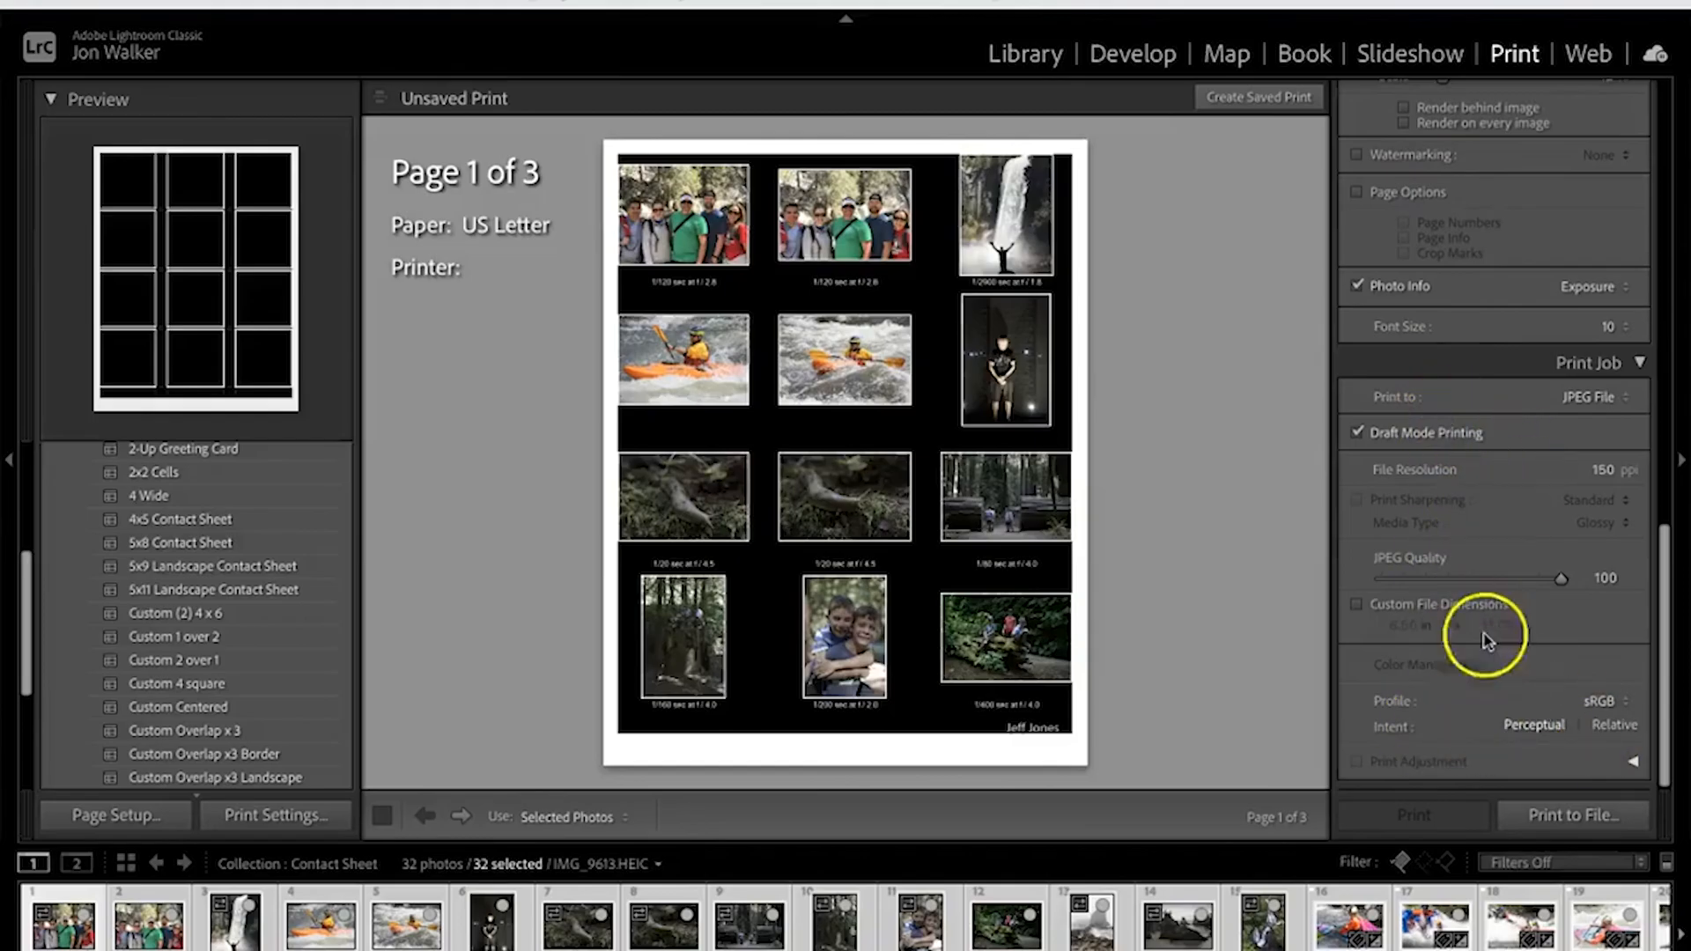
mouse_move(362, 681)
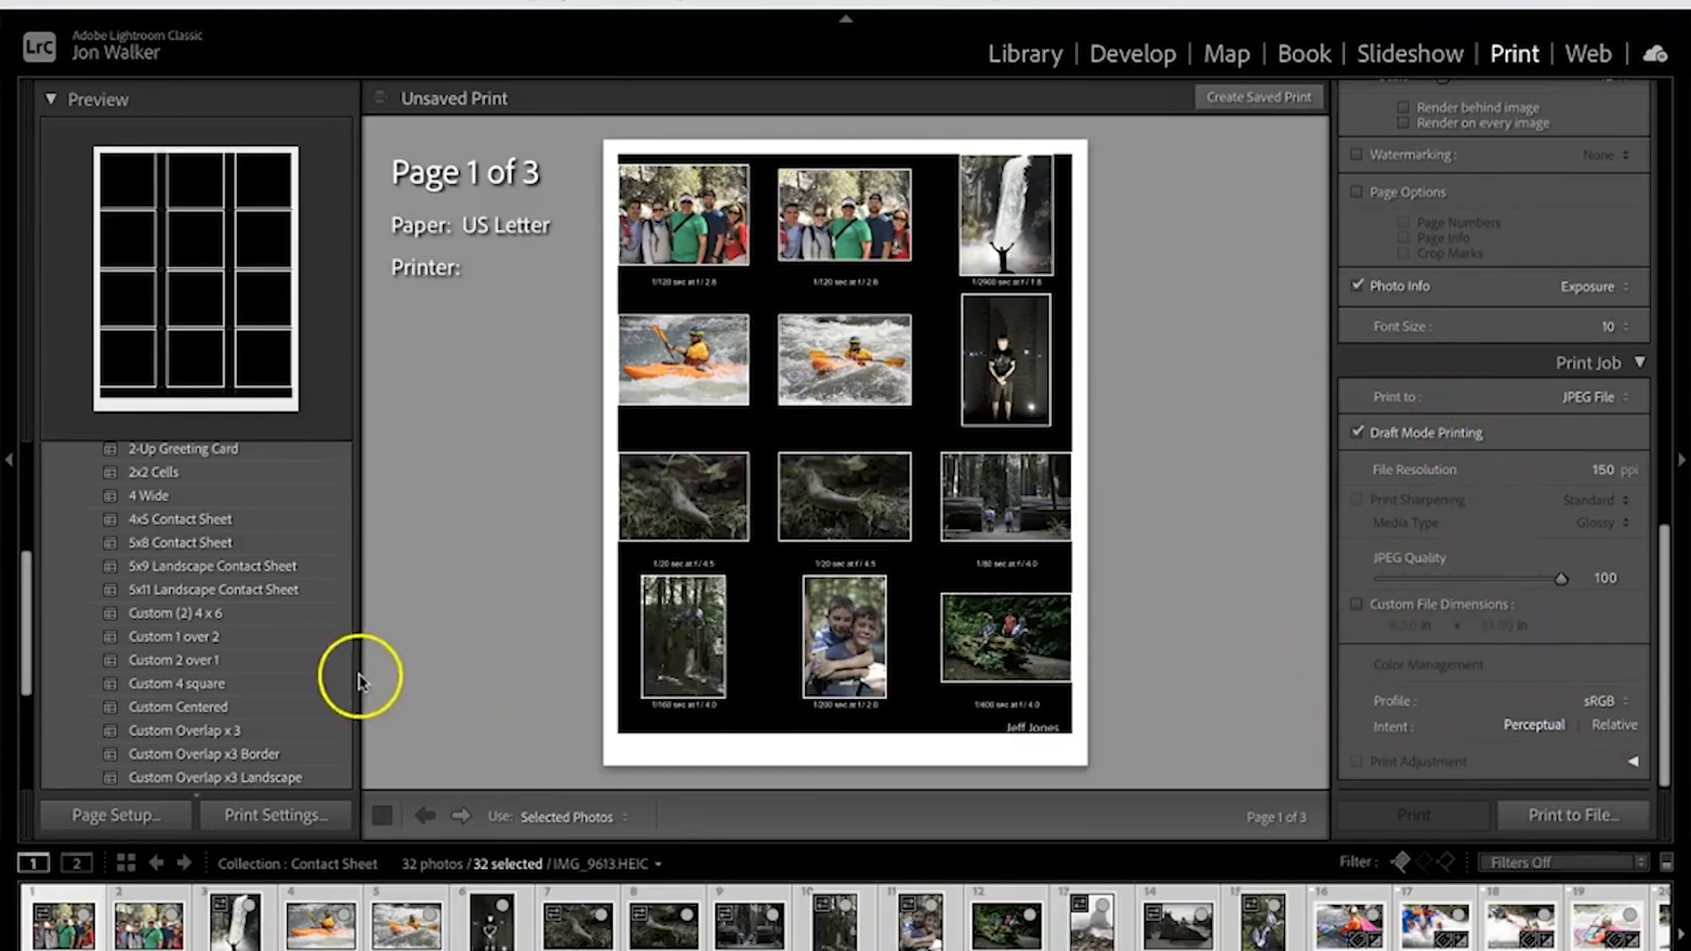
Save the current layout as a user template named 'Contact 3x4'
left_click(138, 460)
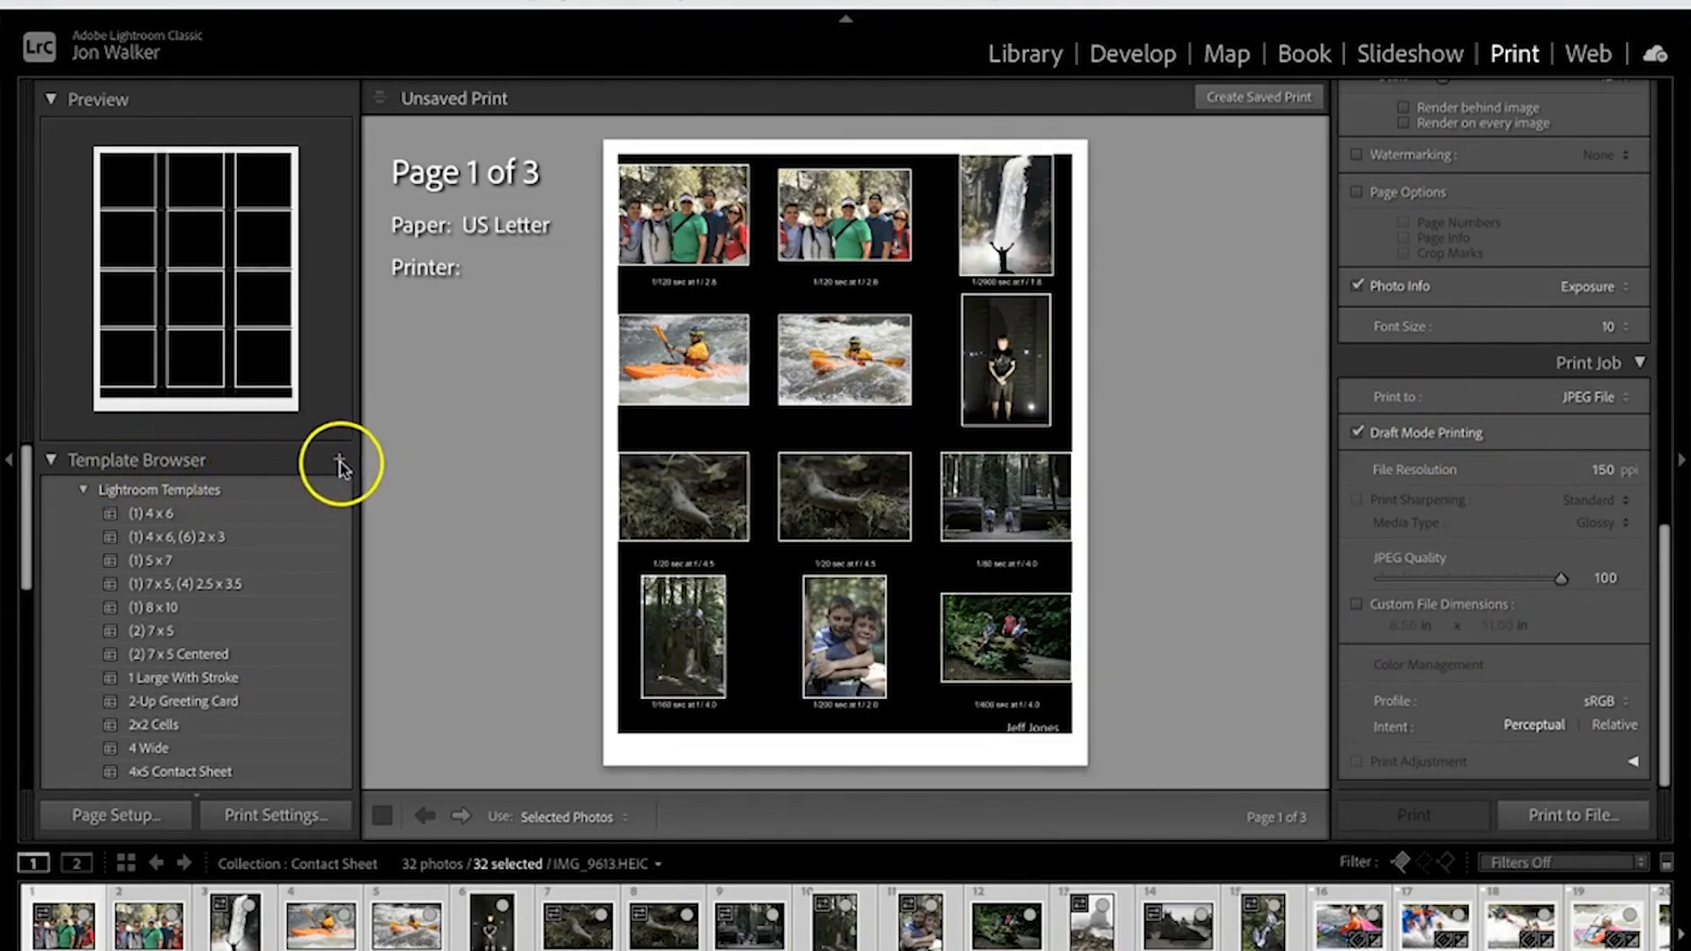
left_click(337, 458)
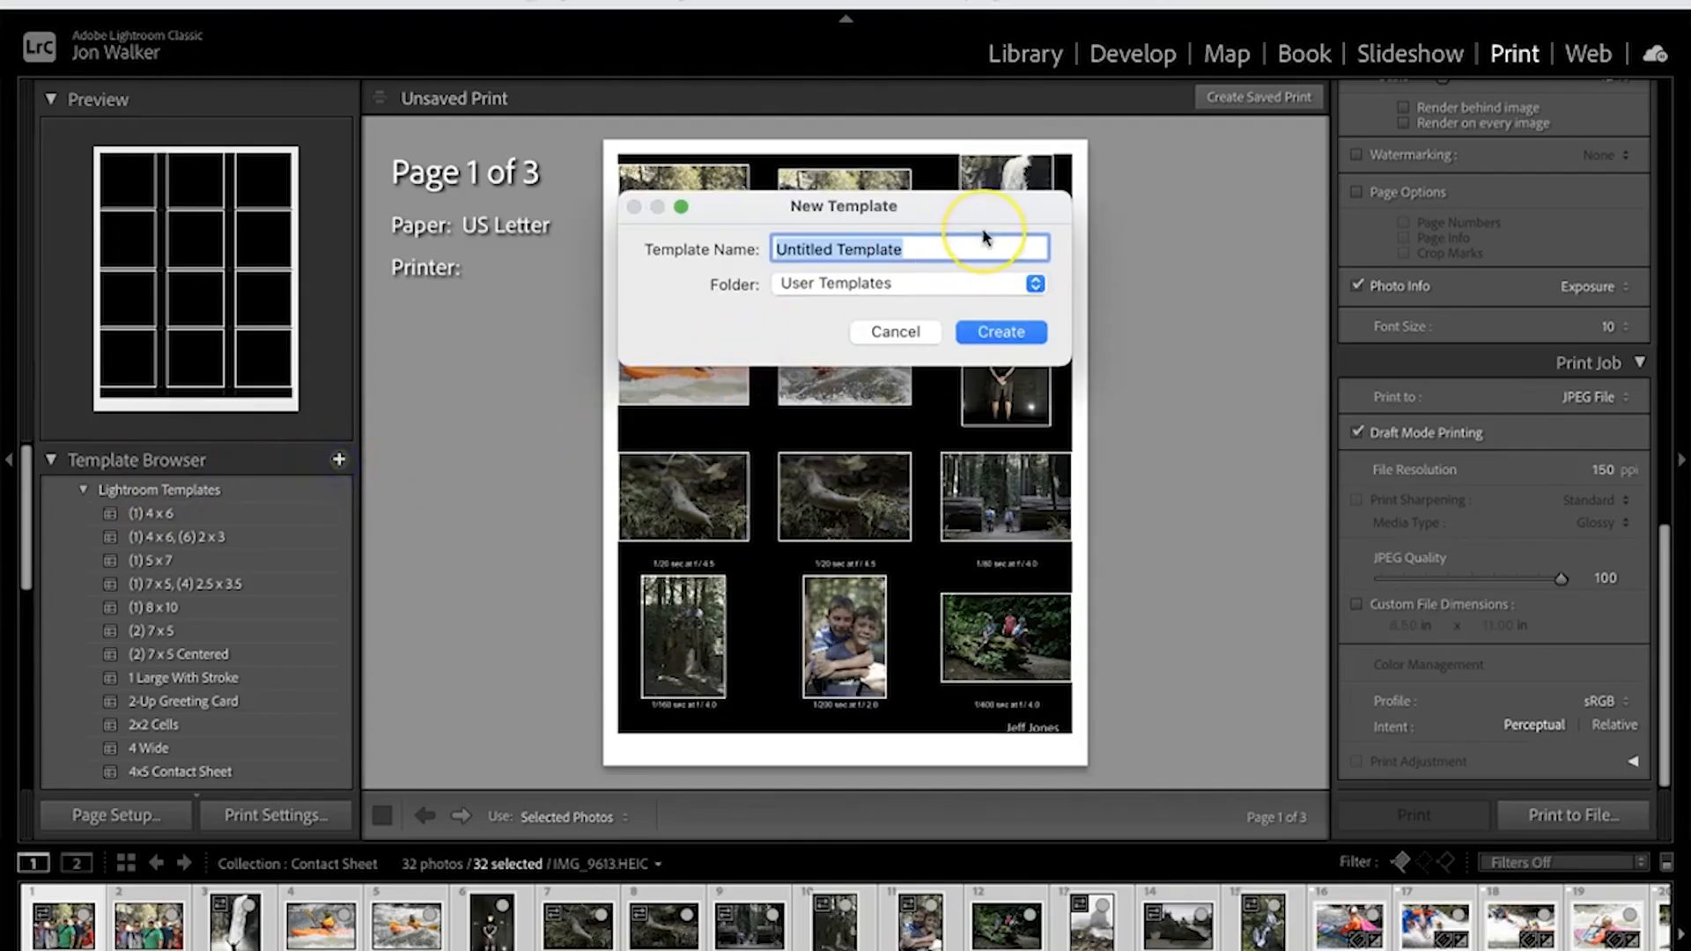
type("C")
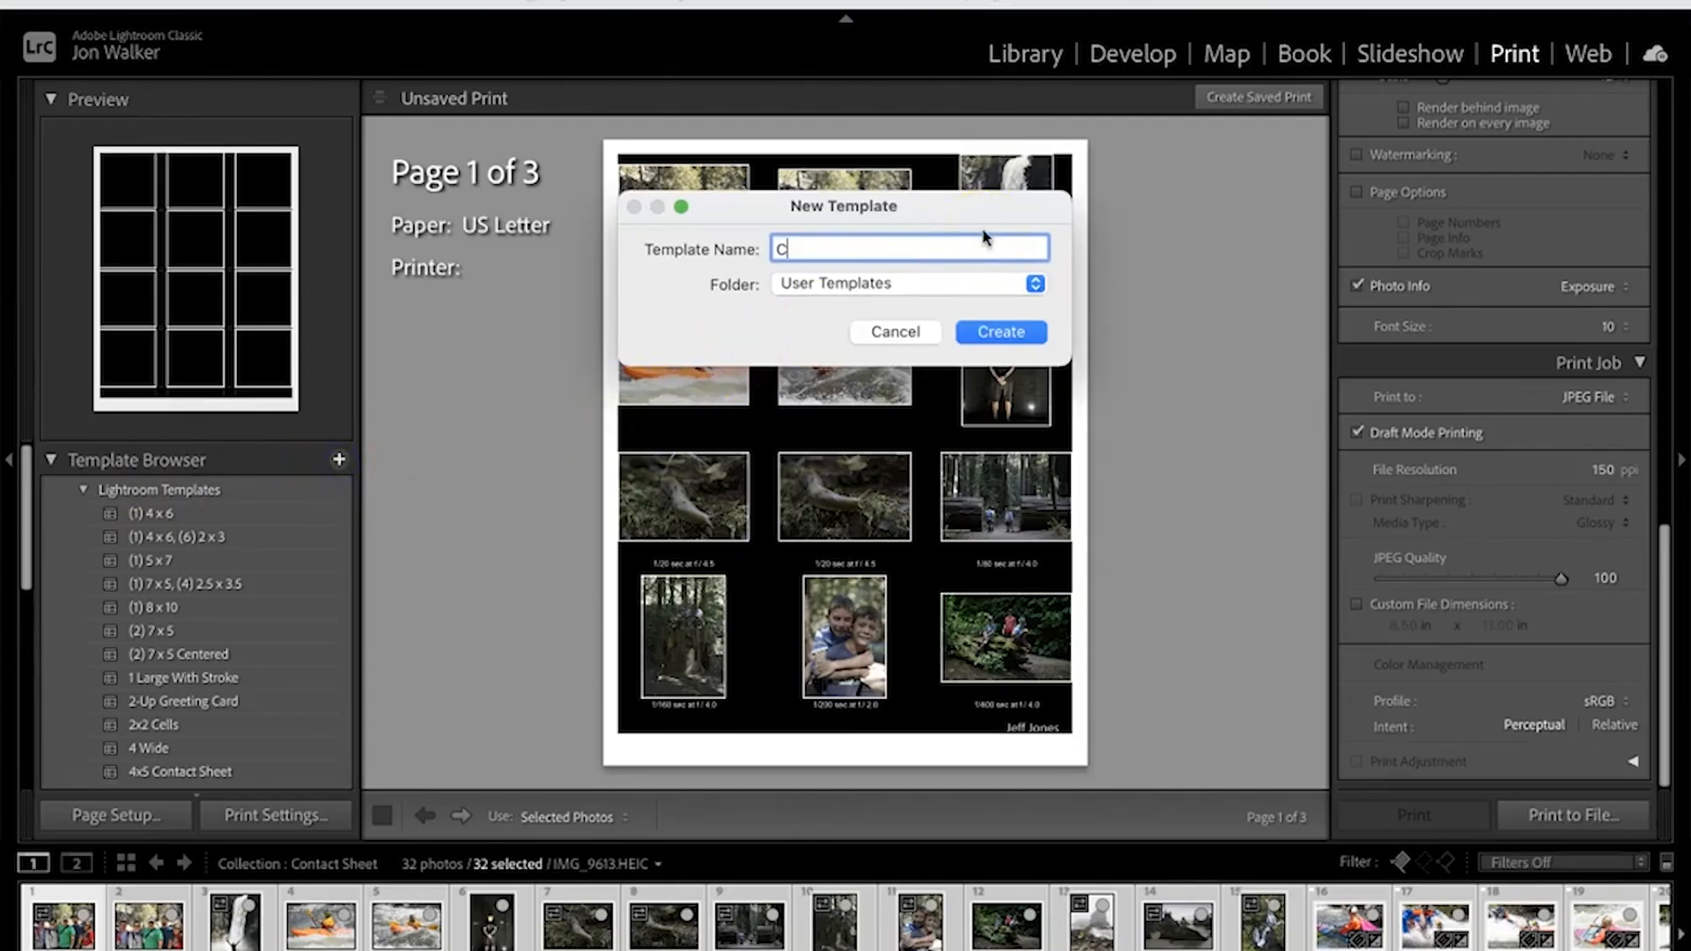
type("ontact")
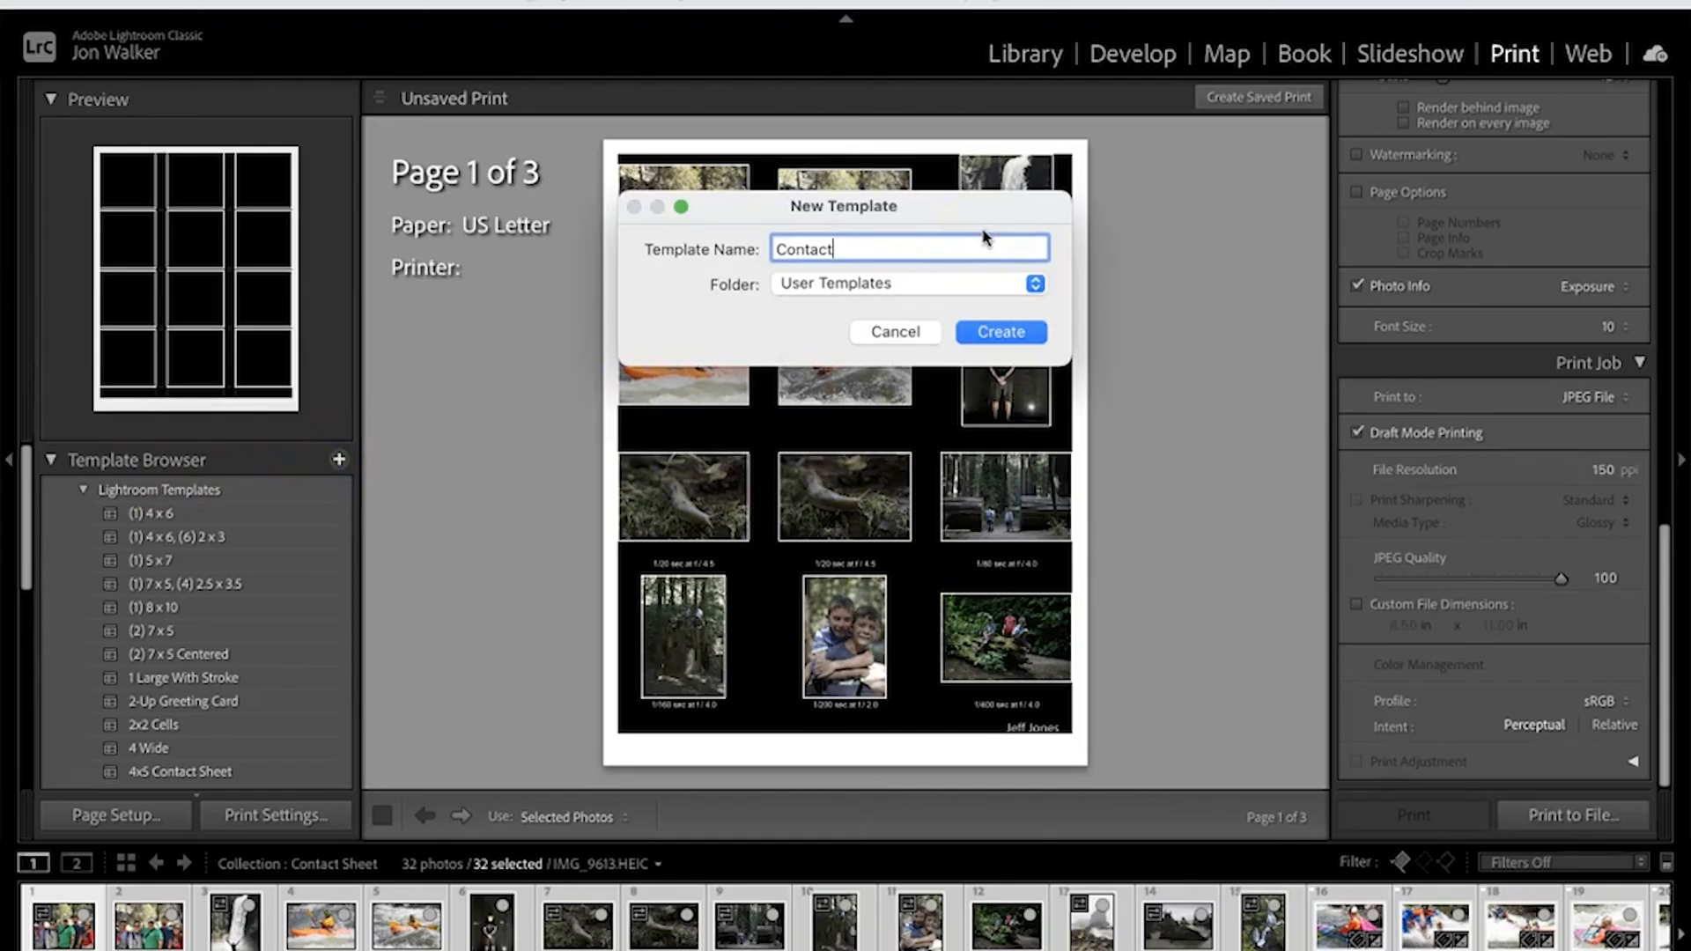
type("3x4")
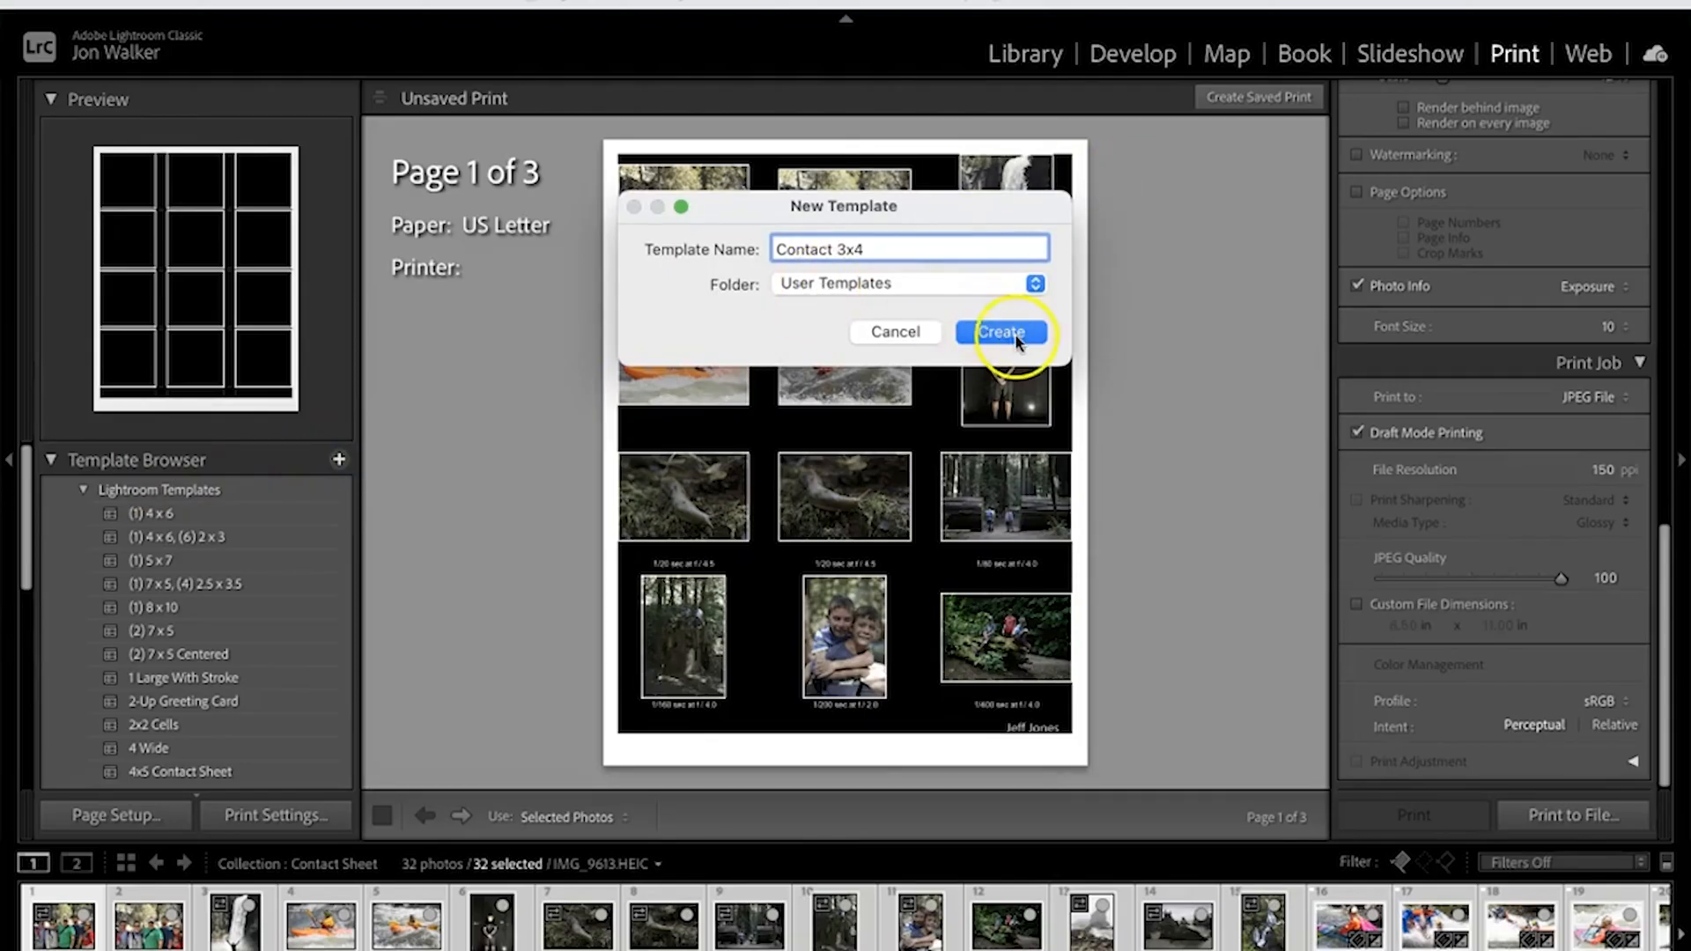
left_click(1000, 331)
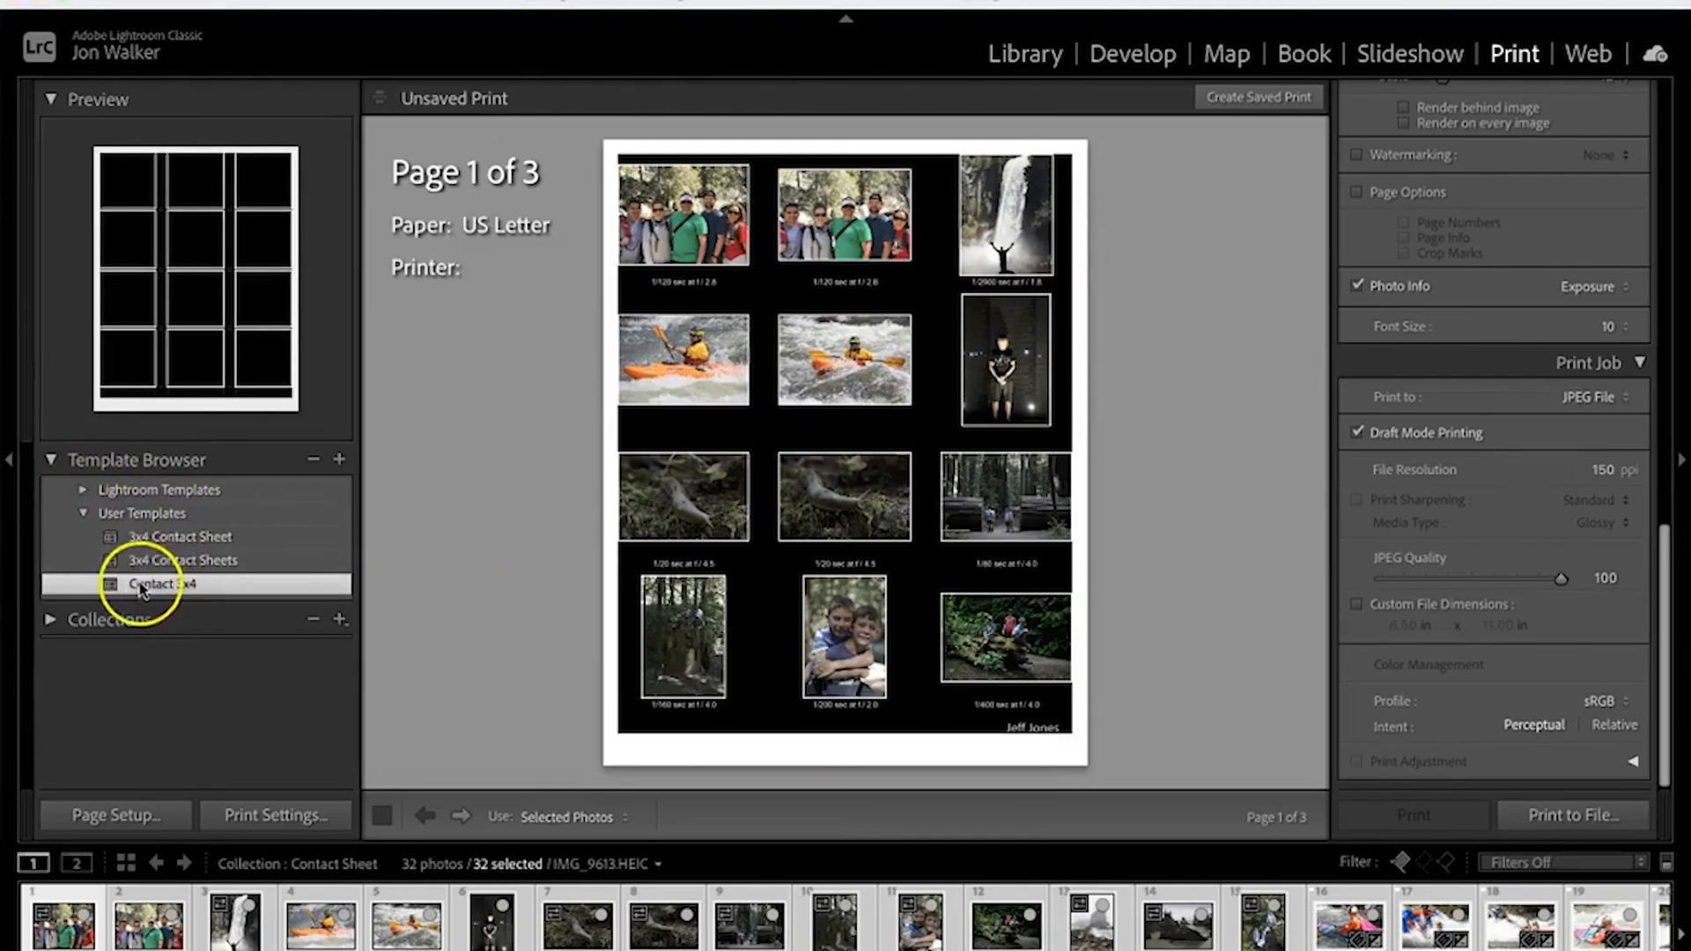
mouse_move(265, 593)
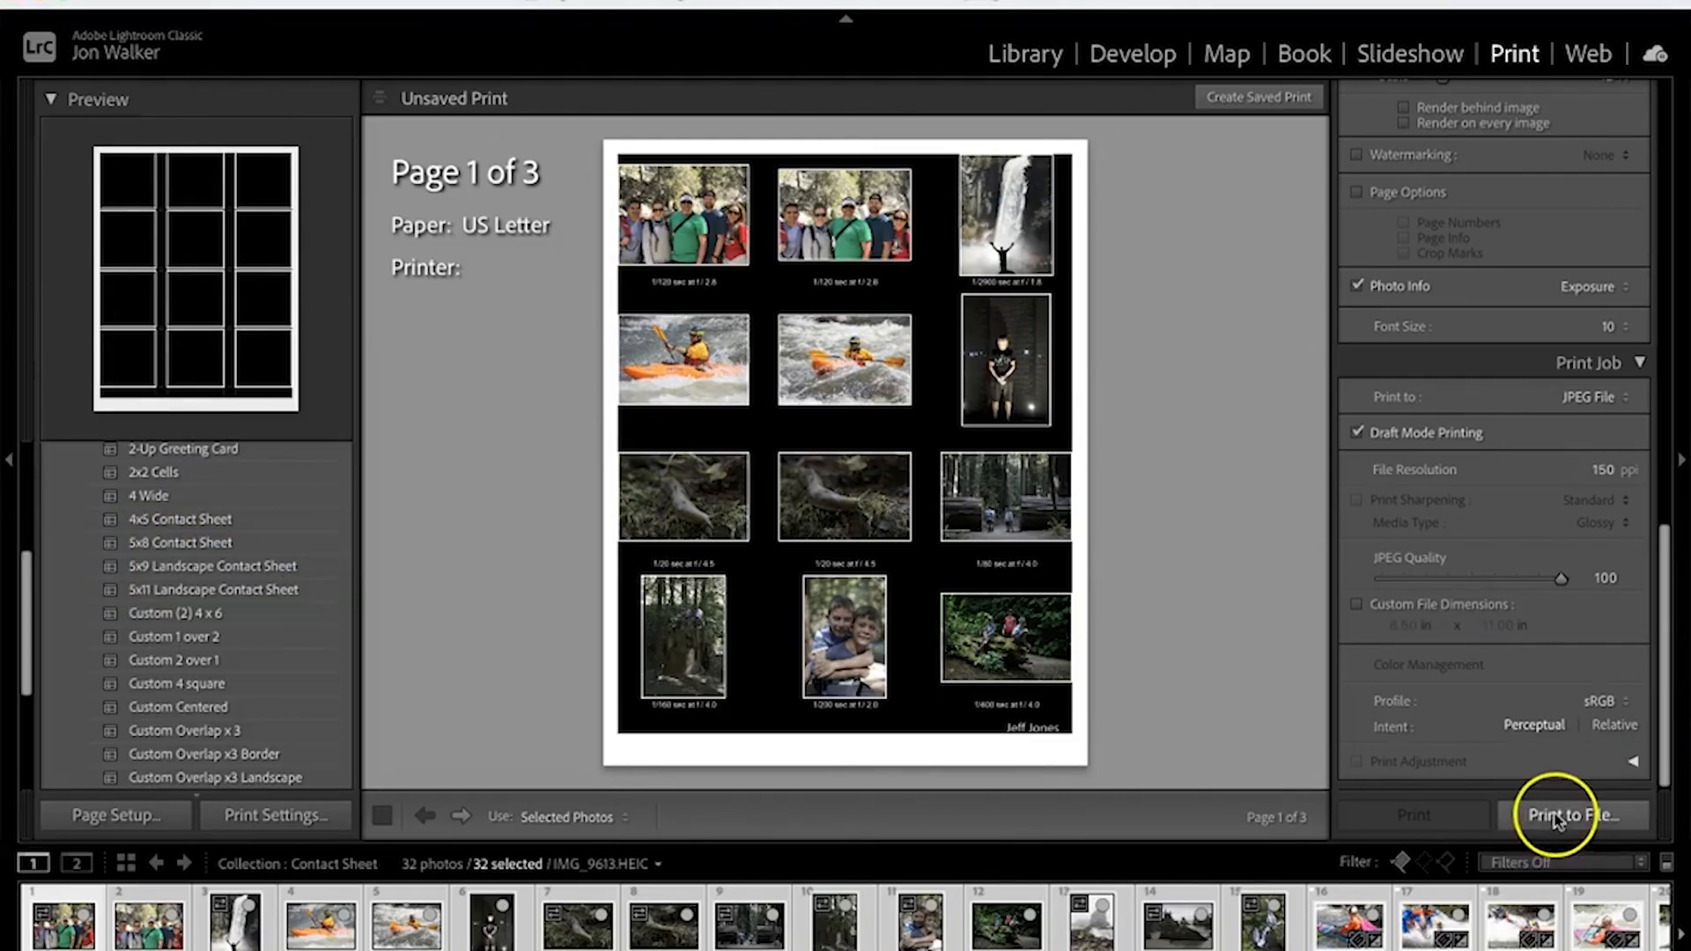
left_click(1573, 815)
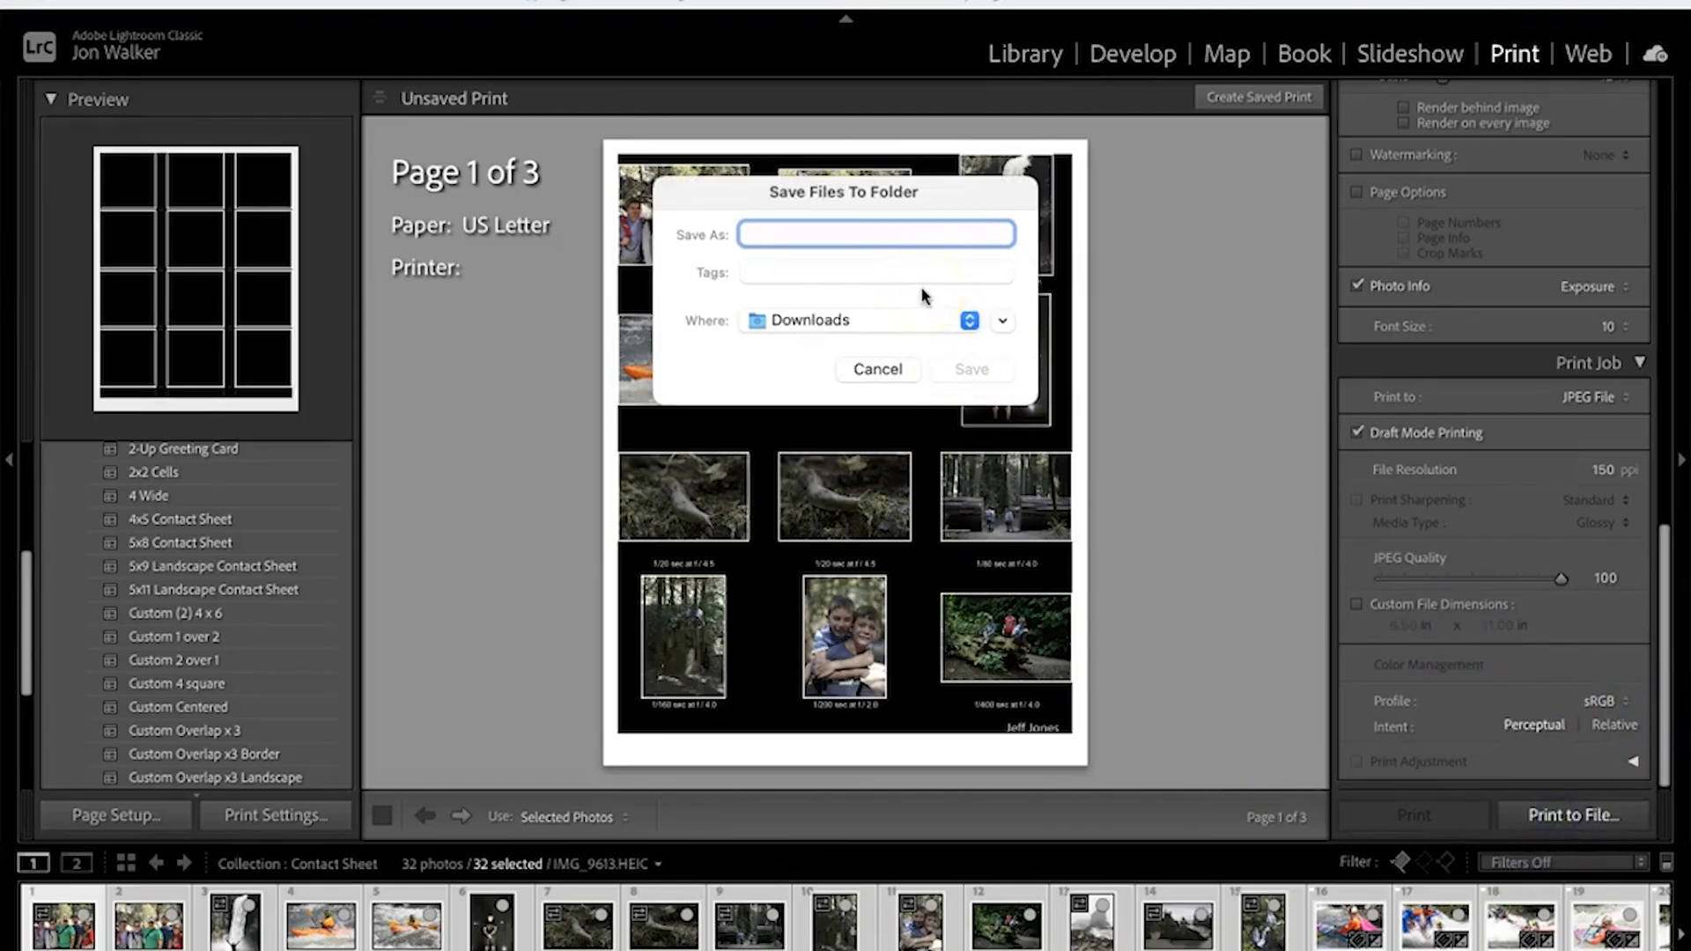
type("Jones")
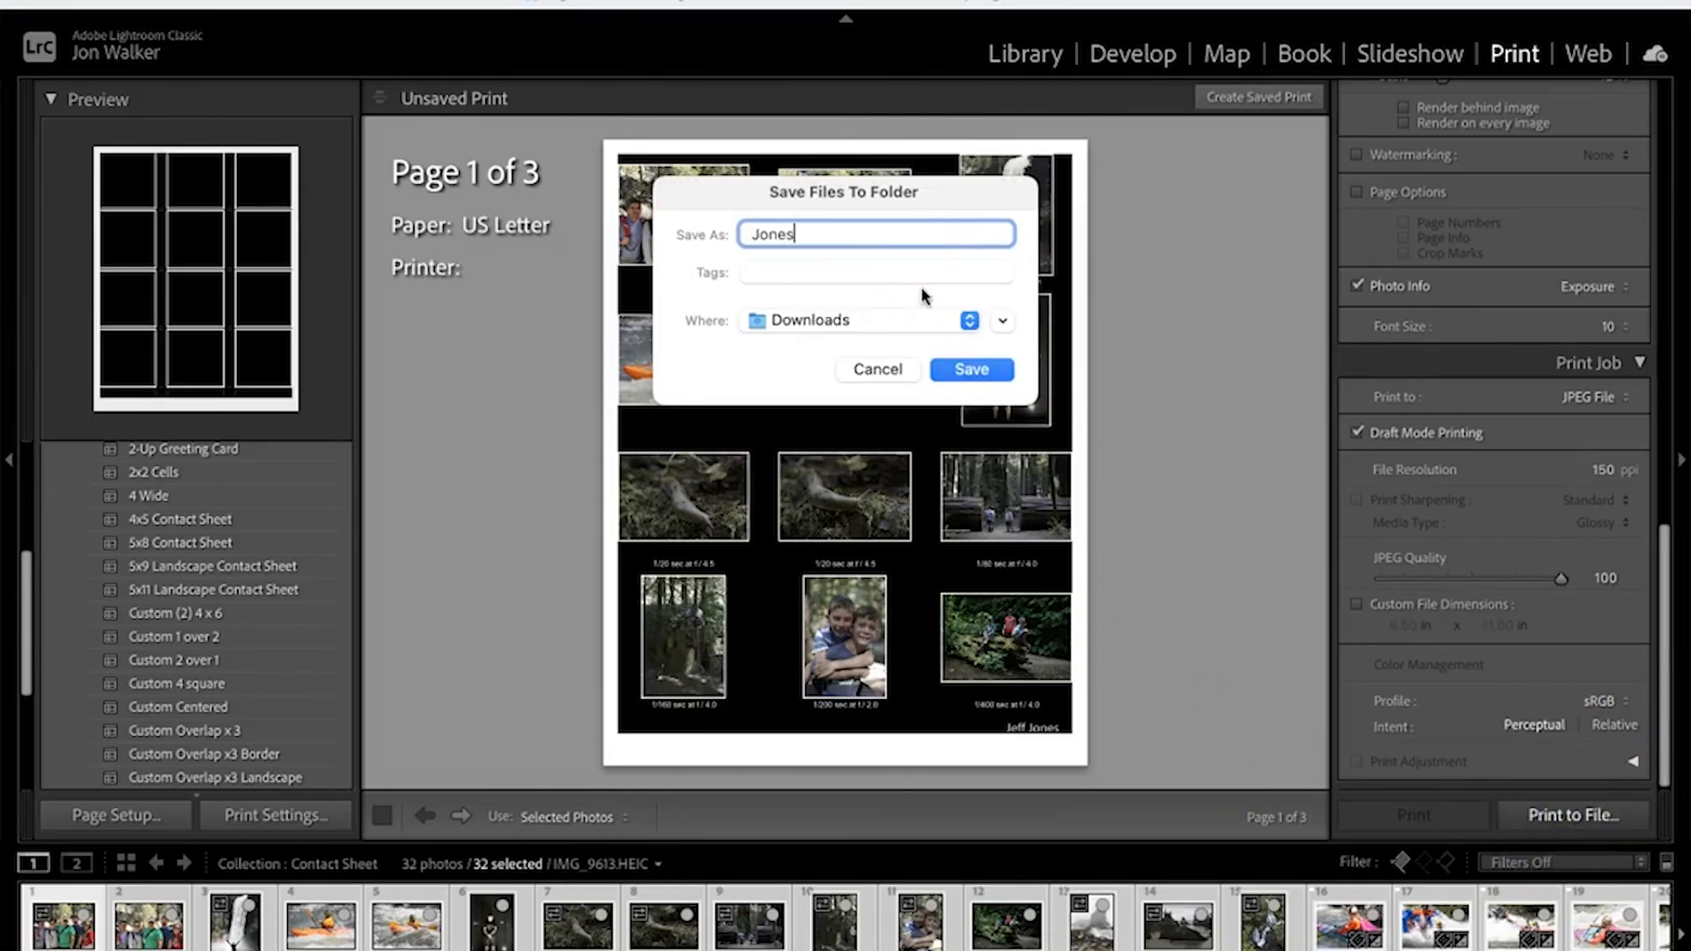
type("Jeff")
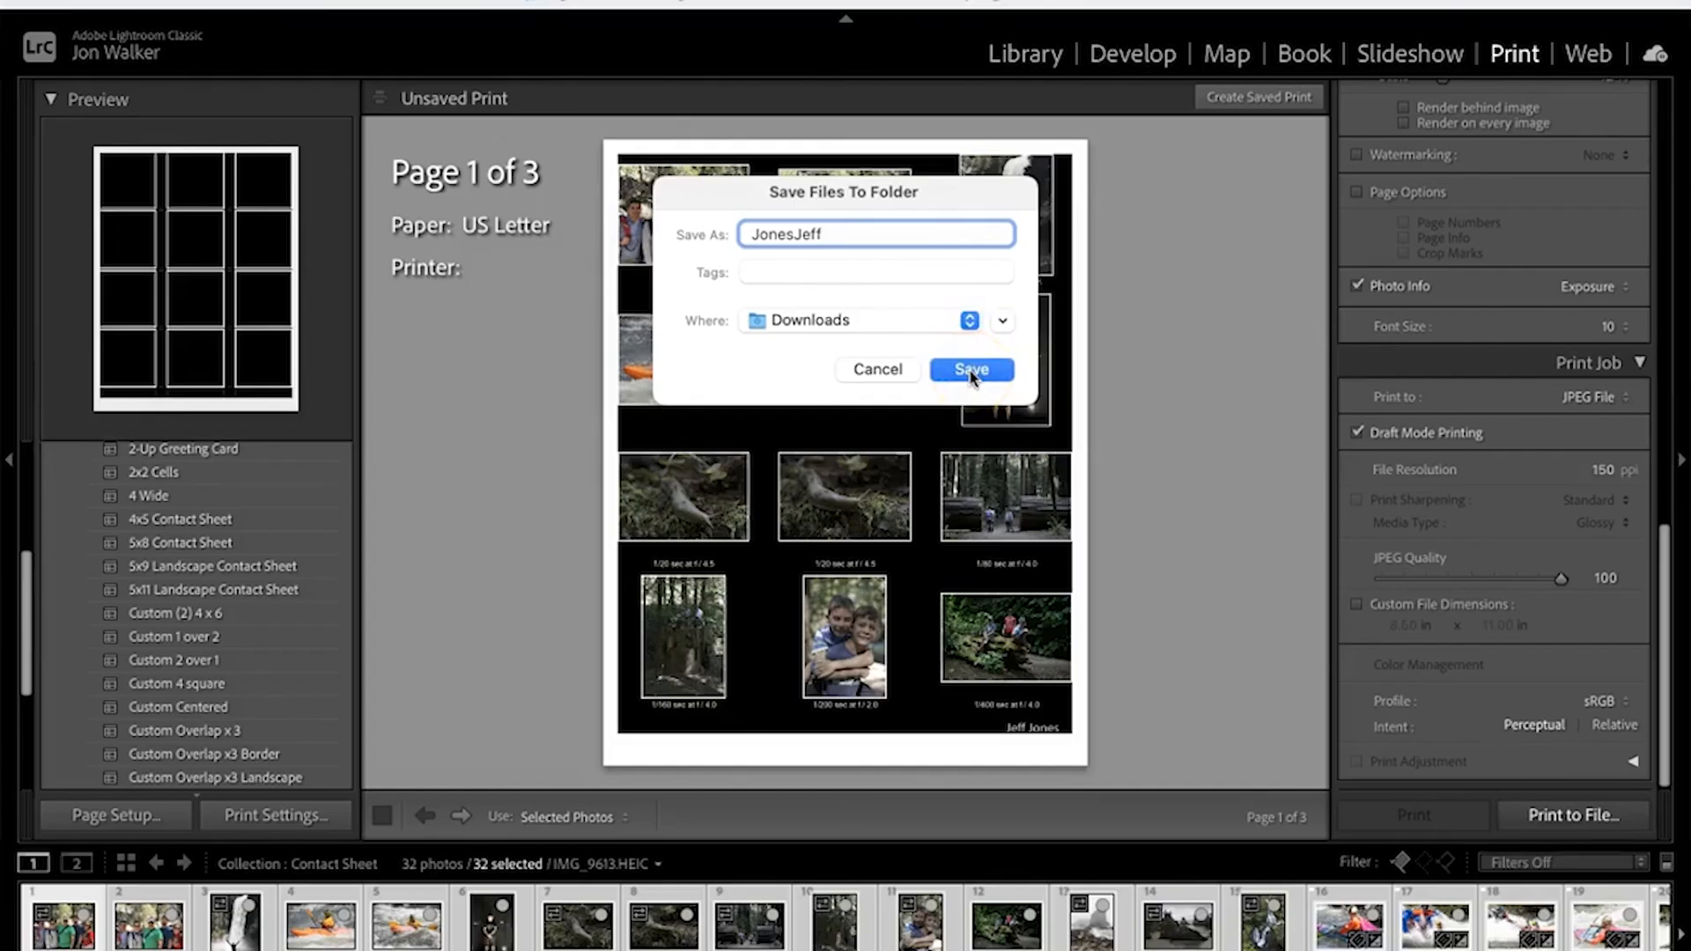
mouse_move(778, 268)
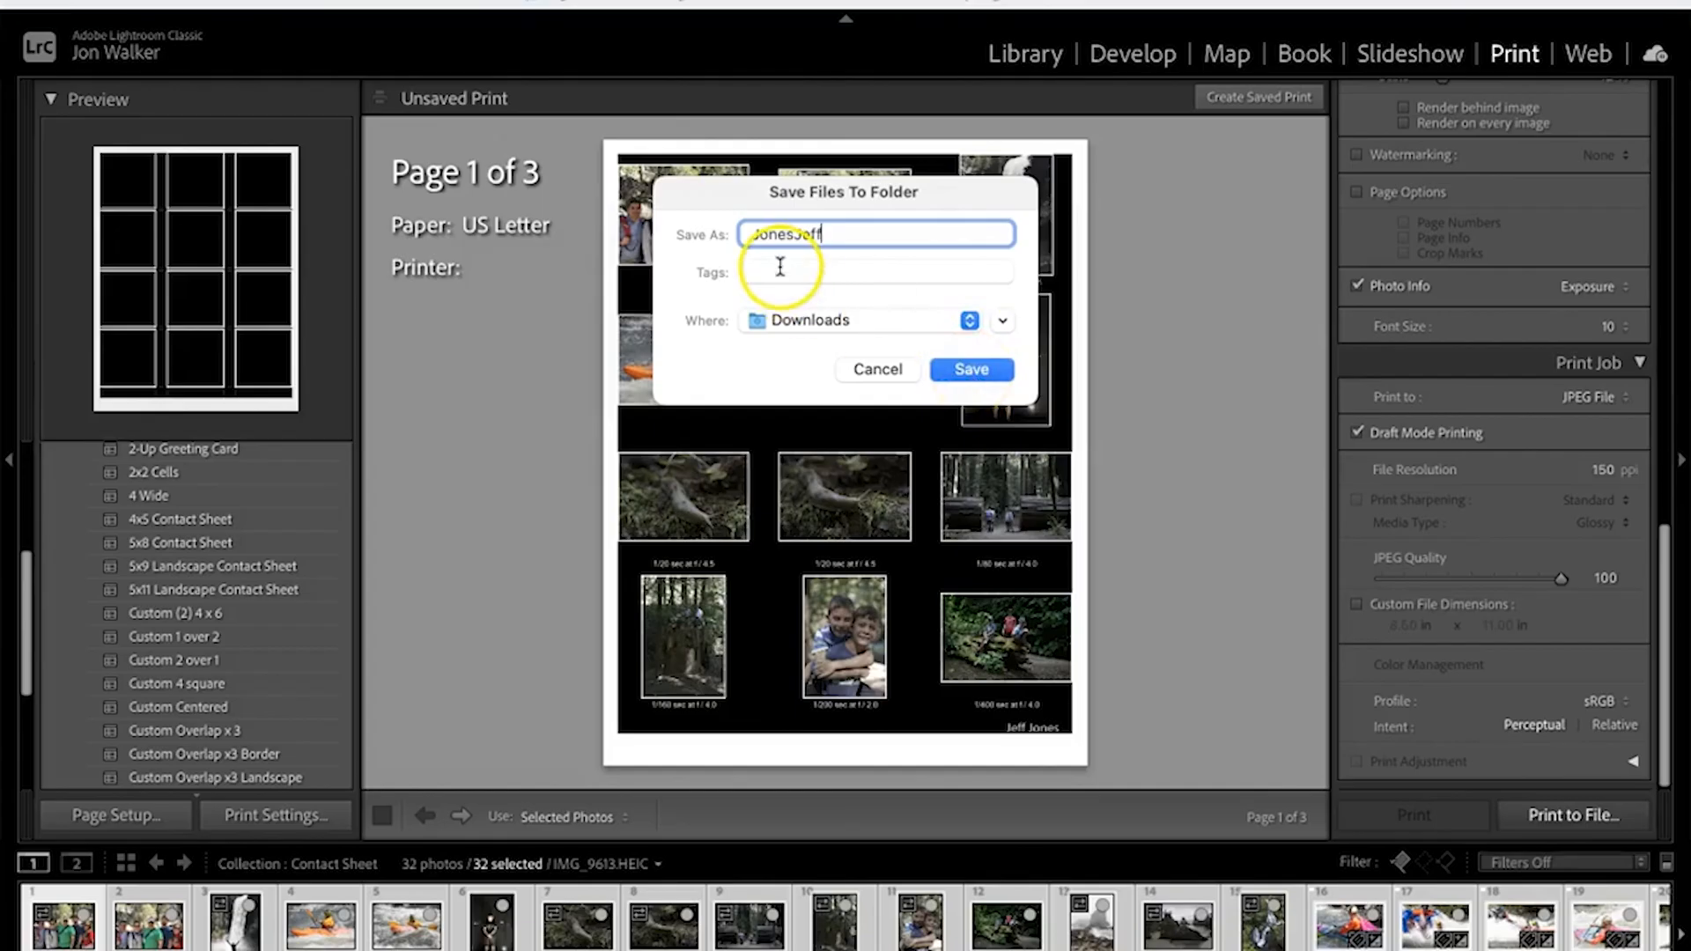
mouse_move(969, 369)
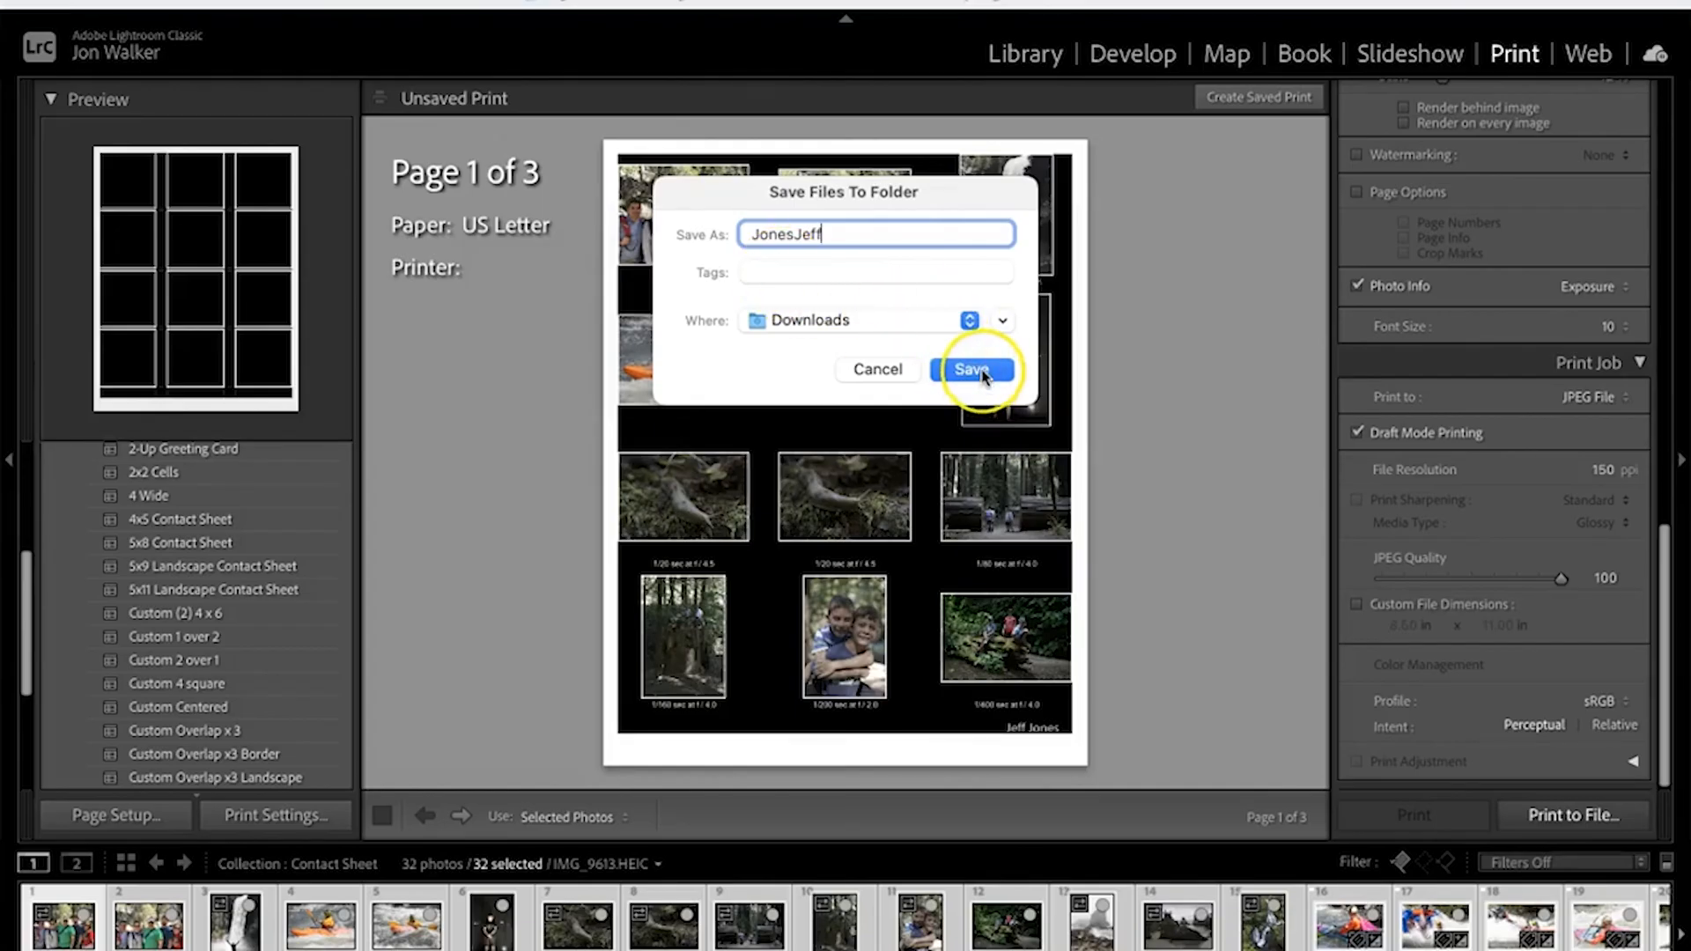
left_click(971, 369)
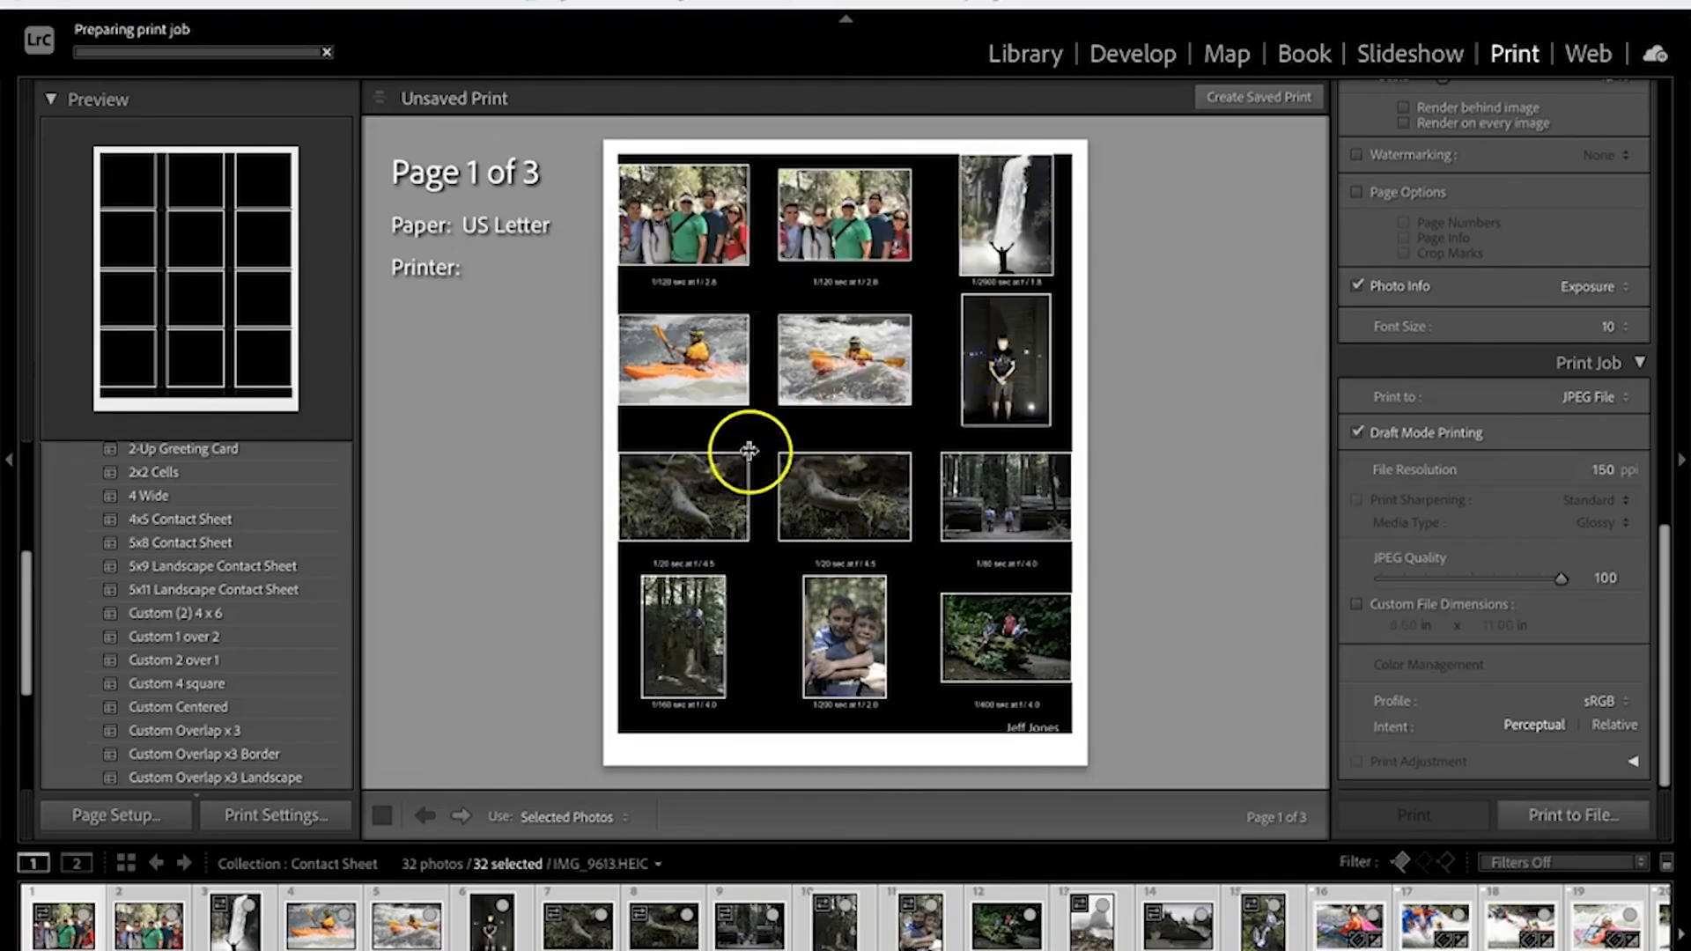
mouse_move(530, 839)
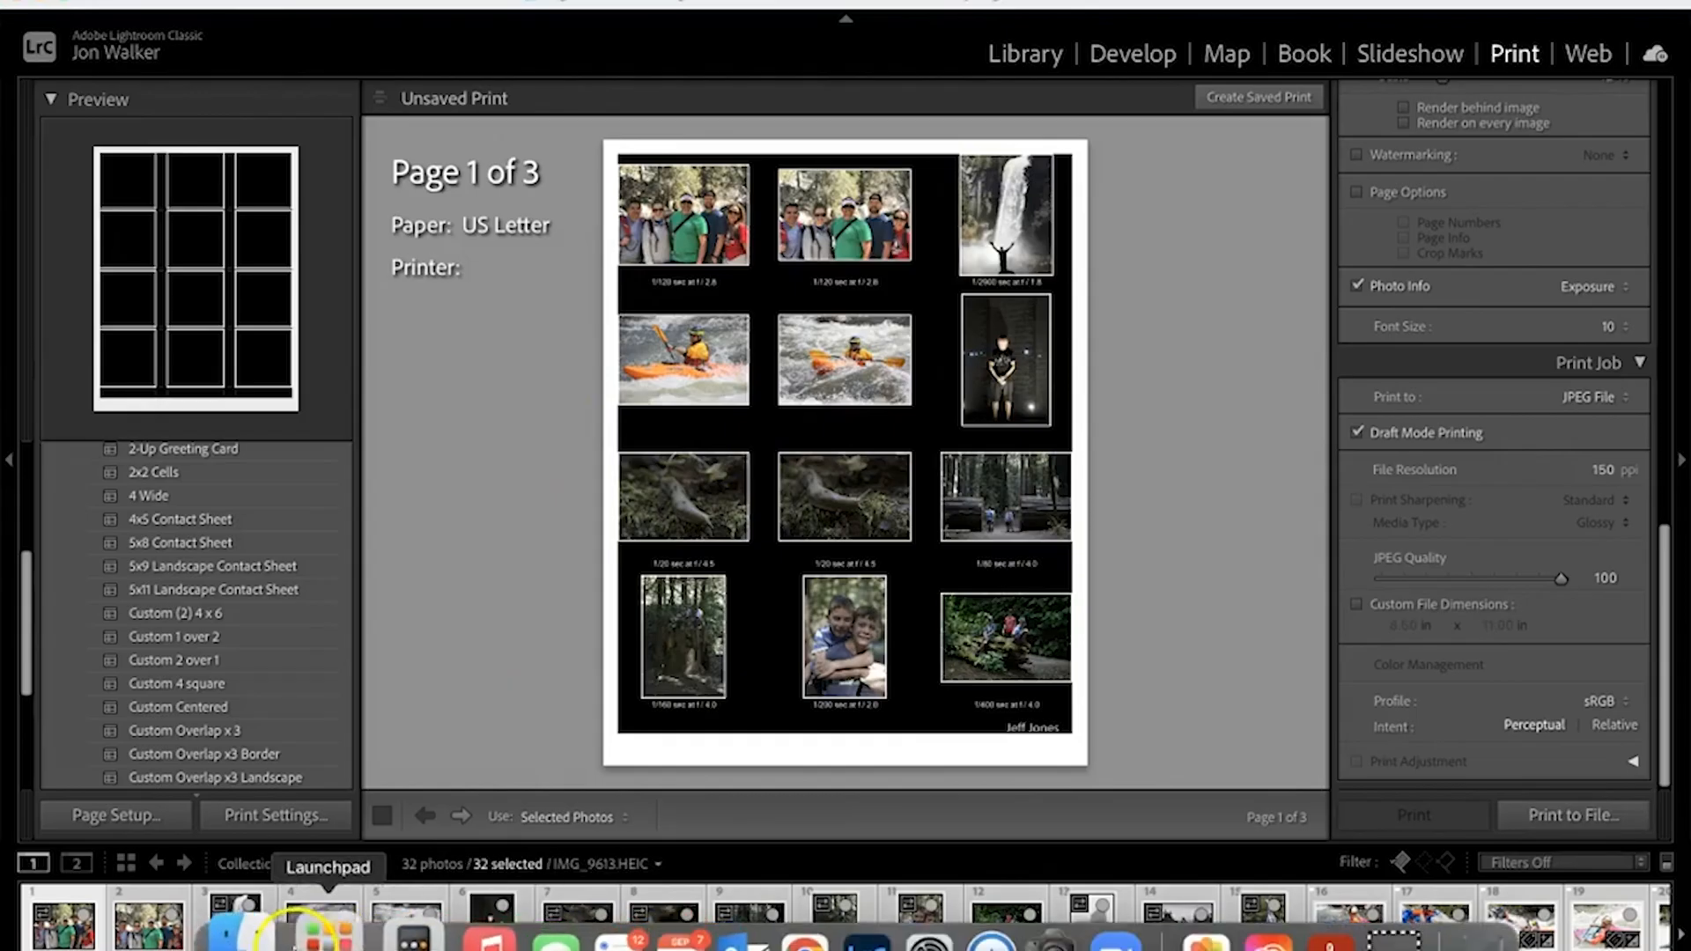
In Finder, open Downloads, expand the JonesJeff folder and select JonesJeff-3.jpg
left_click(1571, 816)
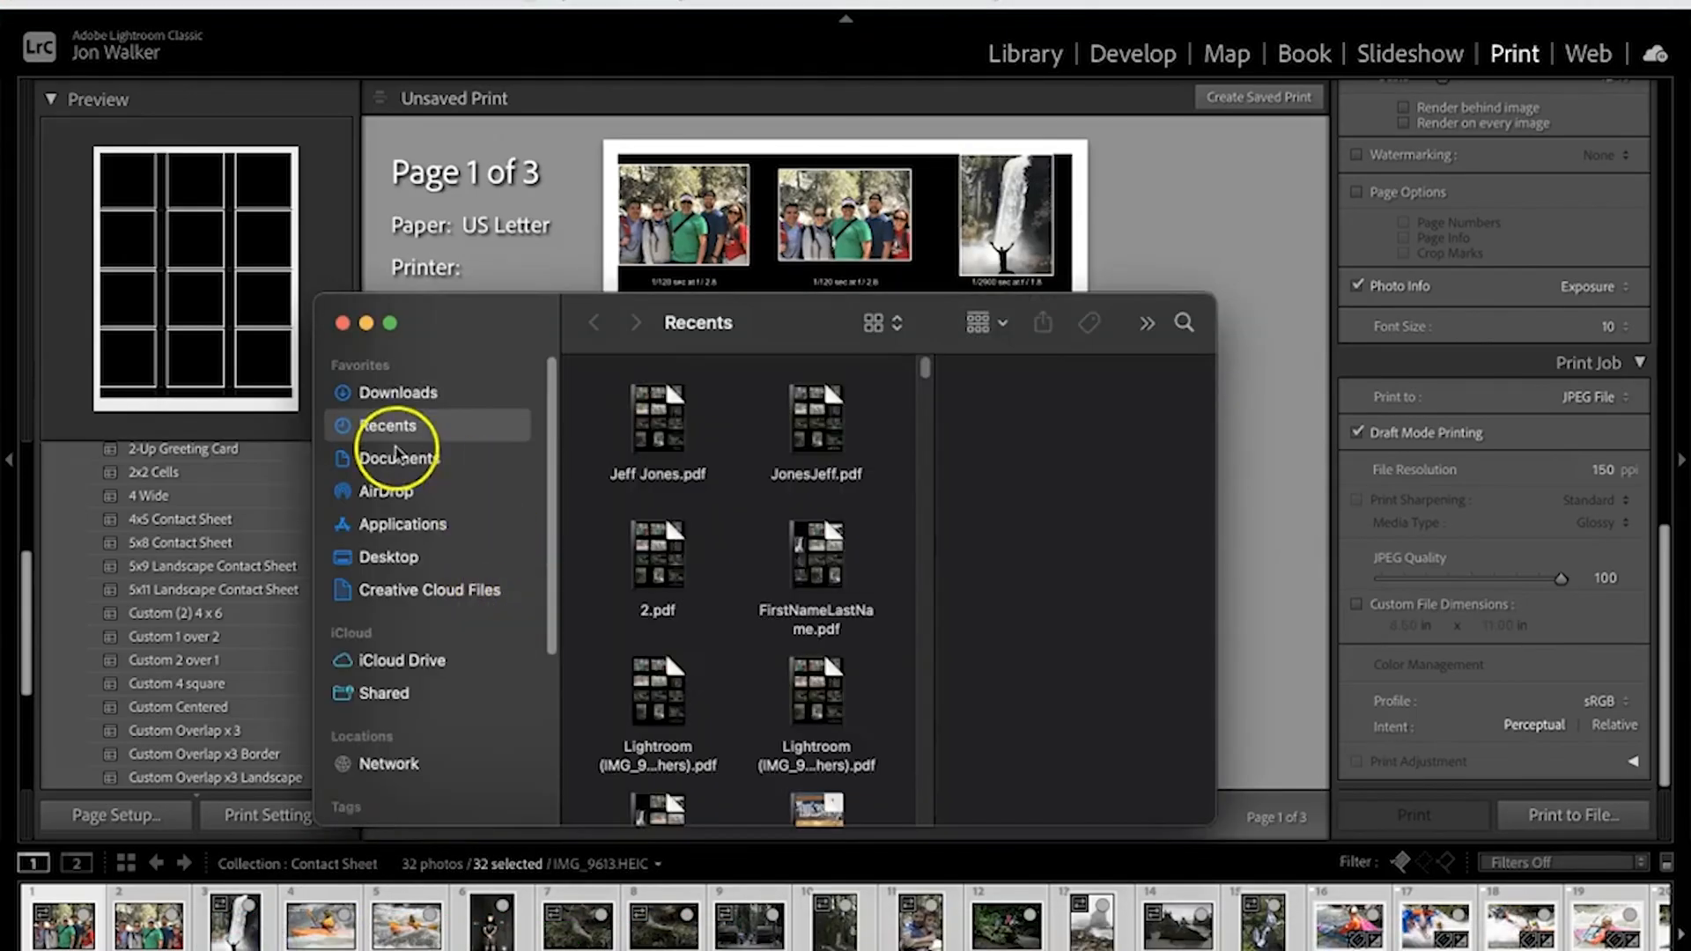
mouse_move(427, 475)
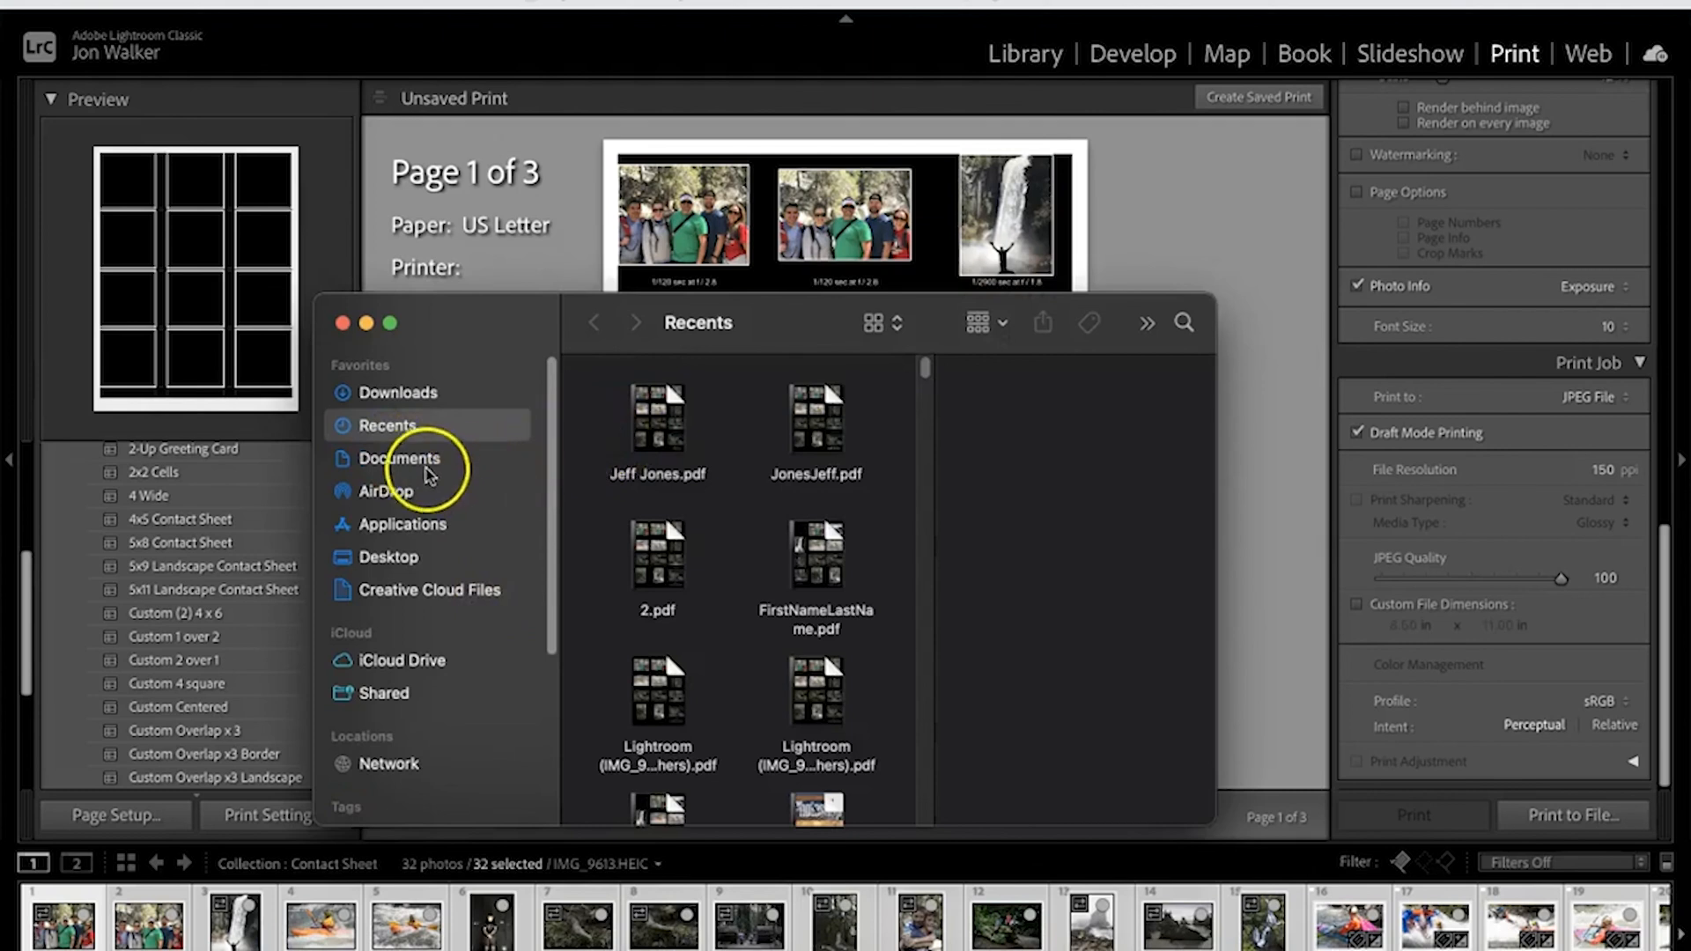
left_click(397, 391)
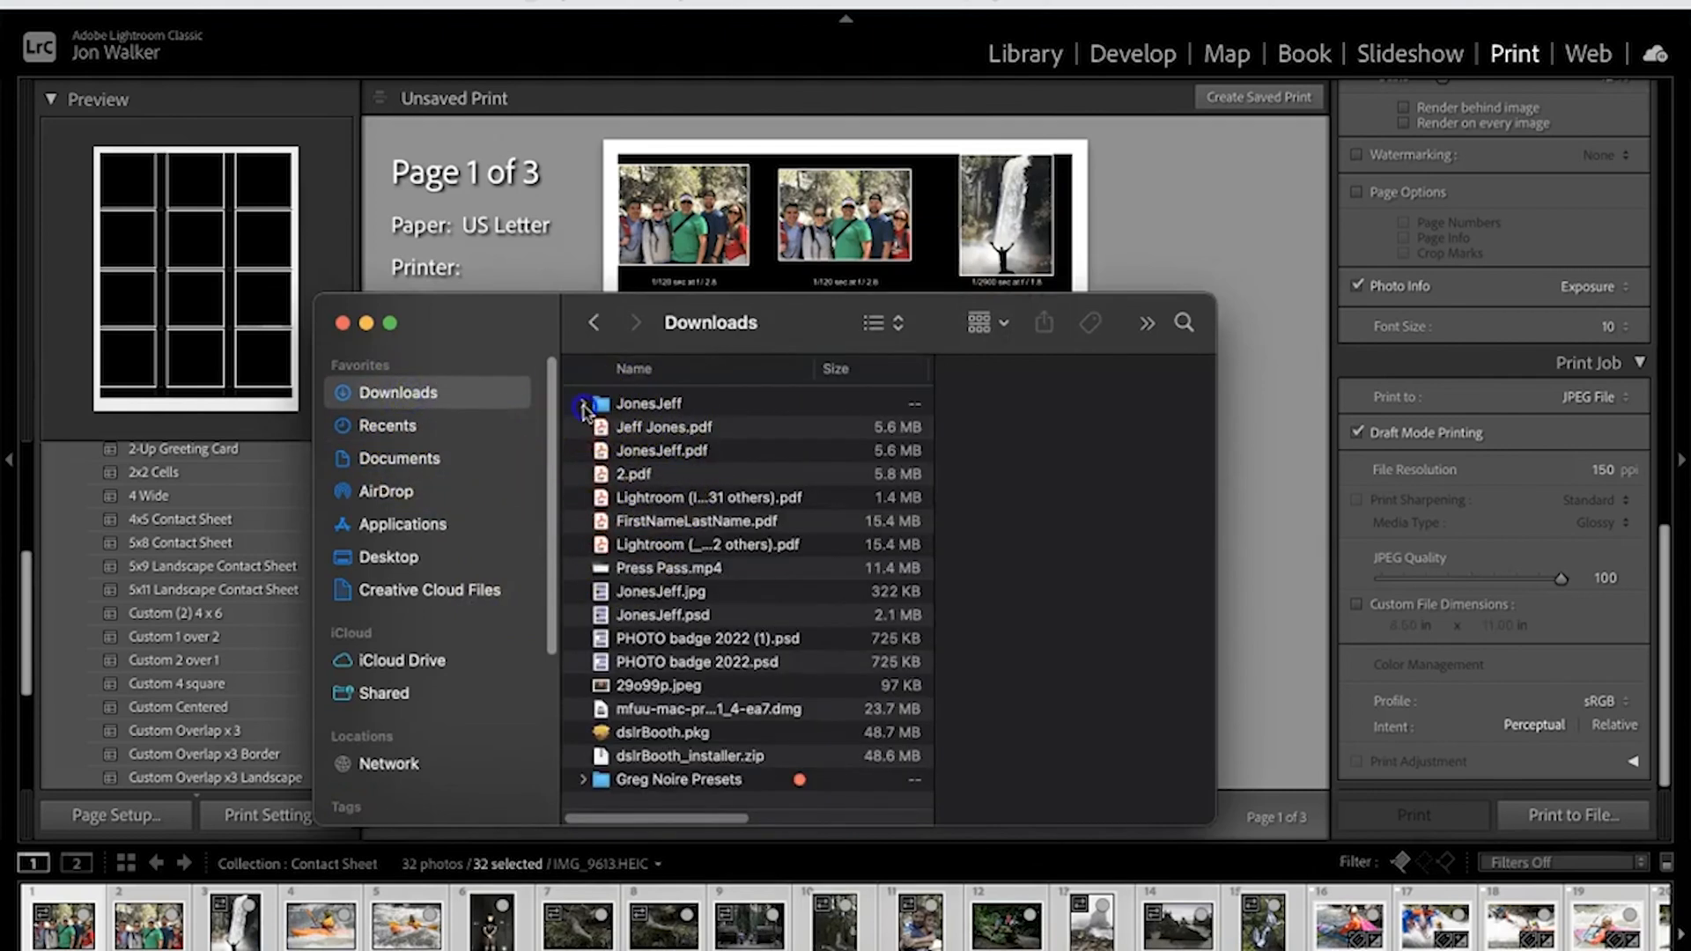
left_click(583, 403)
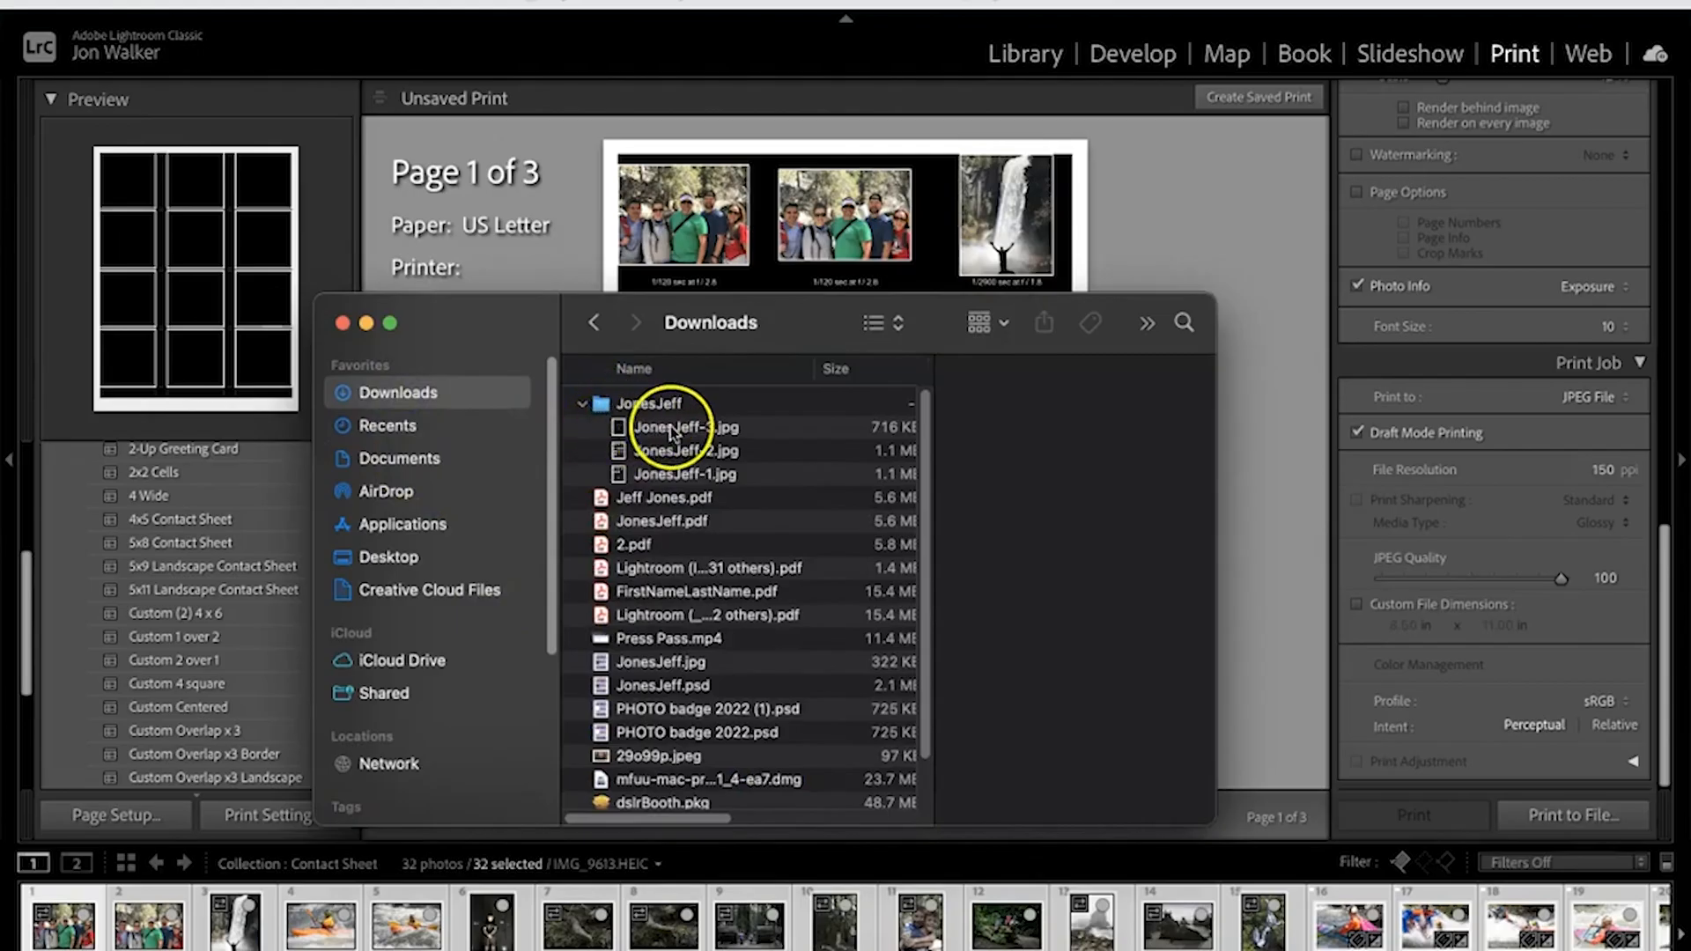
left_click(690, 427)
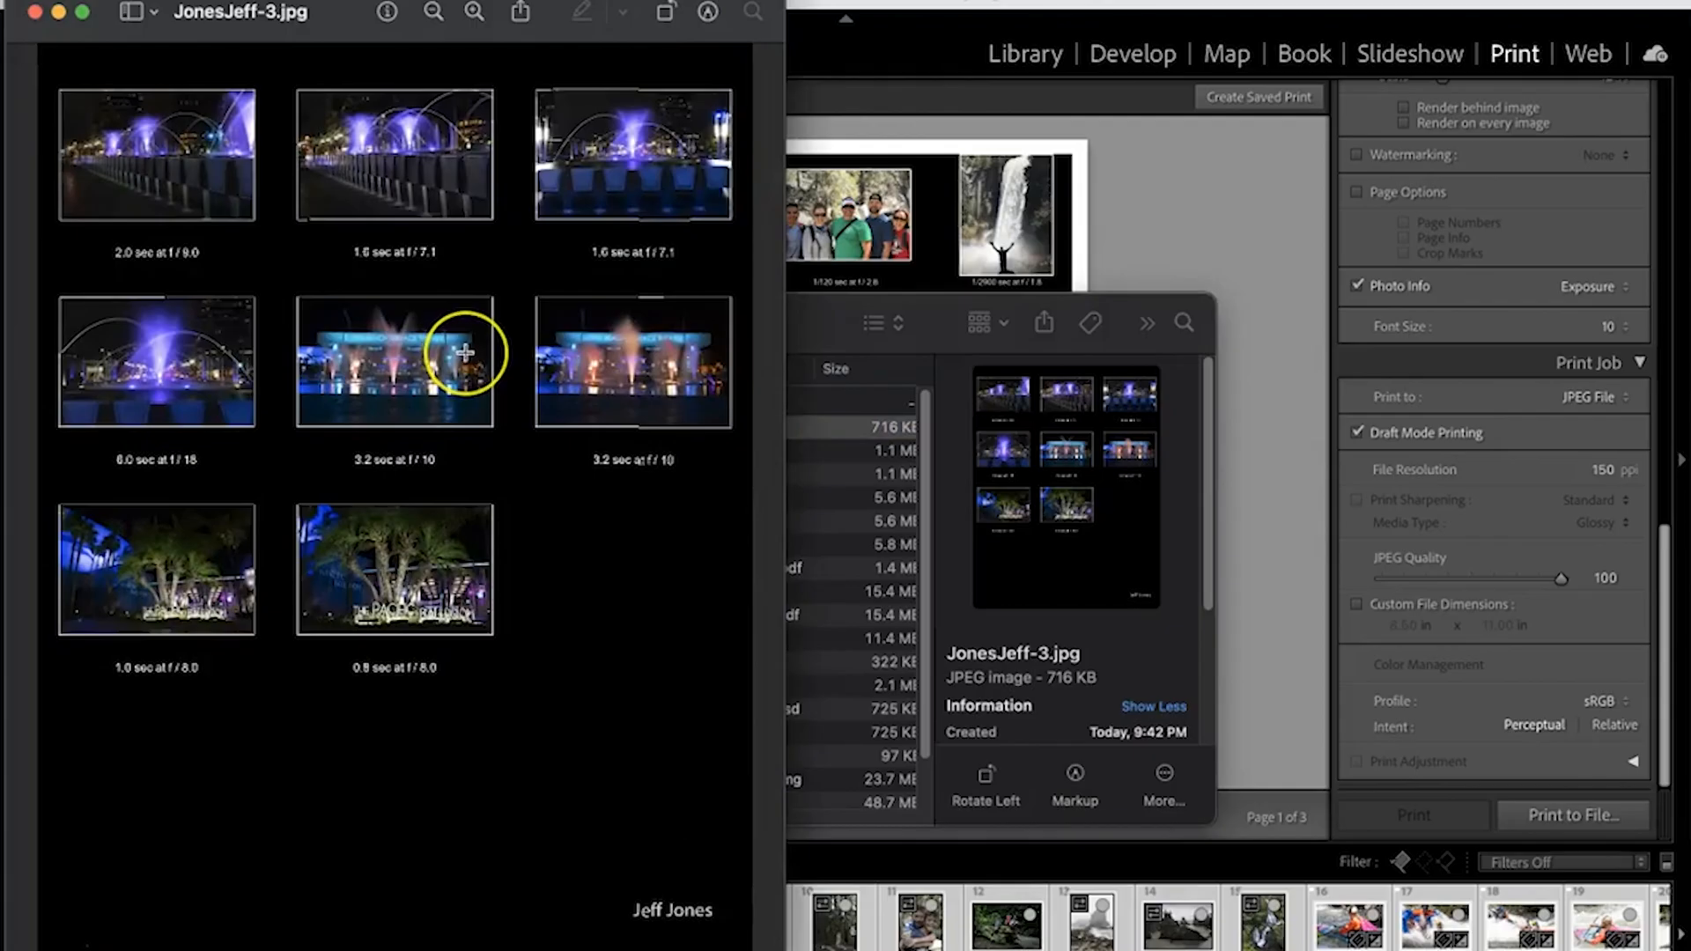
mouse_move(464, 354)
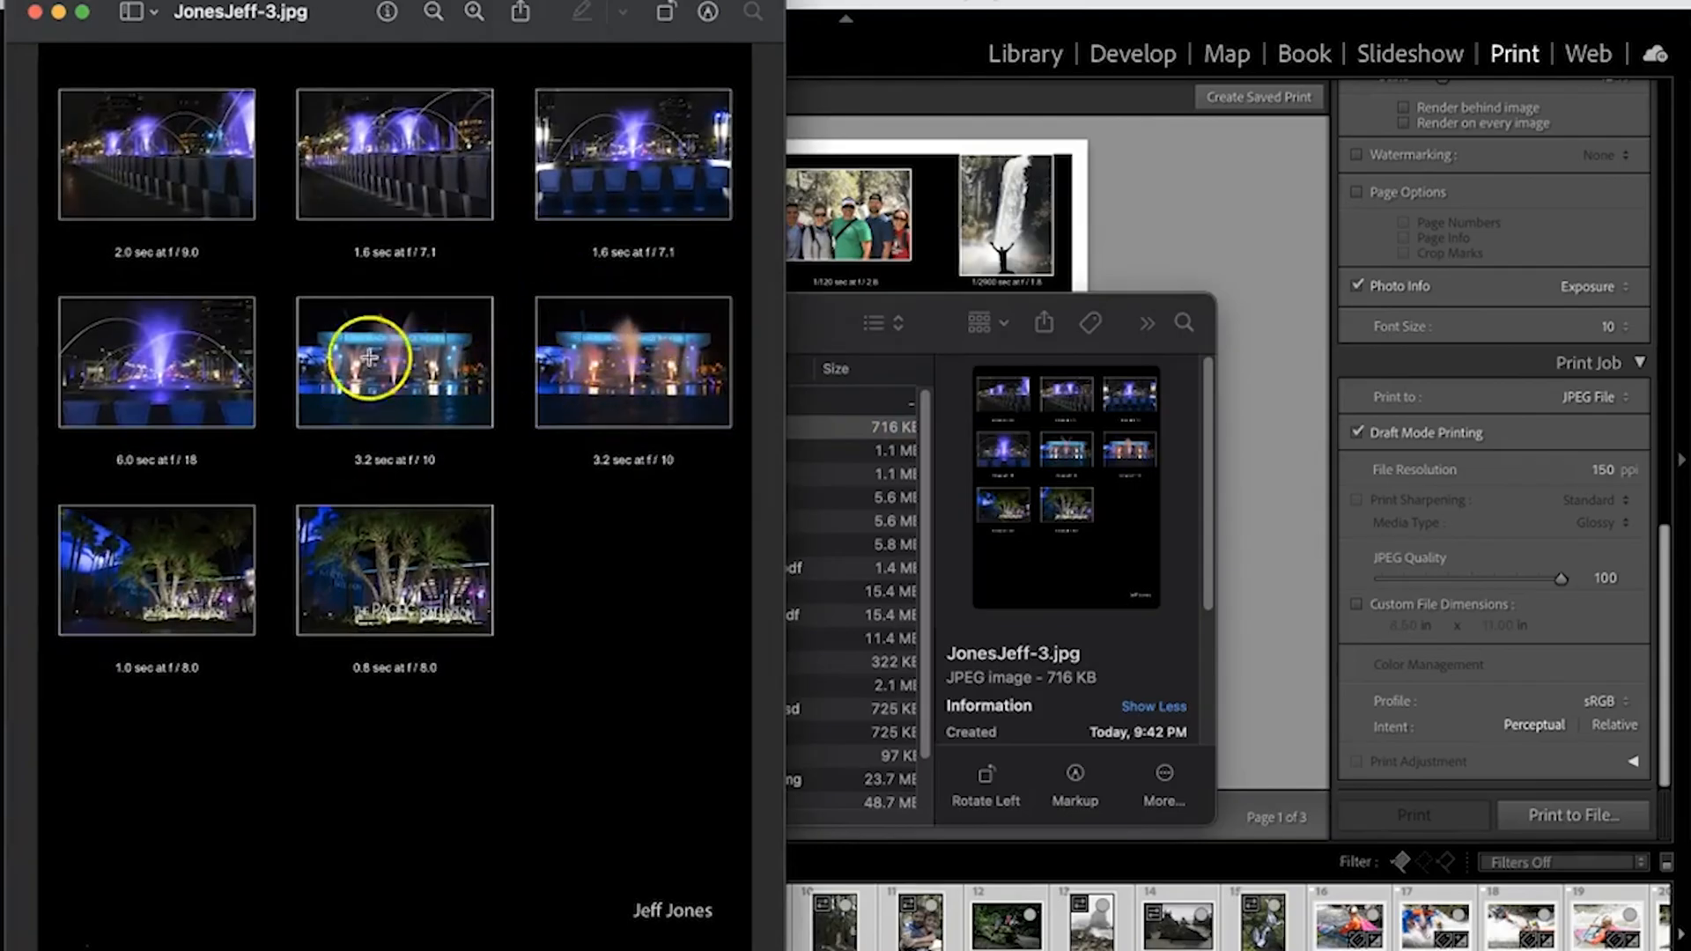
mouse_move(970, 495)
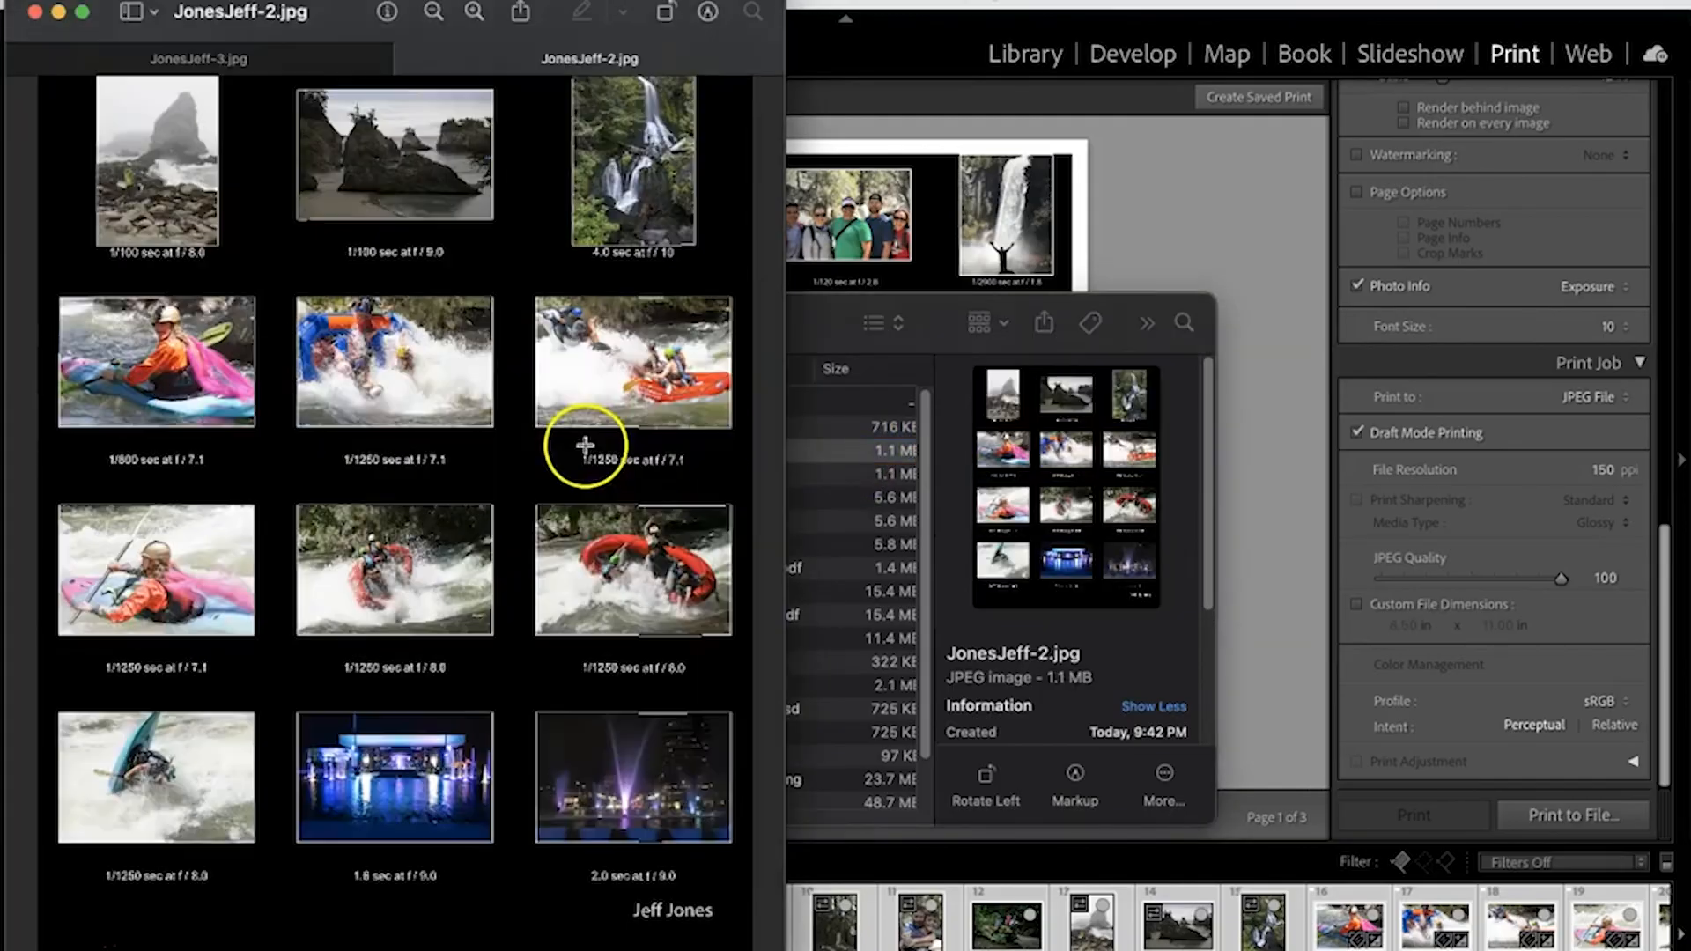
mouse_move(349, 398)
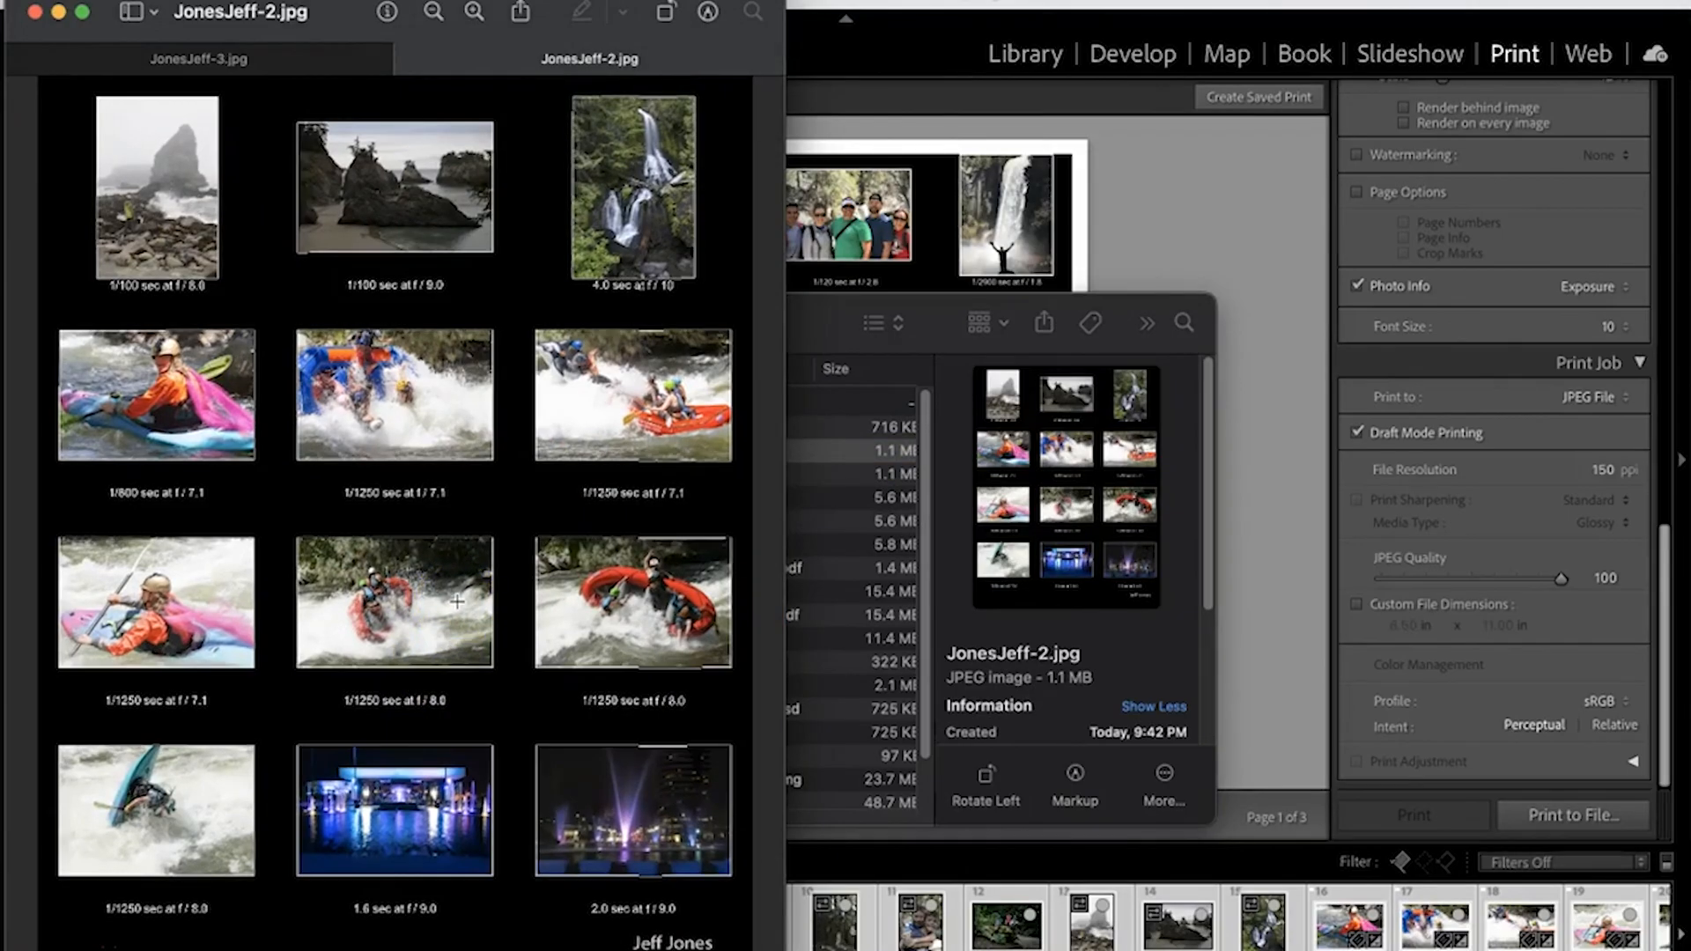
mouse_move(711, 679)
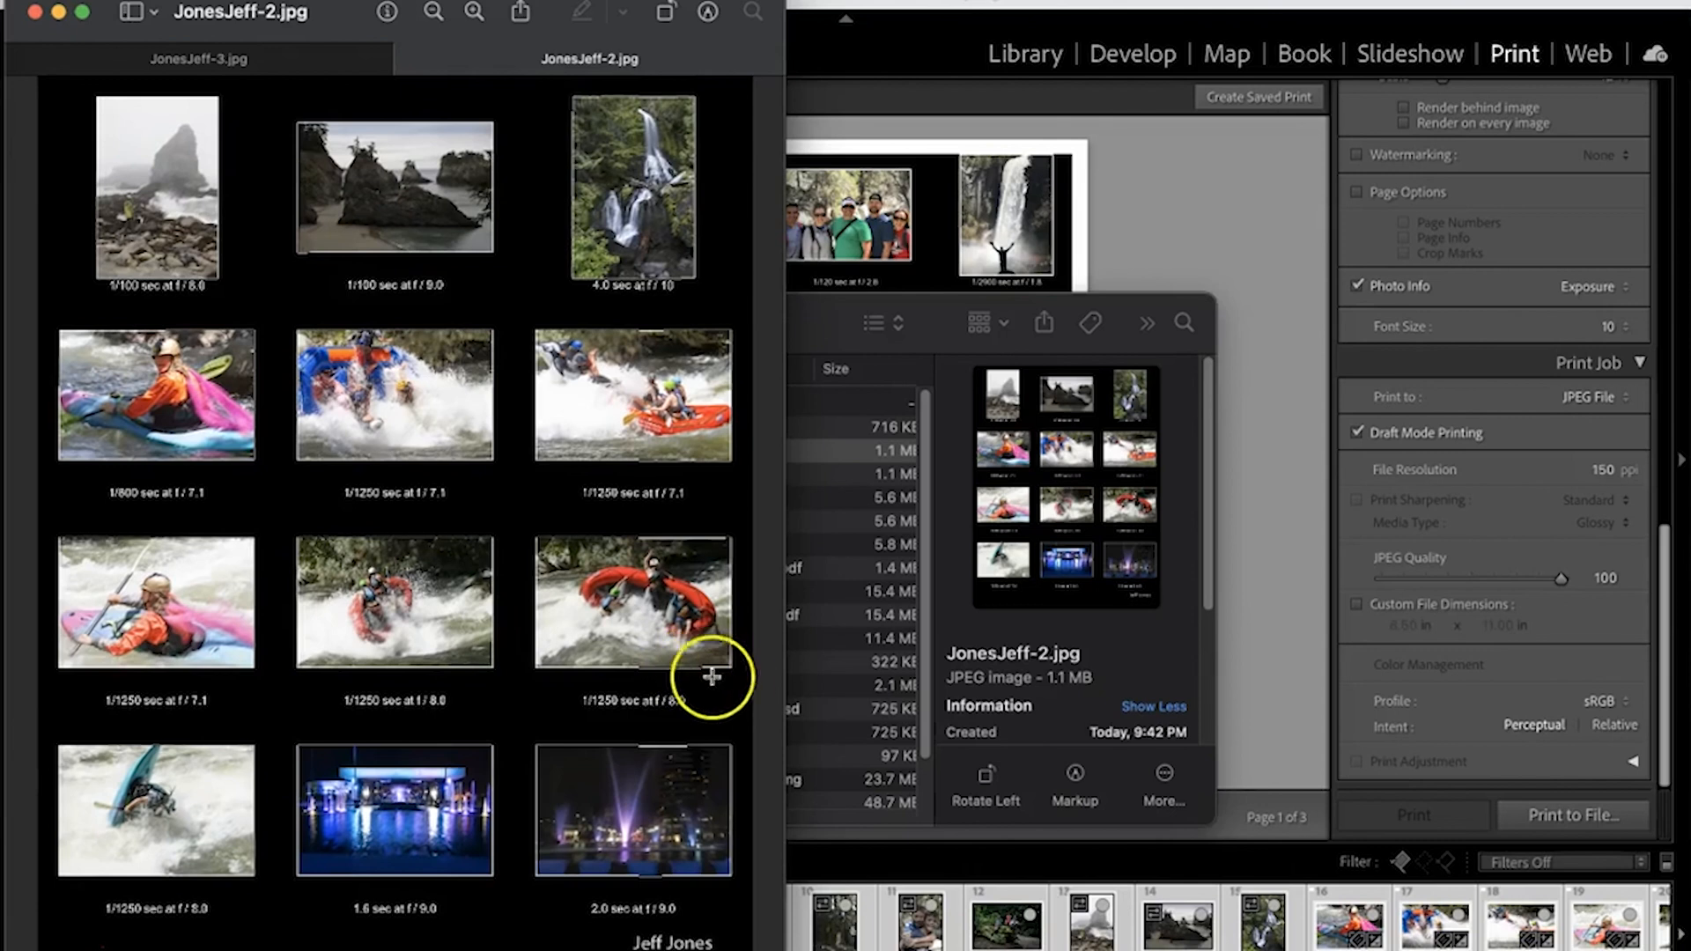
mouse_move(361, 10)
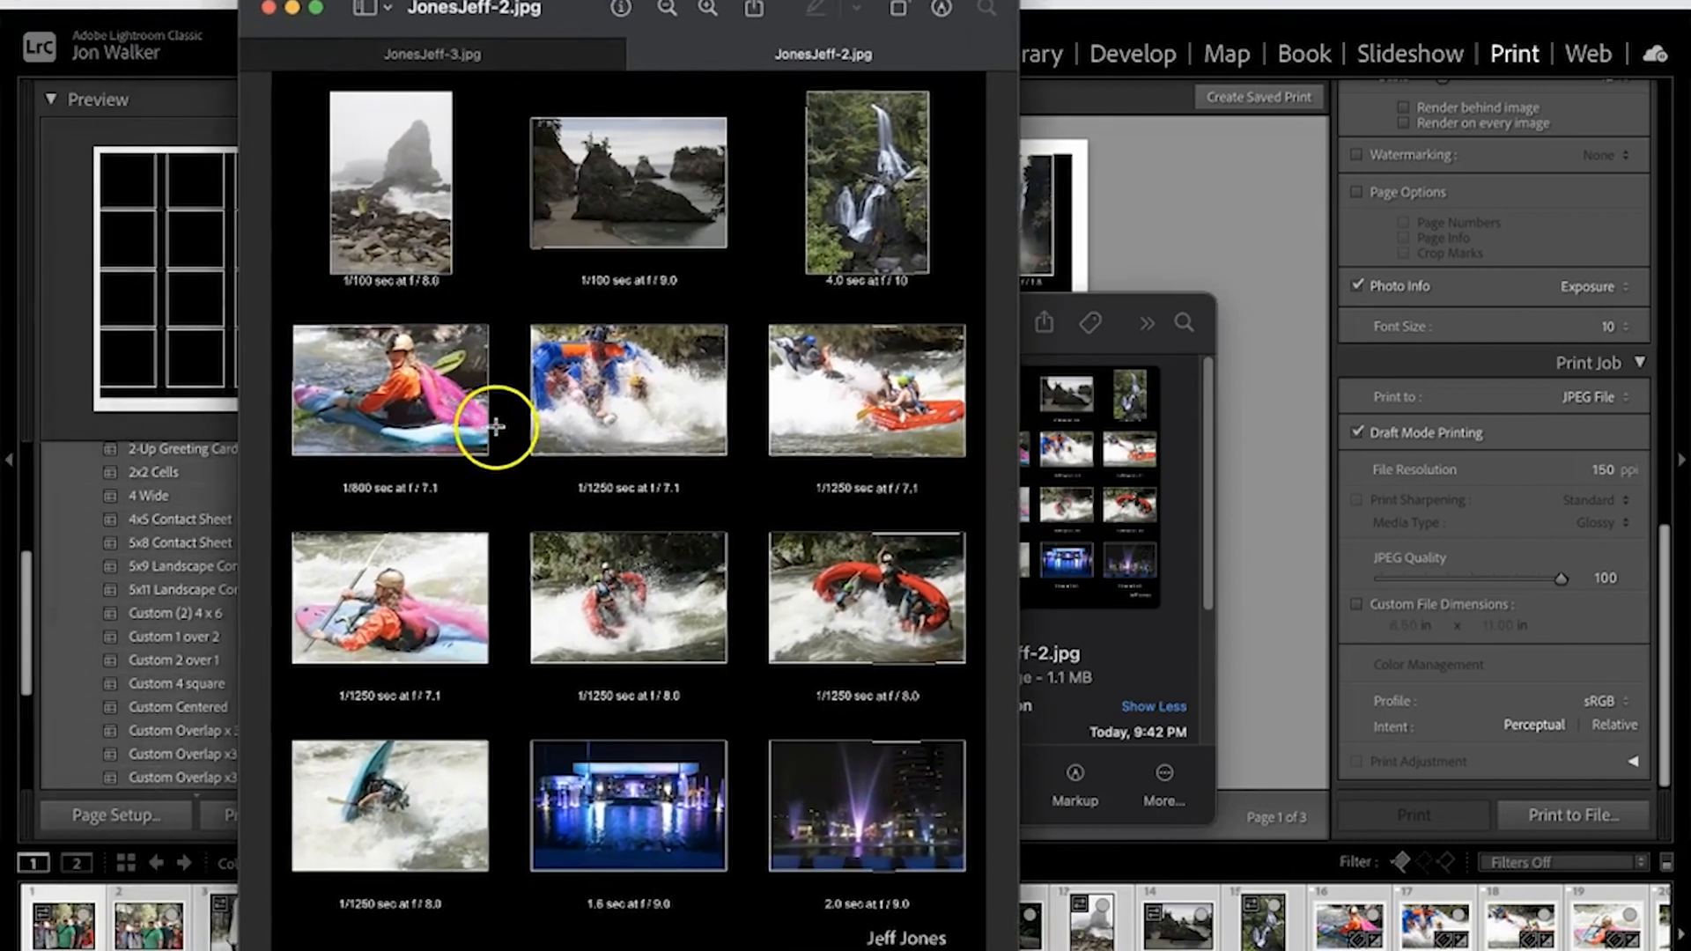
mouse_move(532, 553)
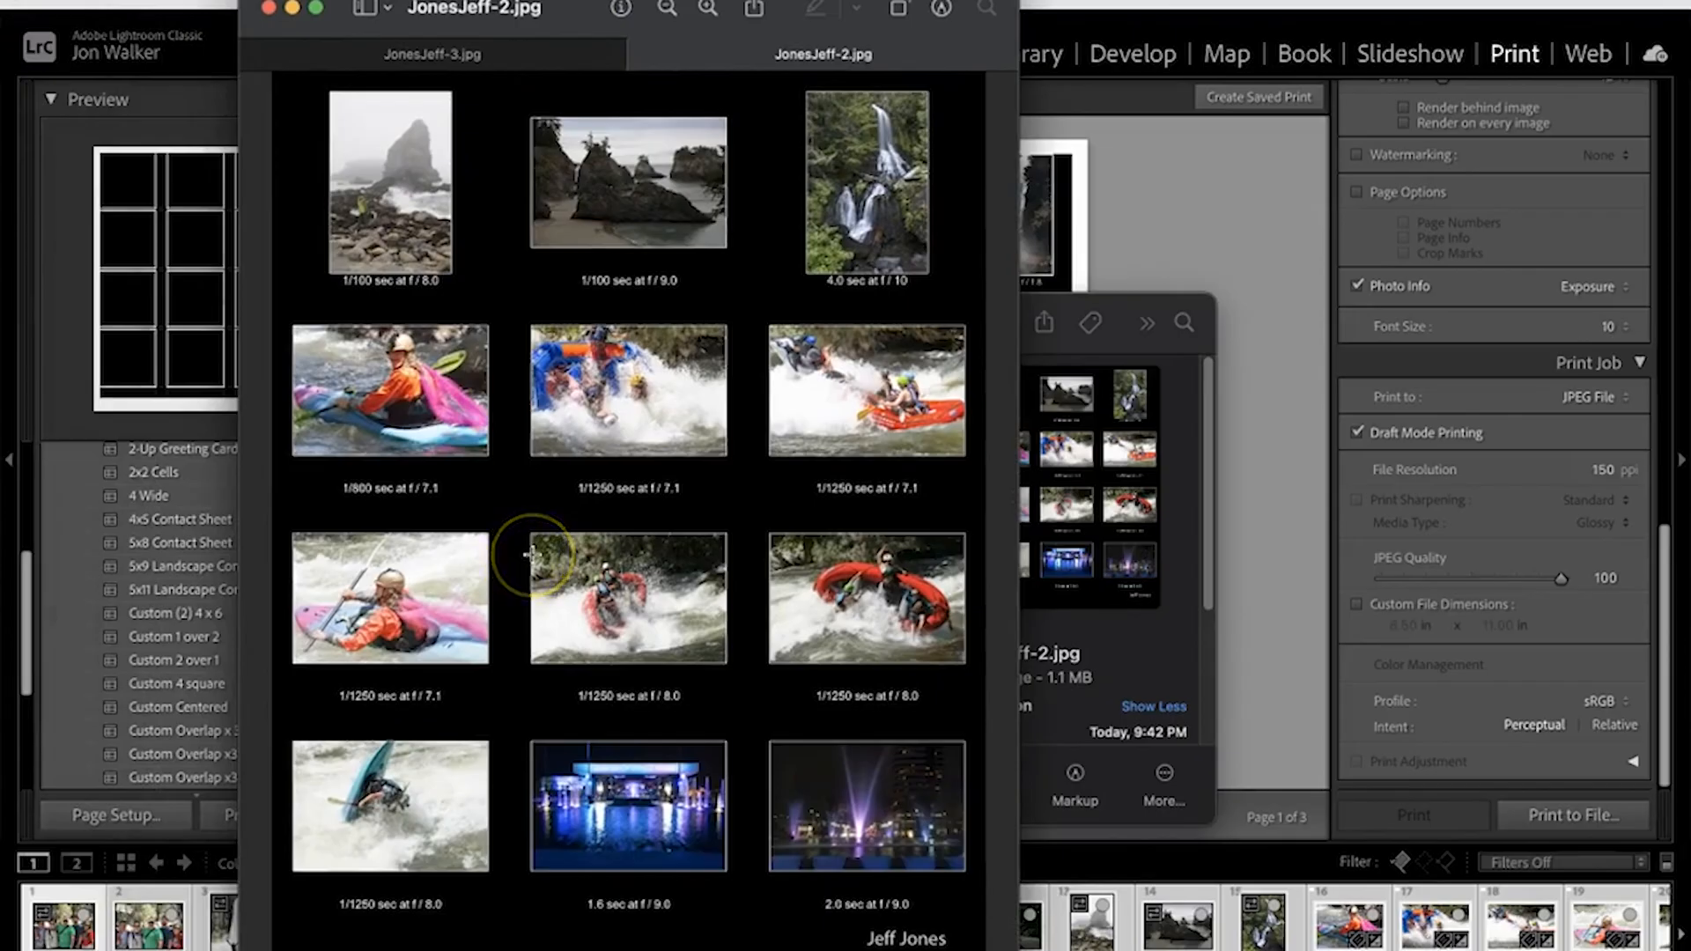